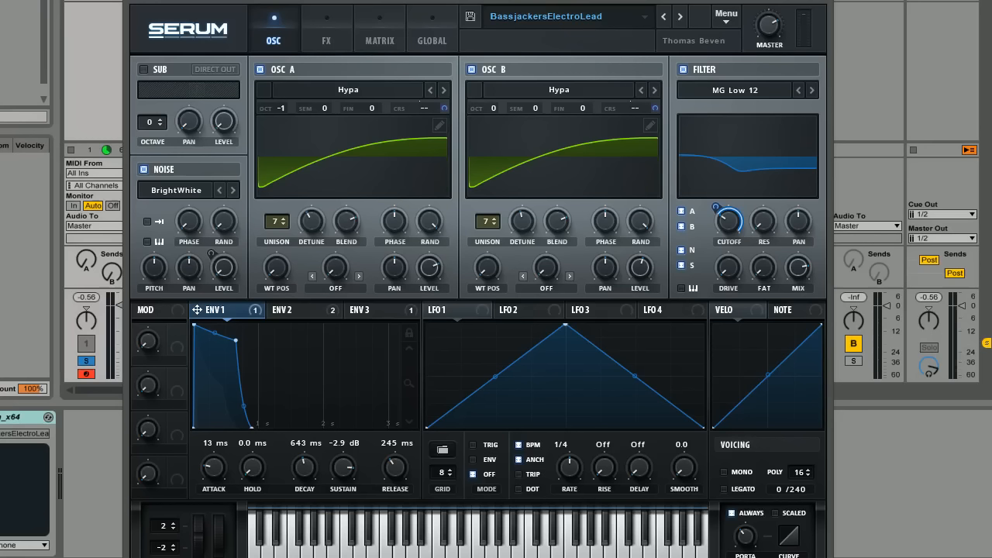
pyautogui.moveTo(430, 13)
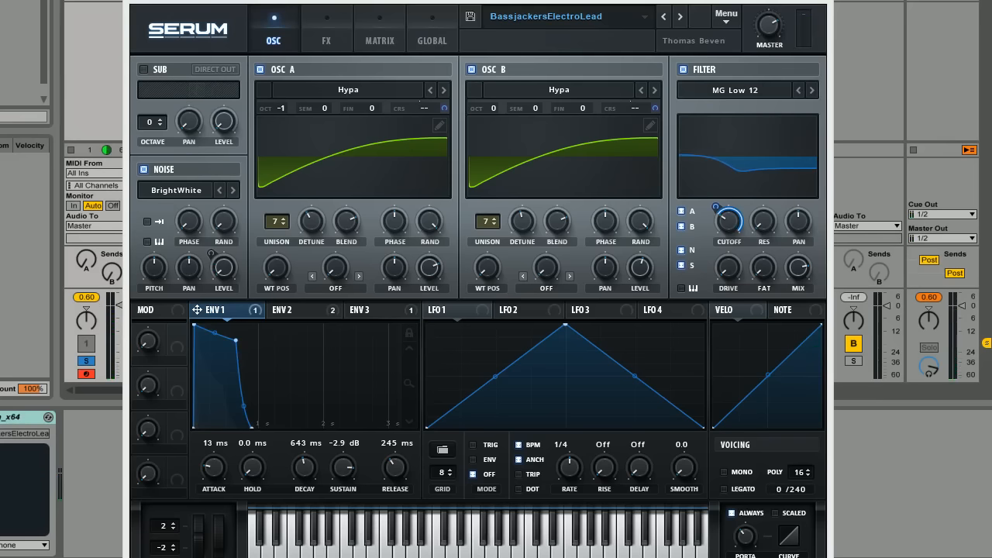
pyautogui.moveTo(495, 85)
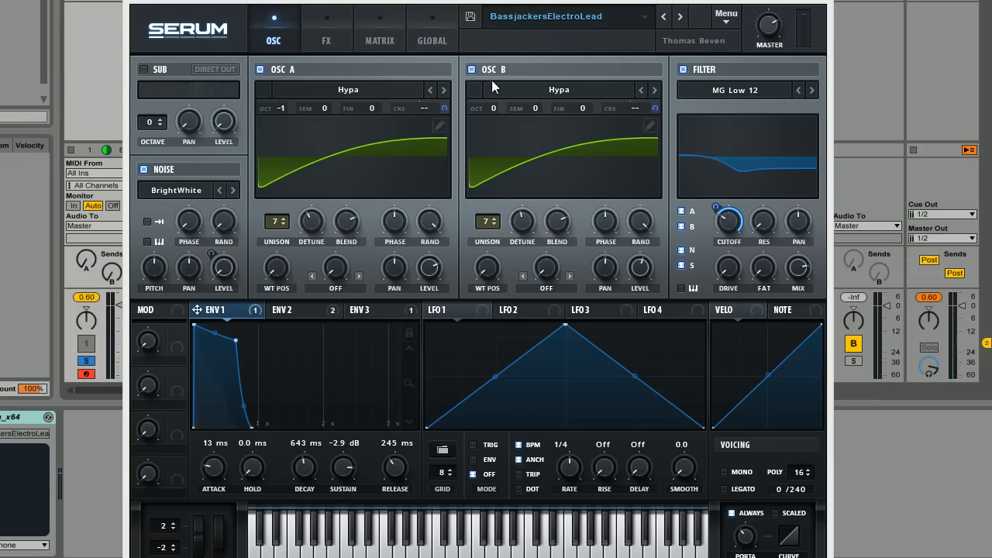
pyautogui.moveTo(469, 51)
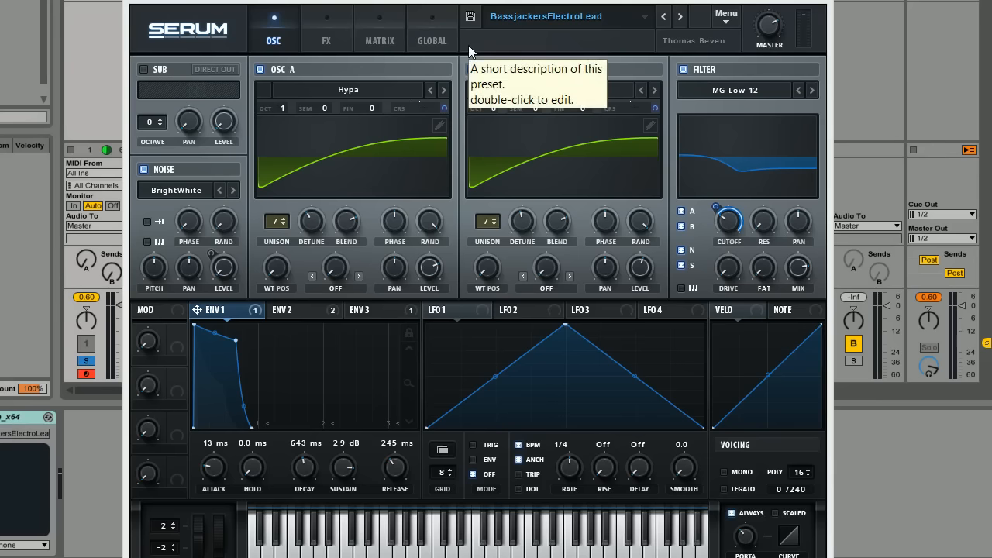
pyautogui.moveTo(438, 74)
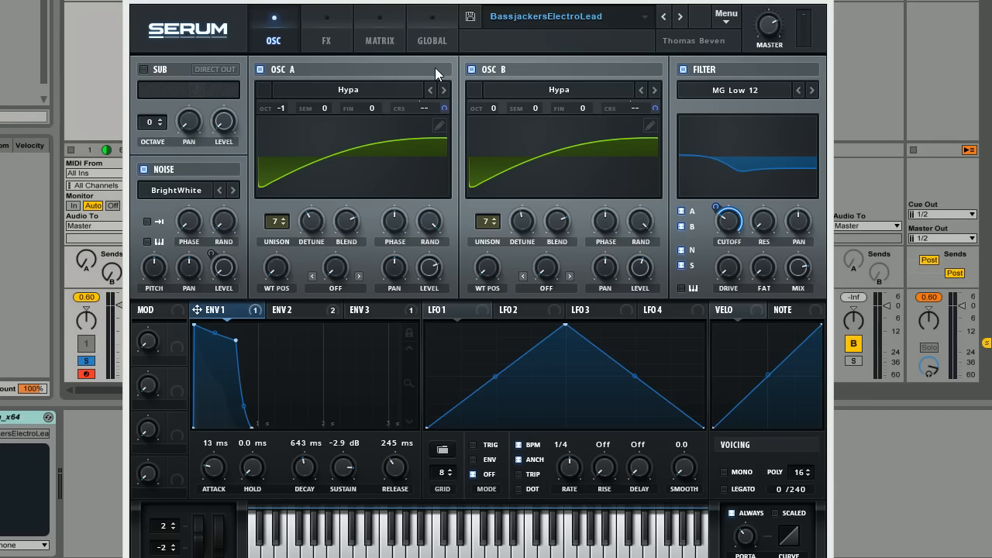
pyautogui.moveTo(492, 174)
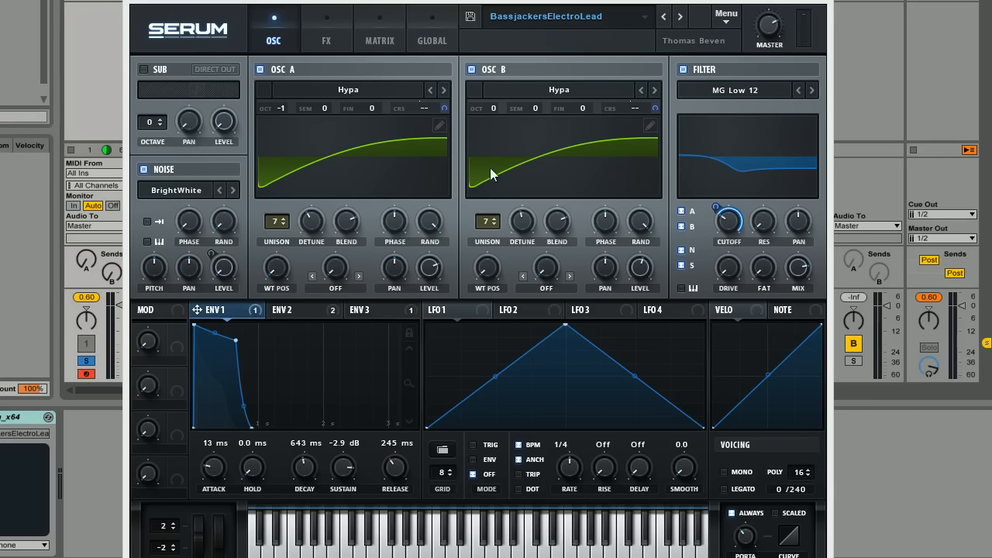
pyautogui.moveTo(445, 225)
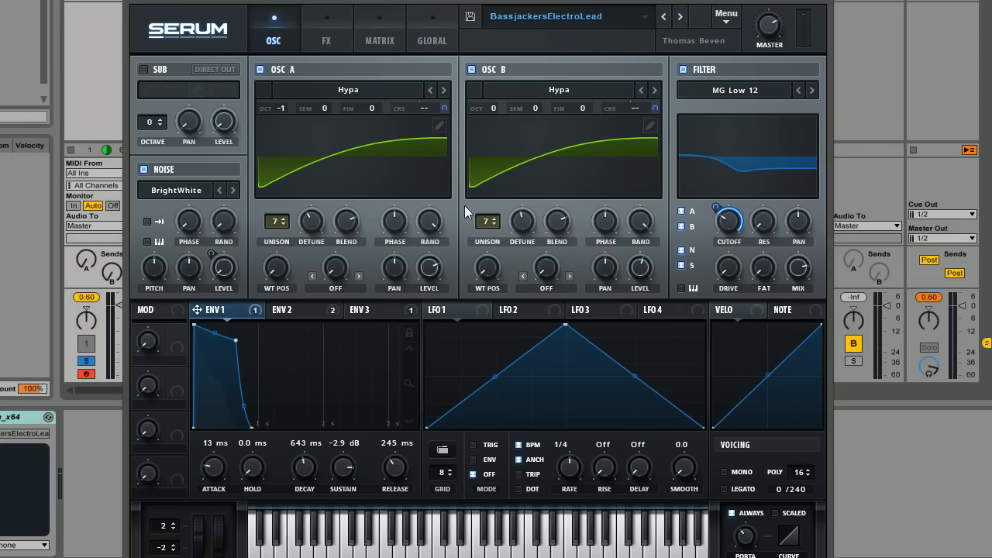
pyautogui.moveTo(703, 22)
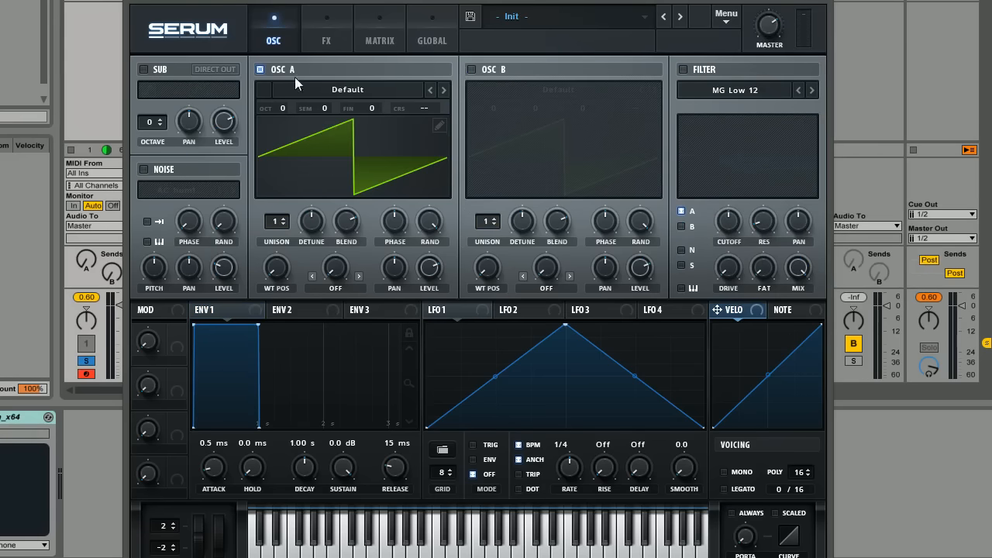
pyautogui.moveTo(489, 79)
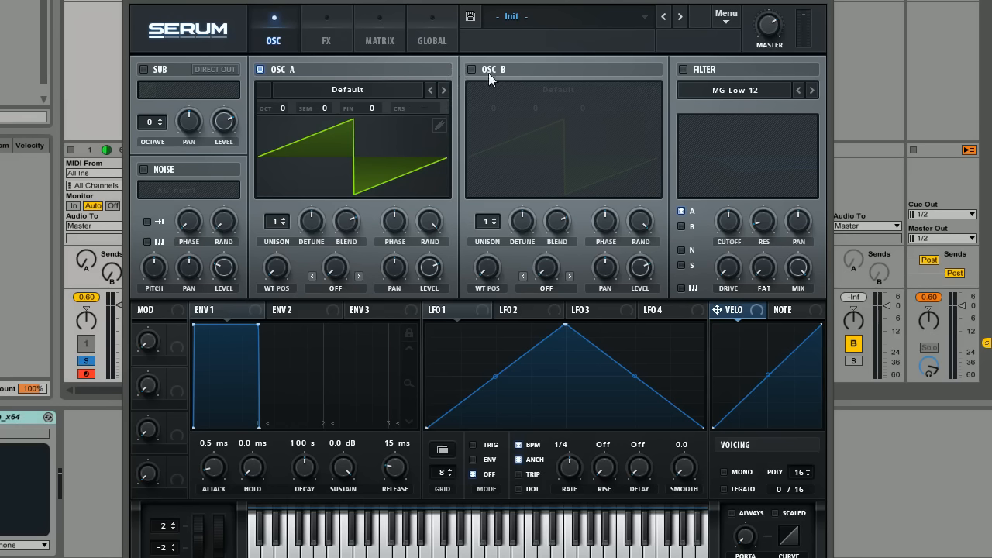
pyautogui.moveTo(458, 74)
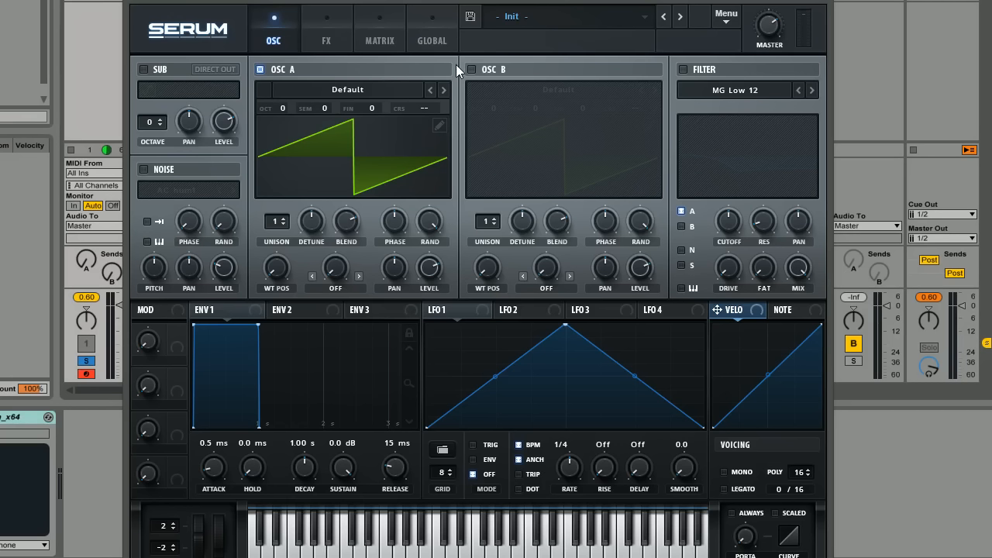
pyautogui.moveTo(459, 68)
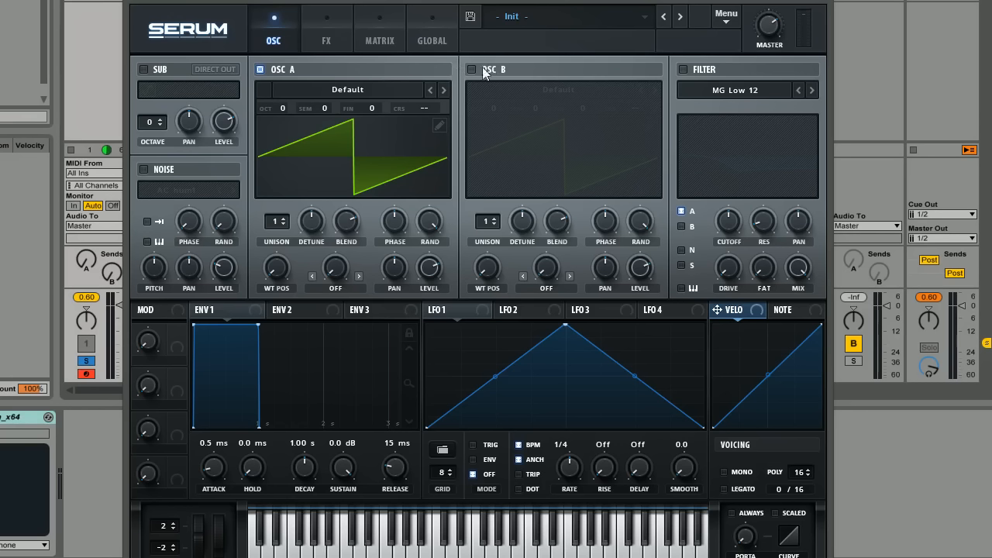
pyautogui.moveTo(454, 63)
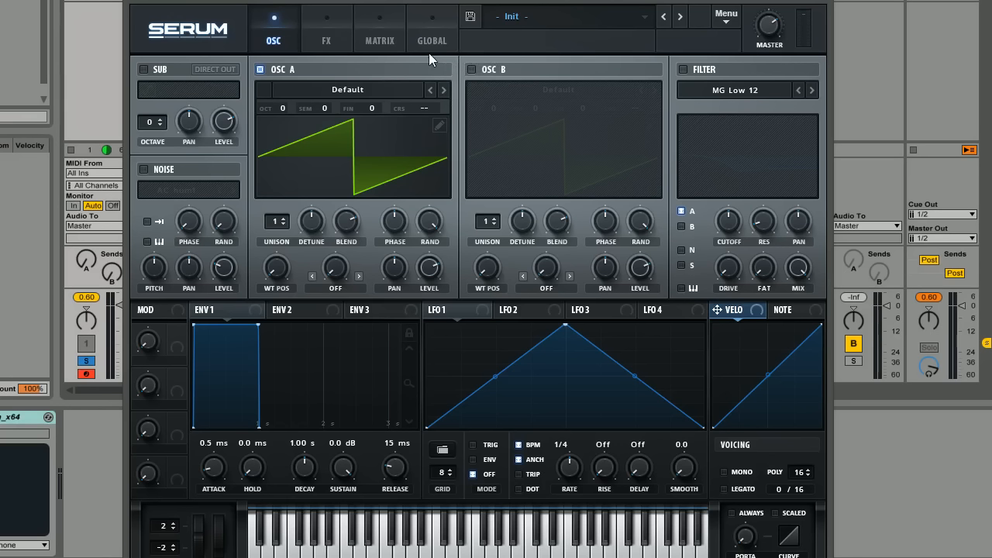
pyautogui.moveTo(464, 73)
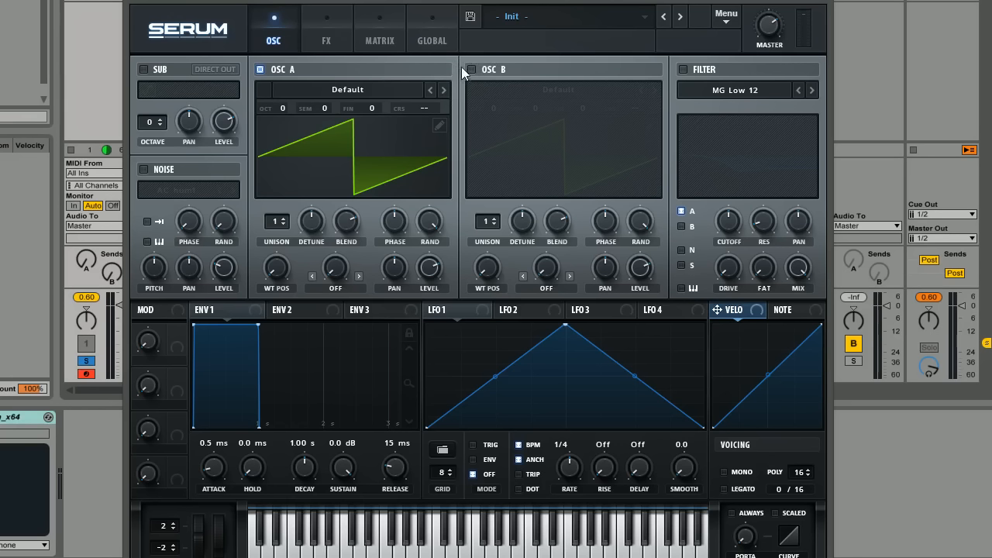
pyautogui.moveTo(434, 65)
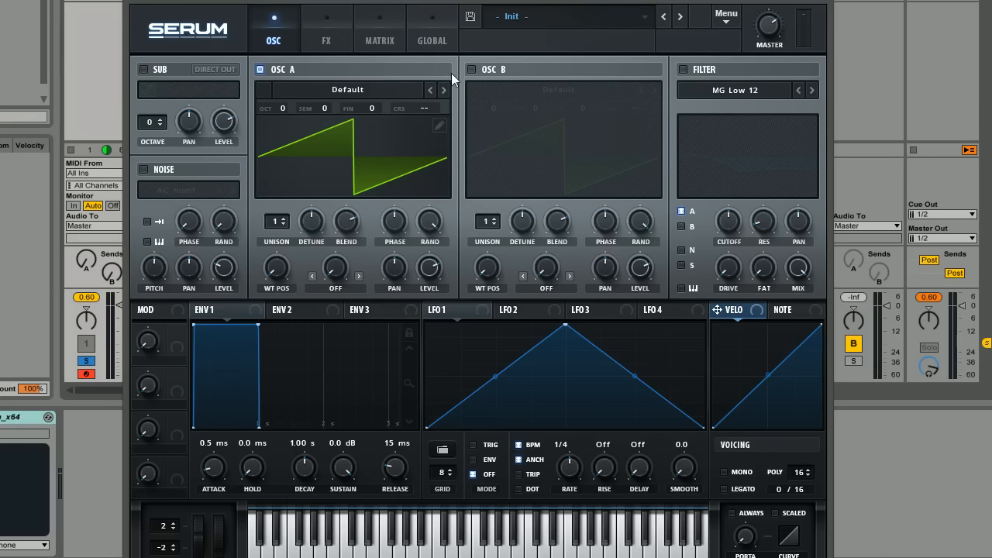
pyautogui.moveTo(448, 68)
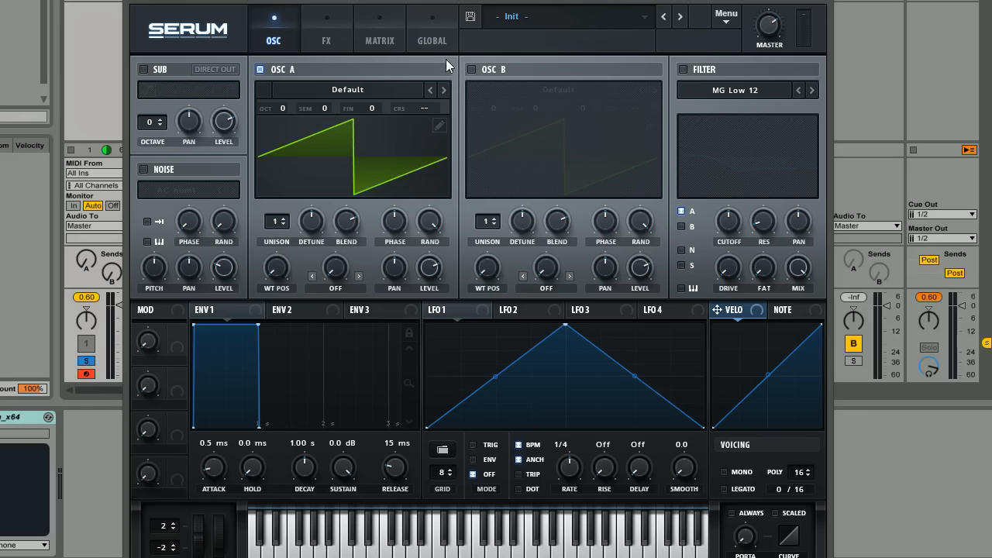
pyautogui.moveTo(326, 116)
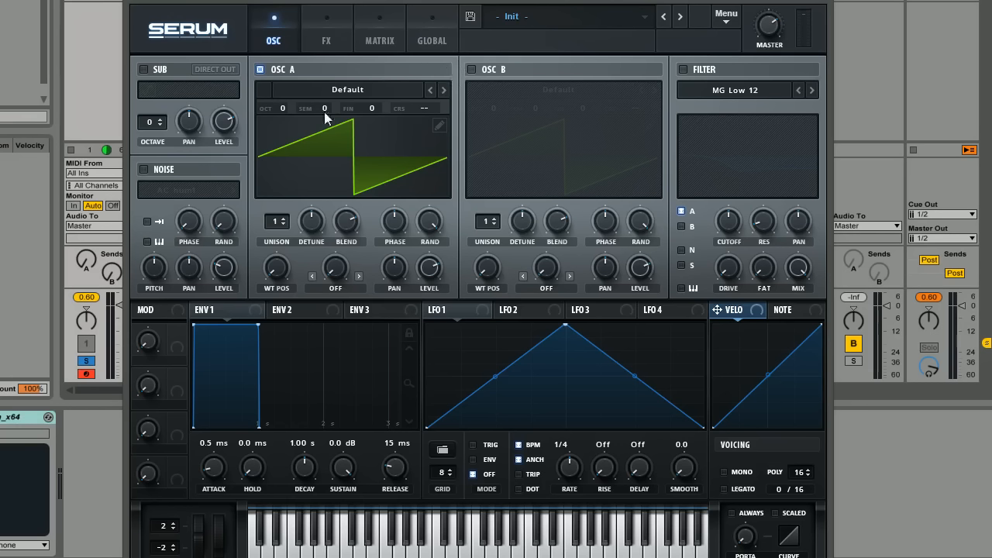
pyautogui.moveTo(456, 70)
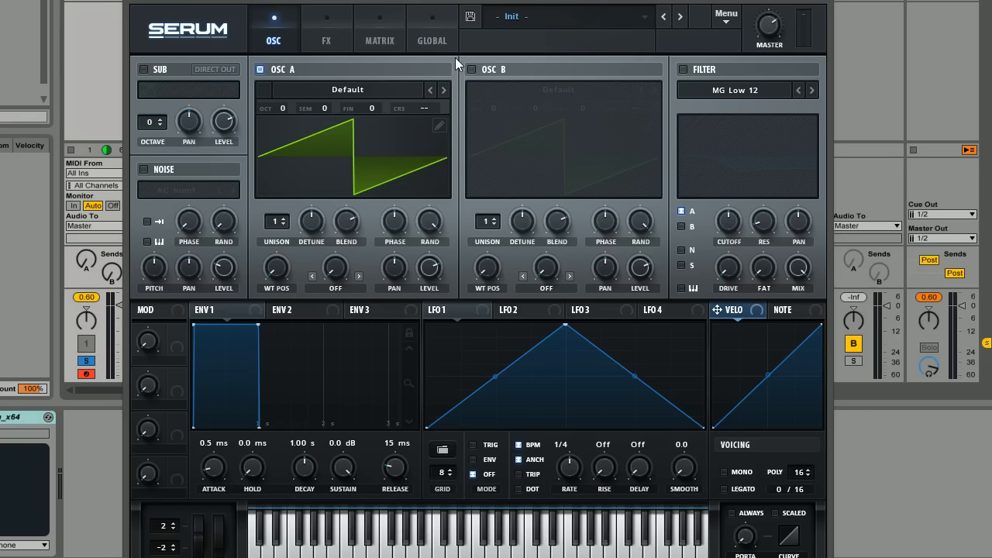
pyautogui.moveTo(459, 66)
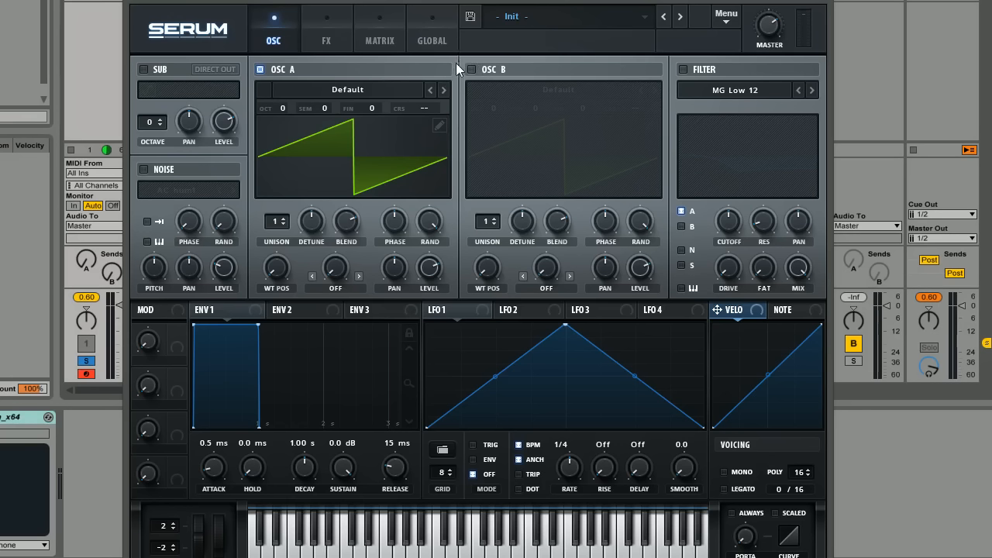
pyautogui.moveTo(548, 89)
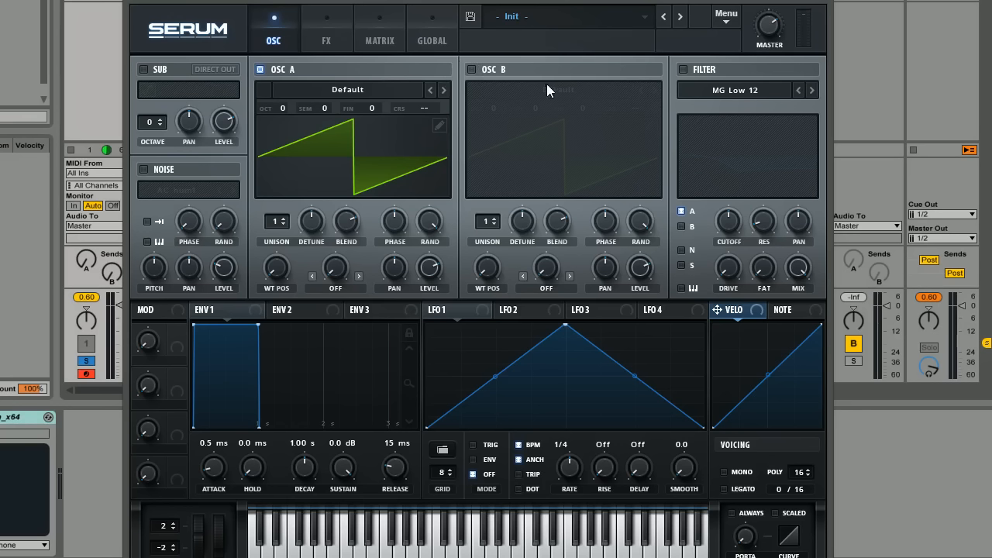
pyautogui.moveTo(450, 146)
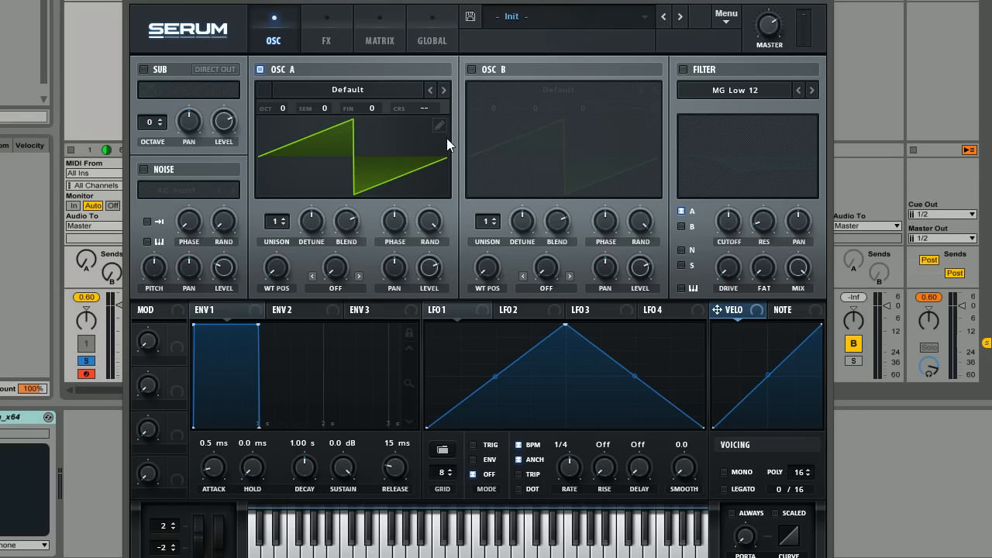
pyautogui.moveTo(456, 70)
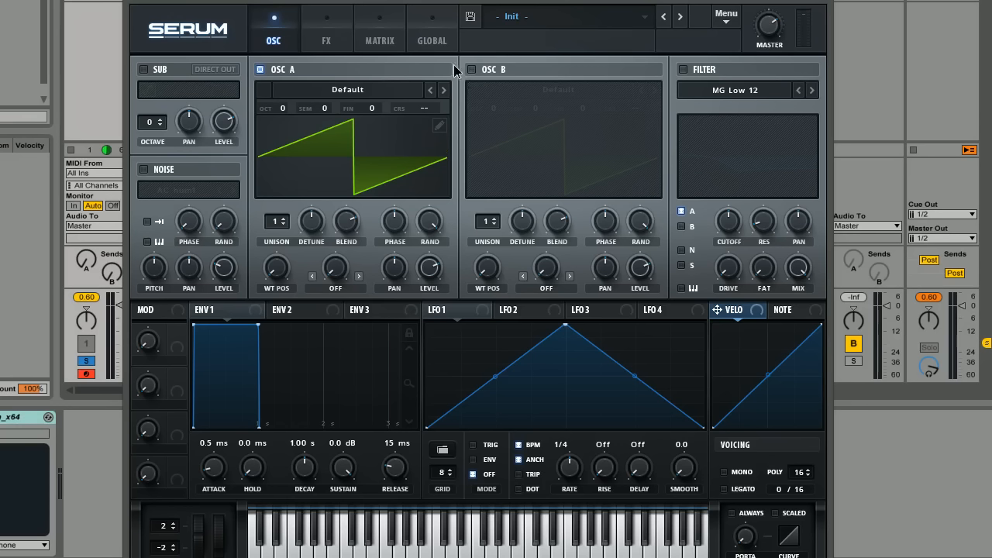
pyautogui.moveTo(461, 72)
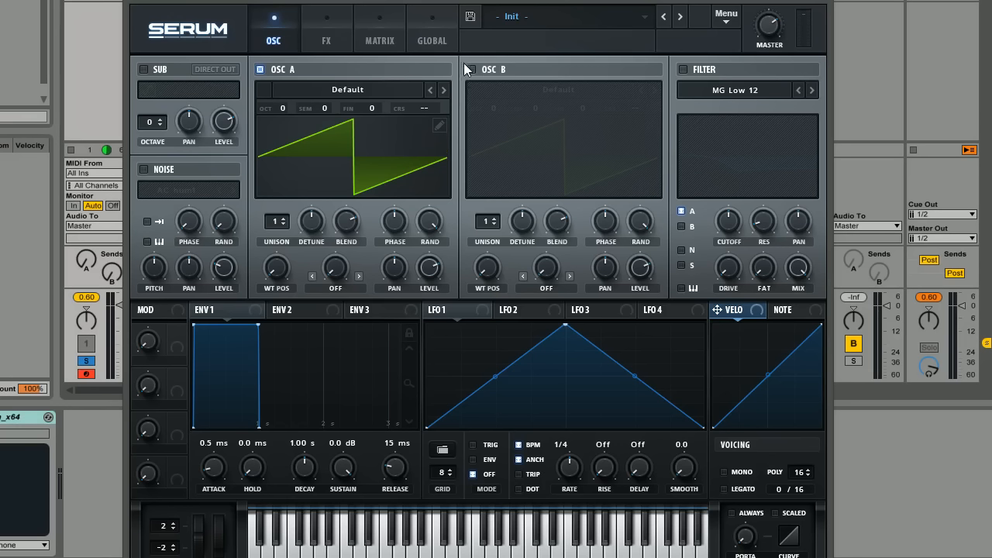
pyautogui.moveTo(240, 87)
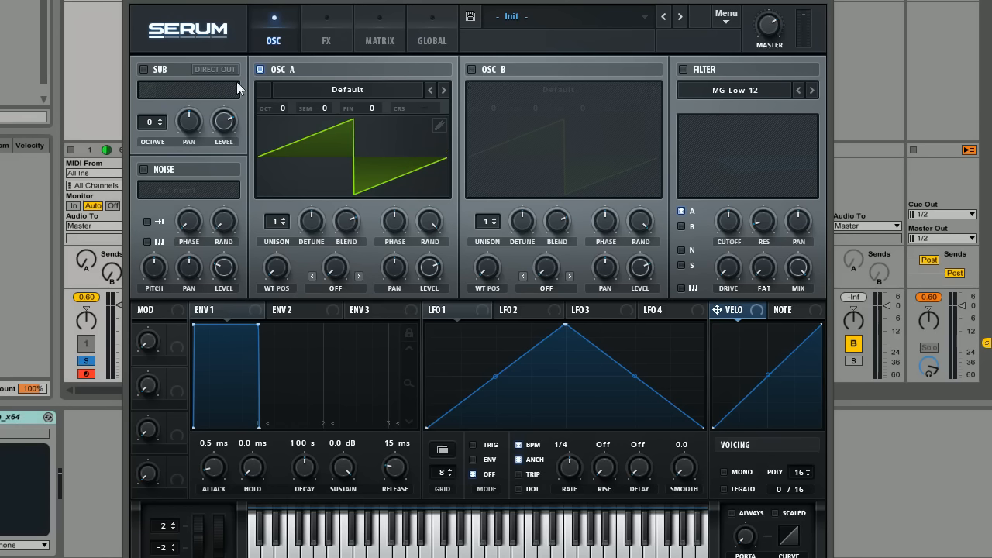
pyautogui.moveTo(517, 95)
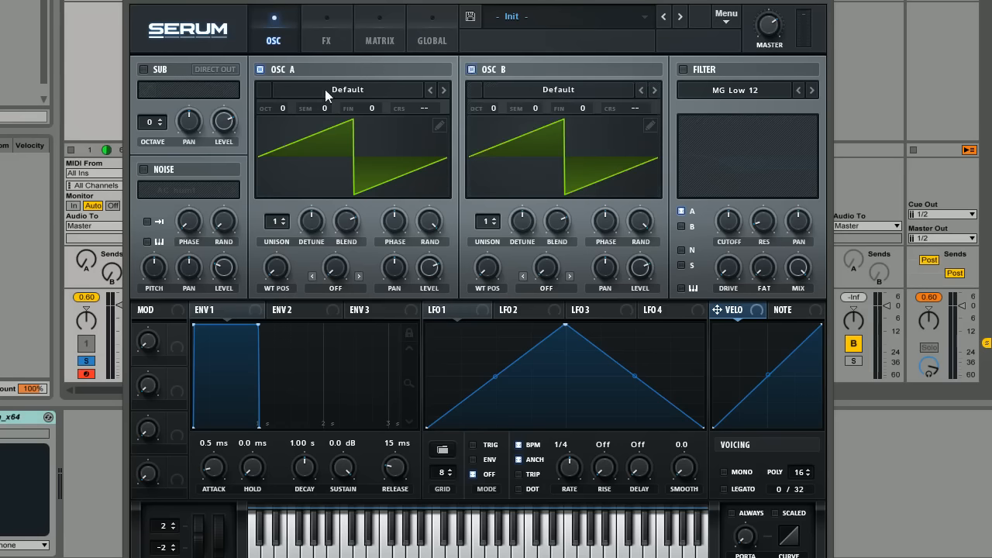
pyautogui.moveTo(324, 21)
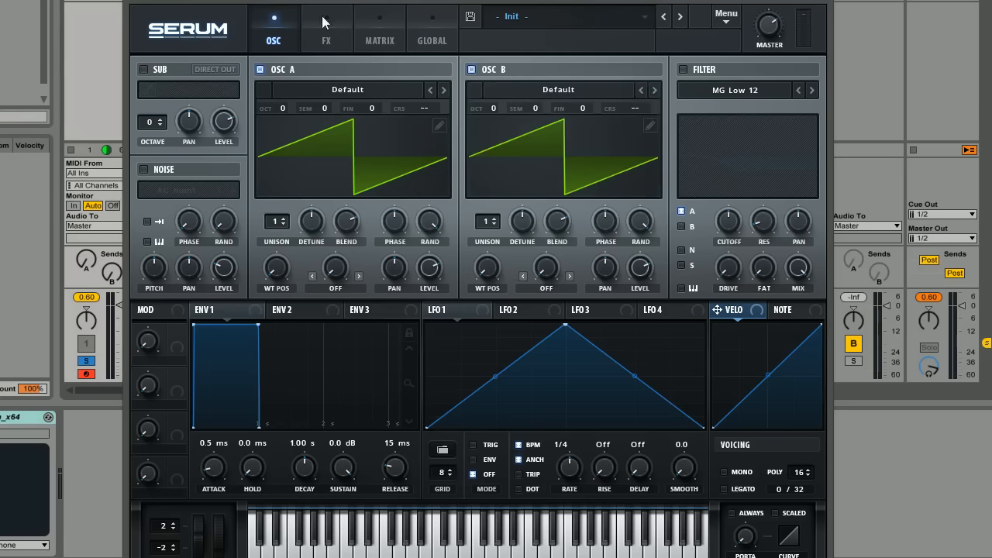
pyautogui.moveTo(229, 63)
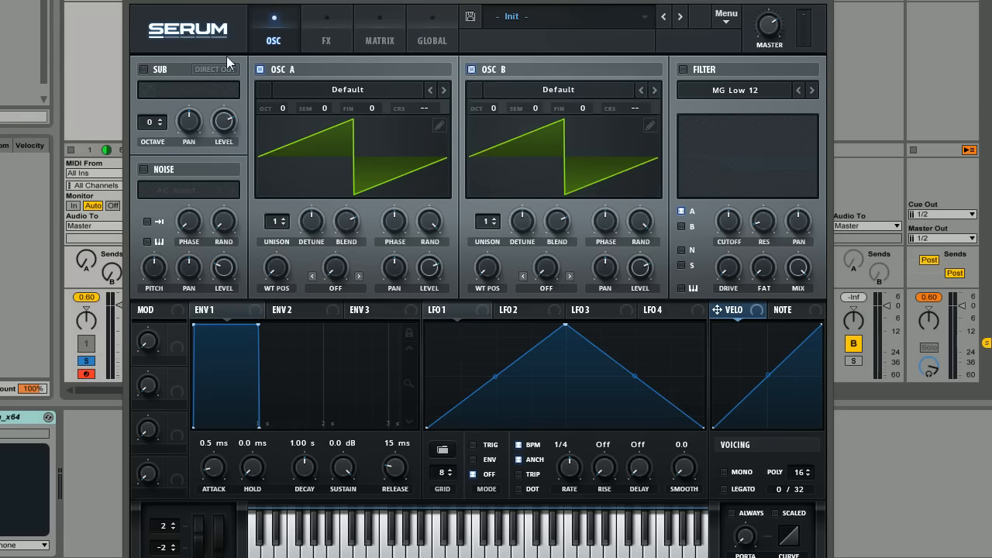
# - Drop oscillator A one octave and load the Digital > Hypa wavetable into oscillators A and B
pyautogui.moveTo(282, 108); pyautogui.dragTo(282, 120)
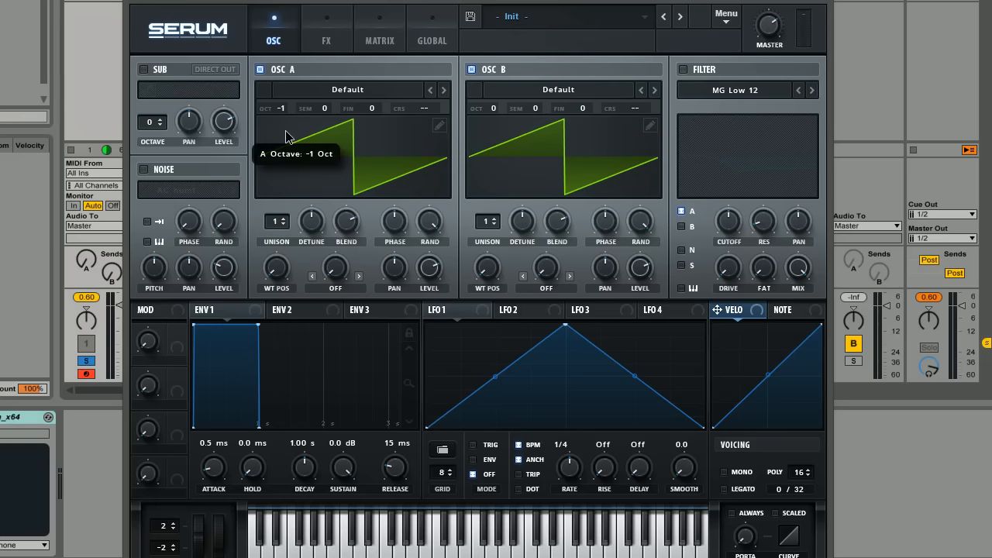
pyautogui.moveTo(518, 87)
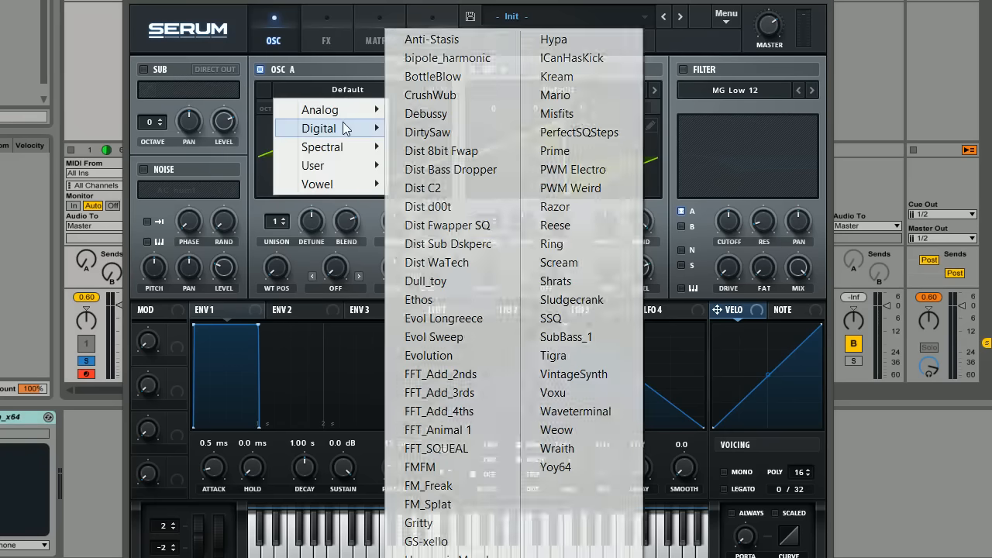
pyautogui.moveTo(553, 40)
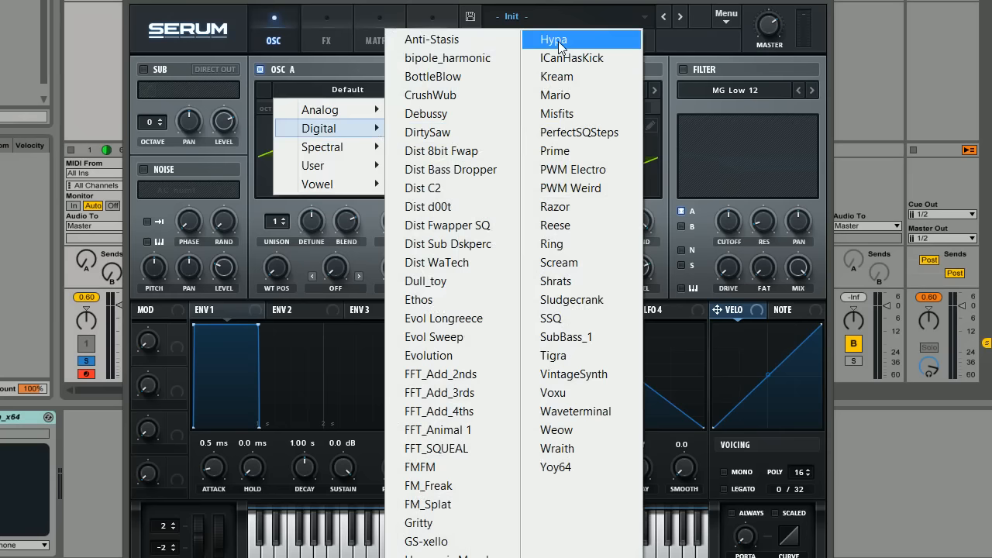
pyautogui.click(553, 40)
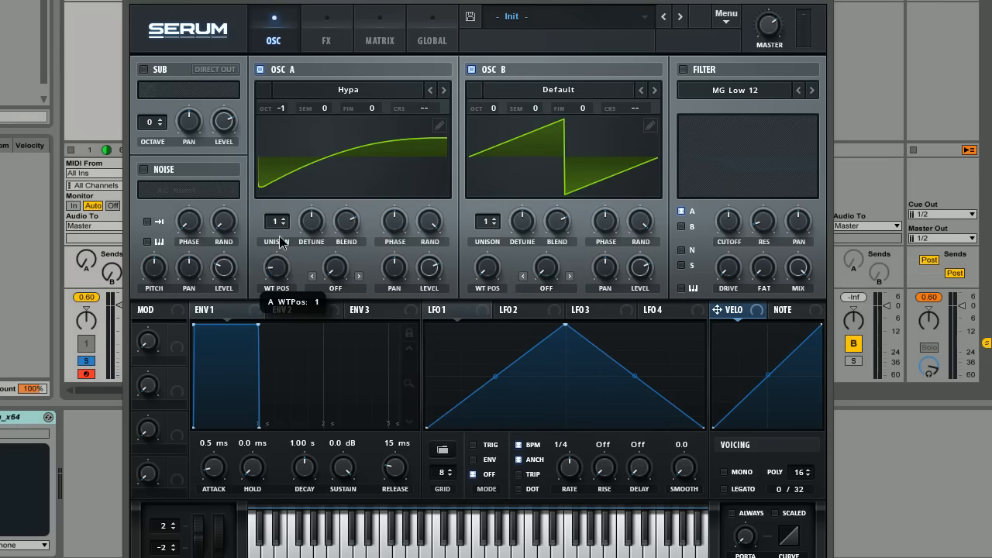
pyautogui.moveTo(285, 296)
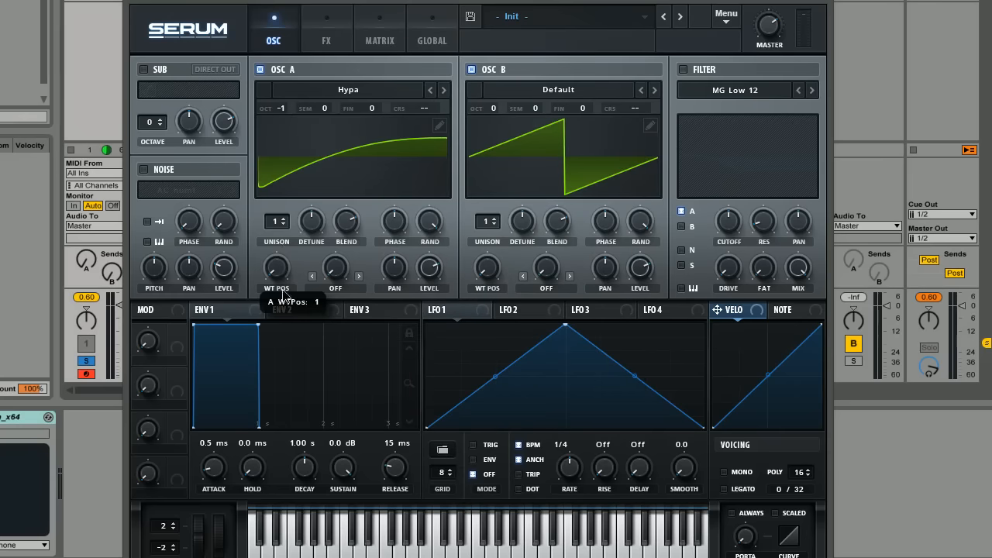
pyautogui.click(558, 88)
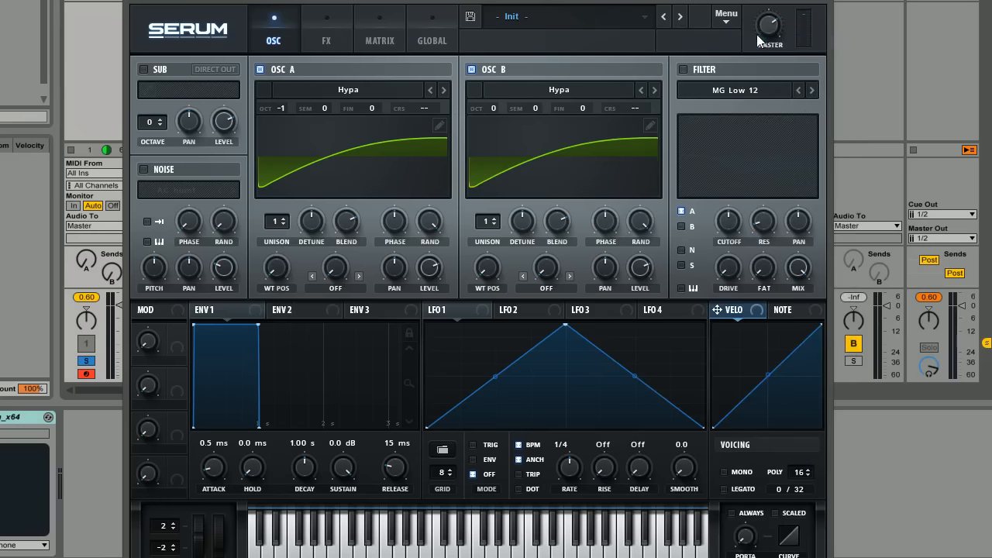
pyautogui.moveTo(388, 151)
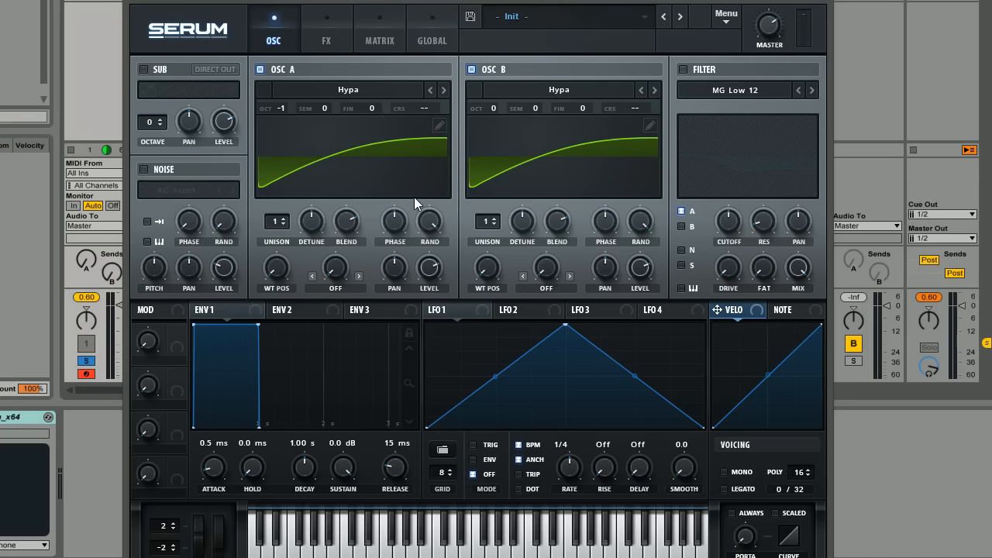
pyautogui.moveTo(256, 207)
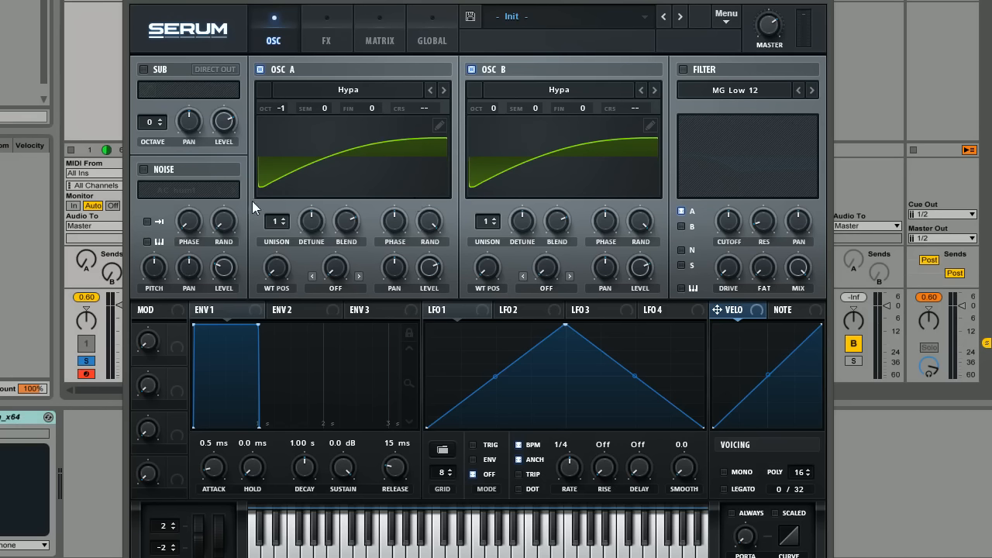
pyautogui.moveTo(456, 126)
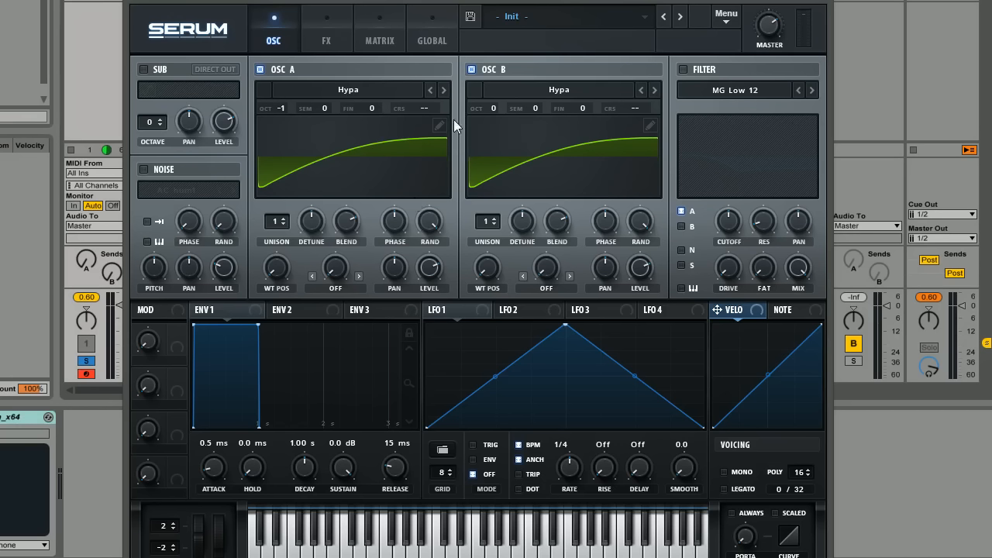
pyautogui.moveTo(365, 204)
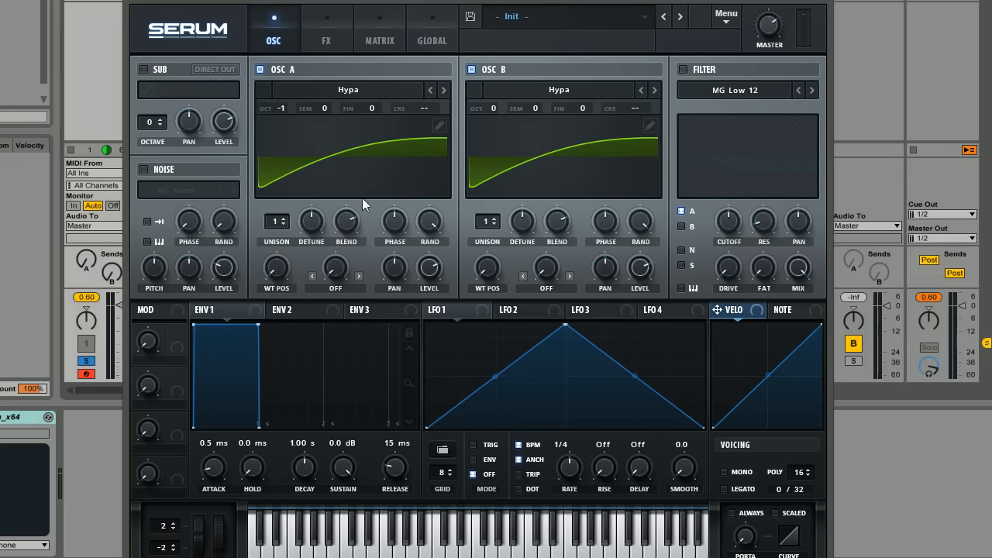
pyautogui.moveTo(468, 190)
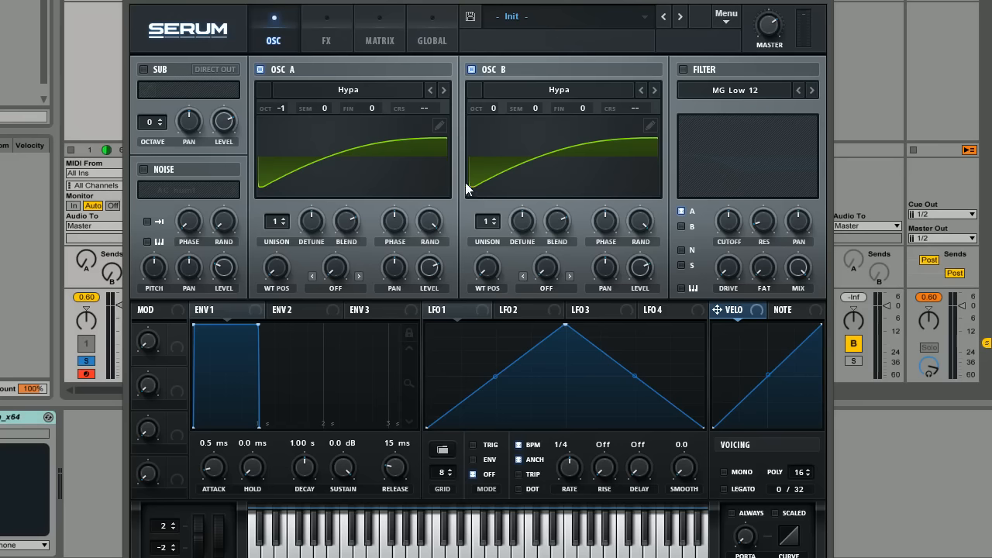
pyautogui.moveTo(456, 184)
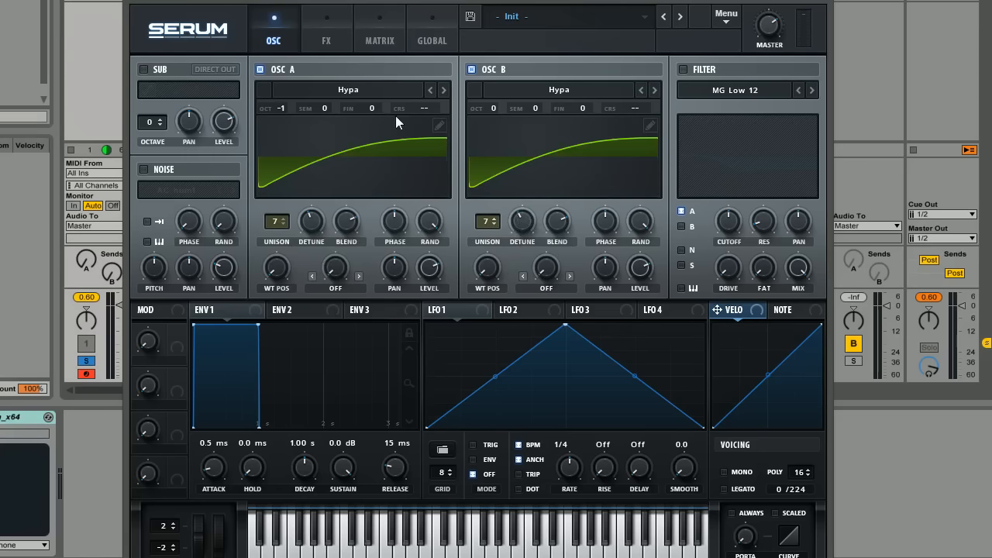
pyautogui.moveTo(302, 196)
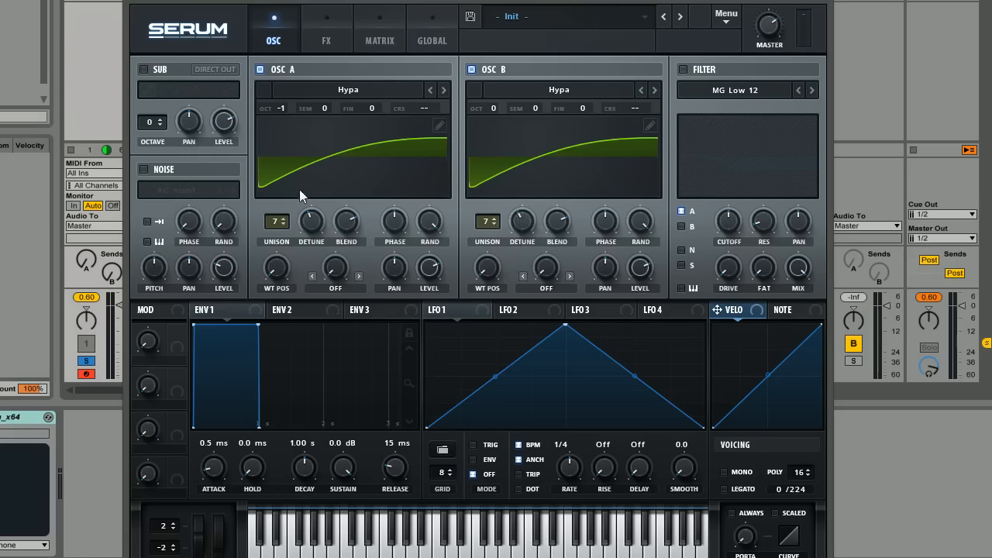
pyautogui.moveTo(298, 219)
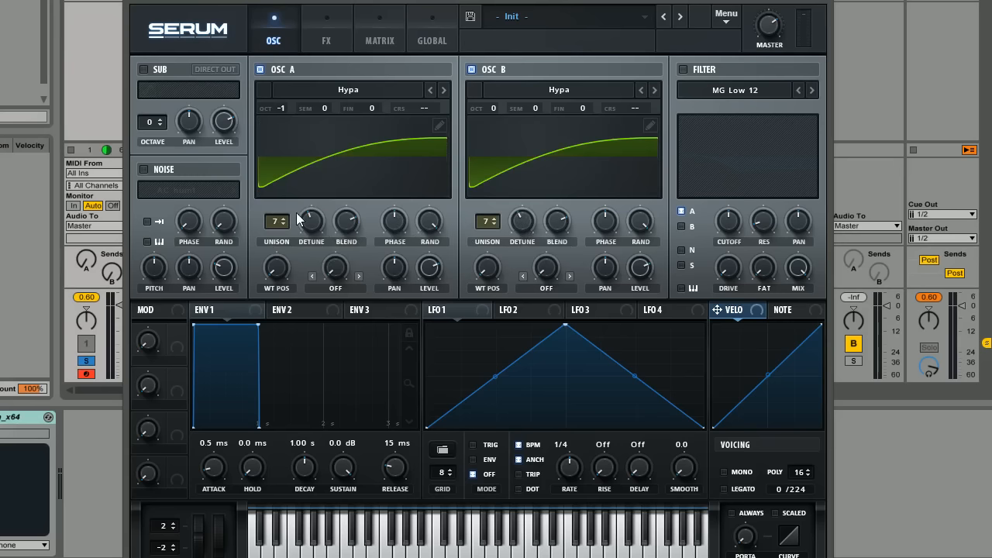
pyautogui.moveTo(357, 160)
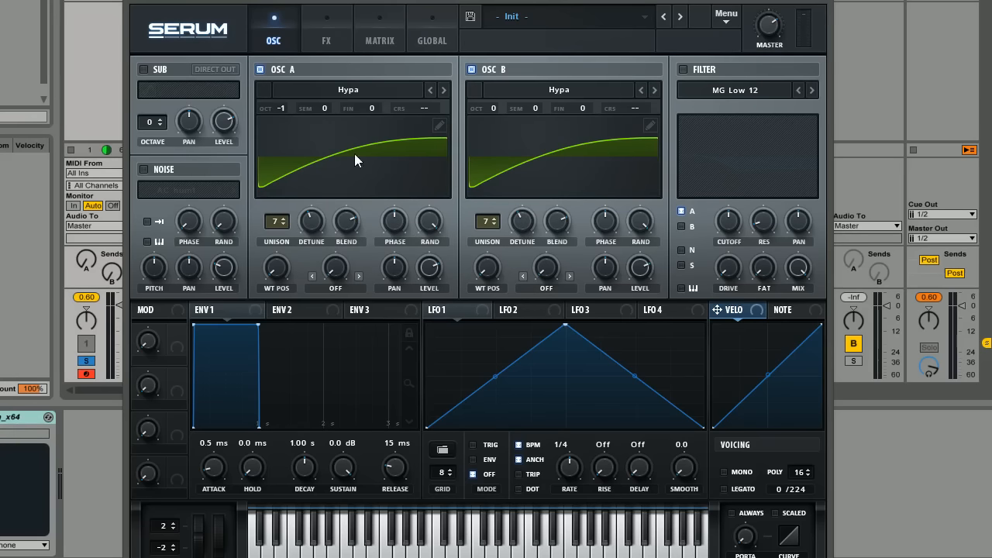
pyautogui.moveTo(749, 34)
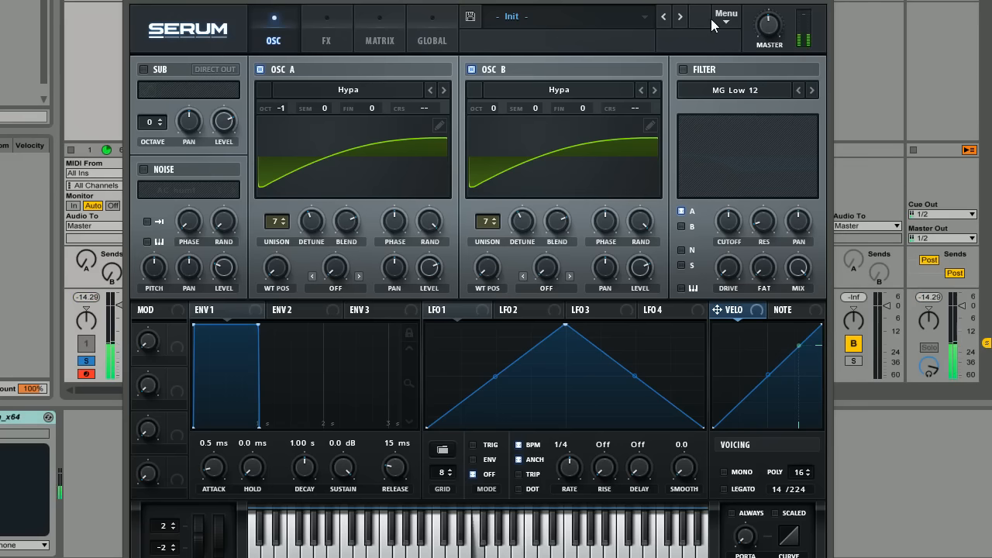
pyautogui.moveTo(769, 25)
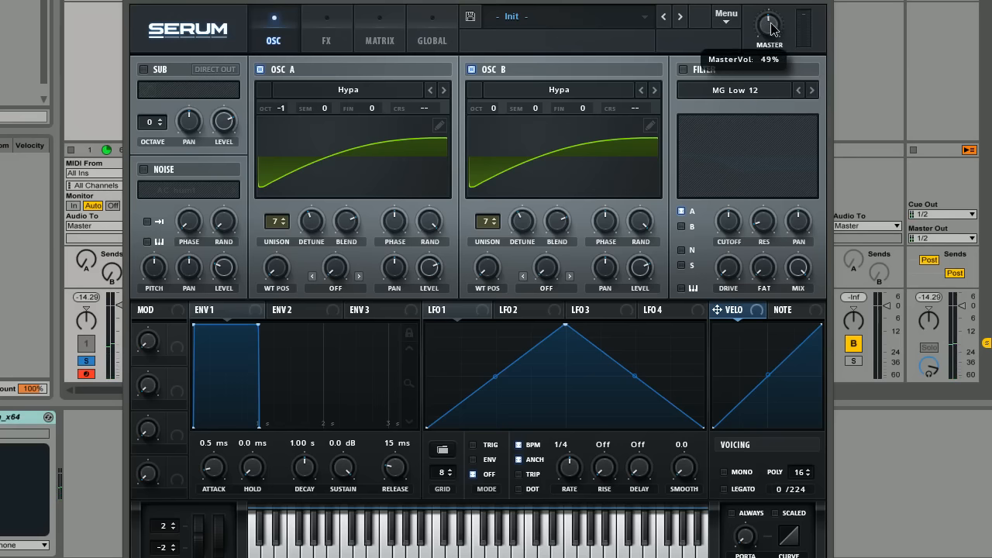
pyautogui.moveTo(496, 134)
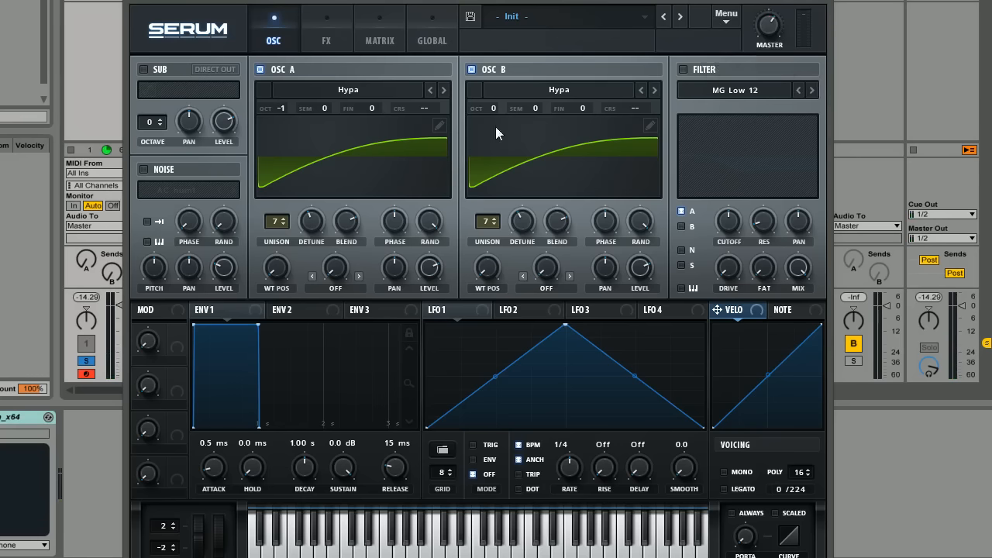
pyautogui.moveTo(448, 196)
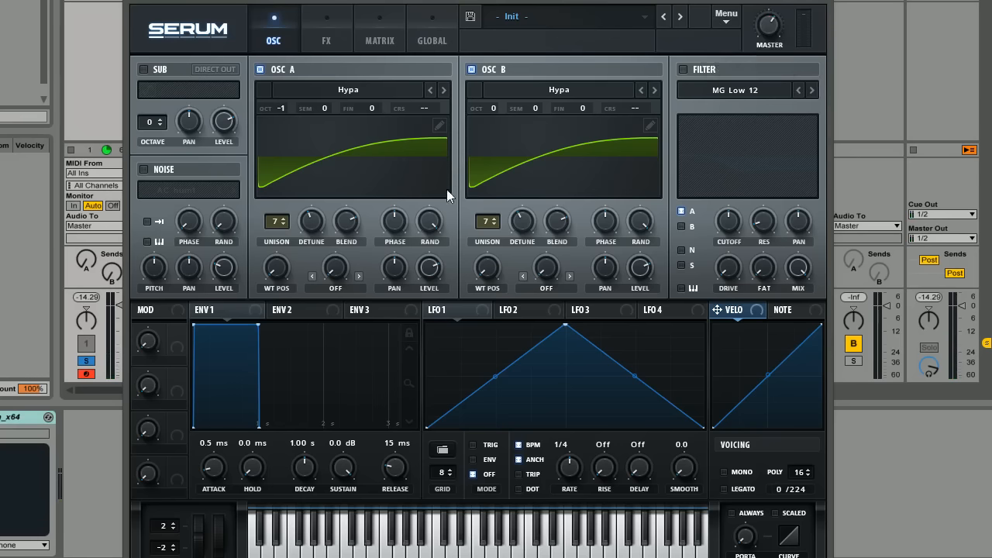
pyautogui.moveTo(271, 140)
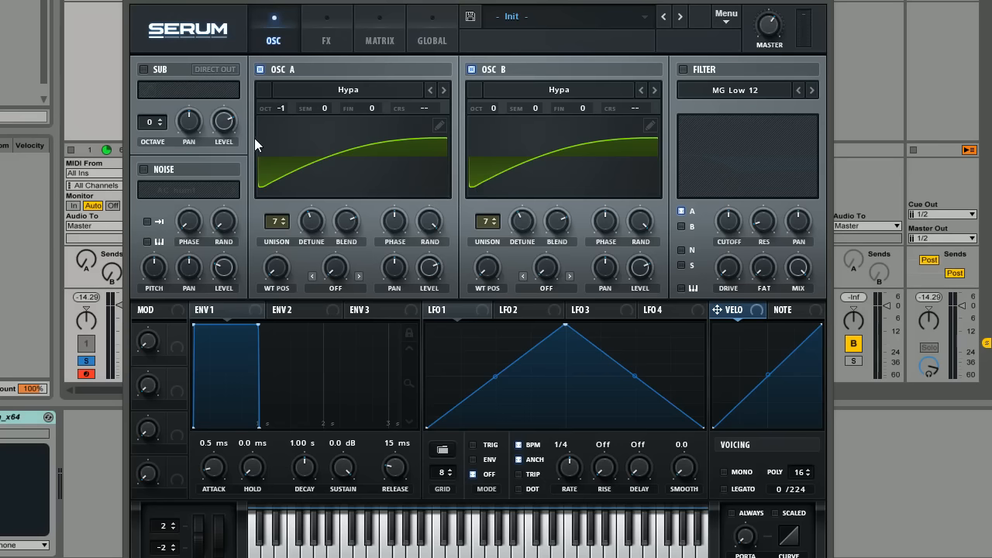
pyautogui.moveTo(244, 283)
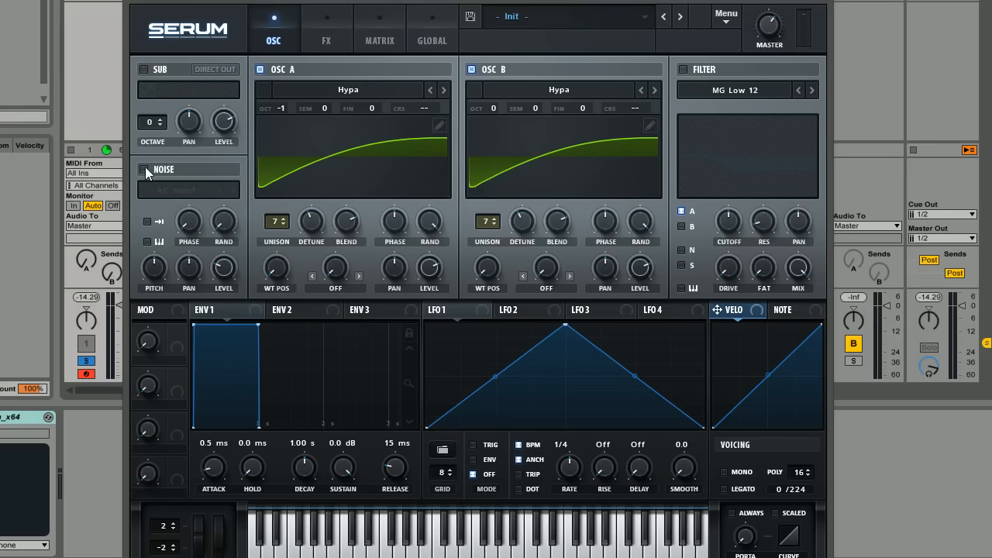
# - Enable the noise oscillator with the Analog > BrightWhite sample at about 12% level
pyautogui.click(142, 169)
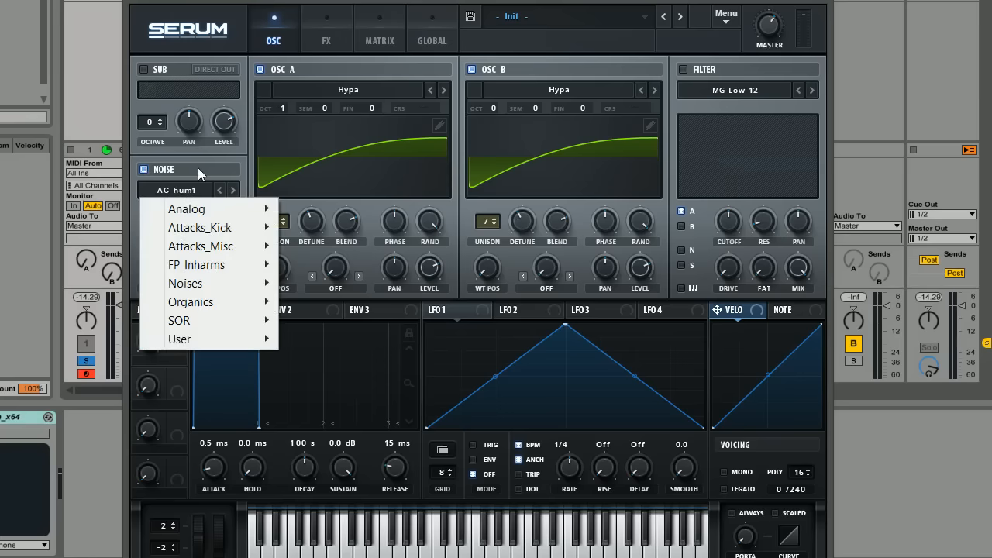
pyautogui.moveTo(186, 209)
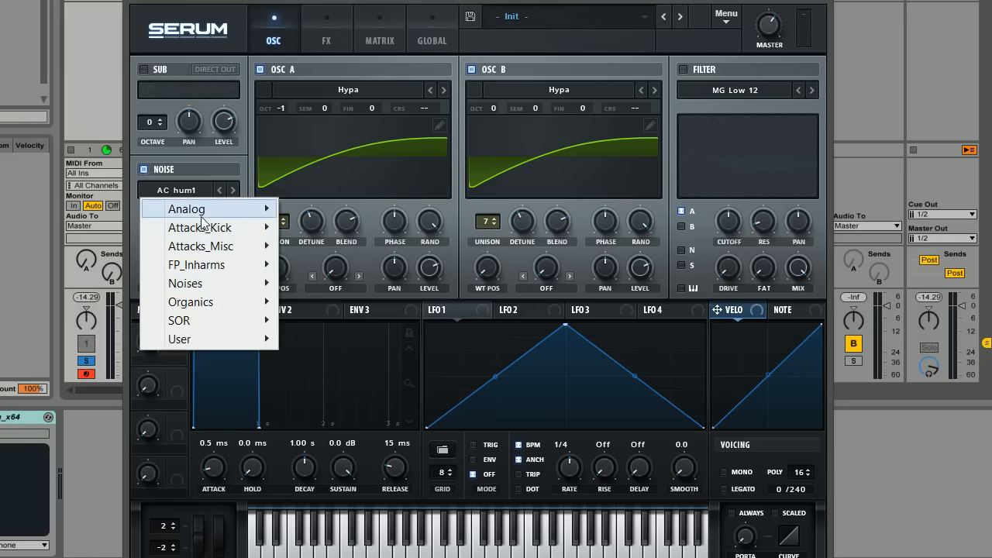
pyautogui.moveTo(186, 209)
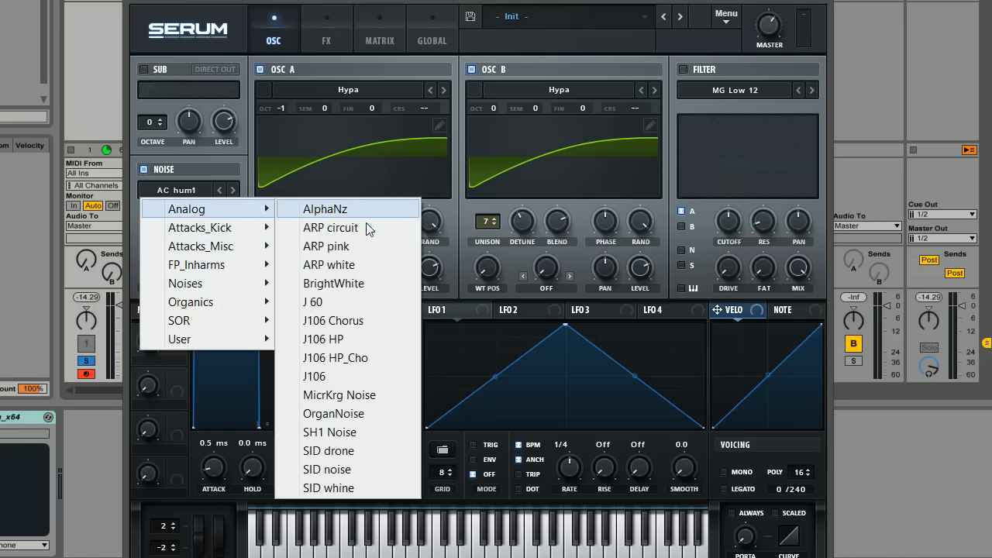
pyautogui.click(333, 283)
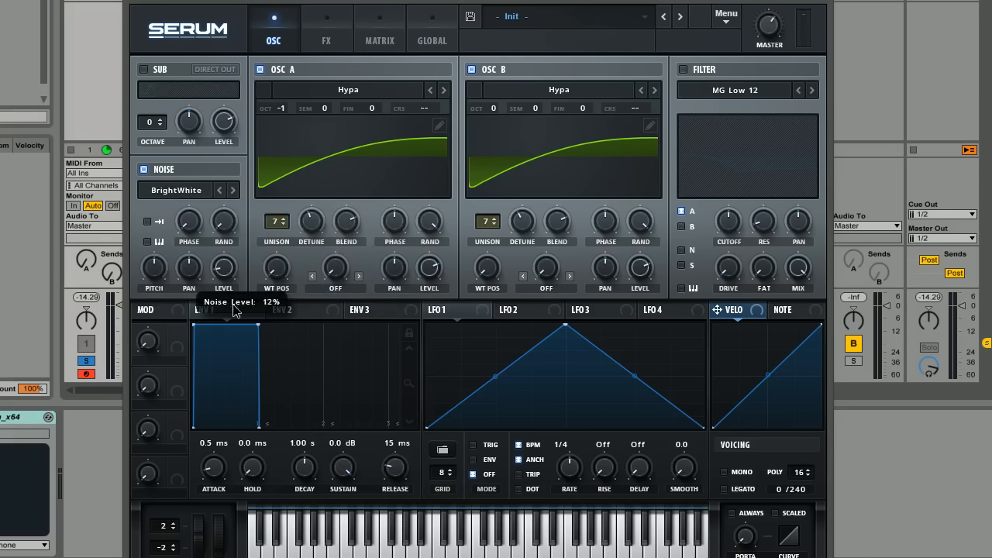
pyautogui.moveTo(252, 262)
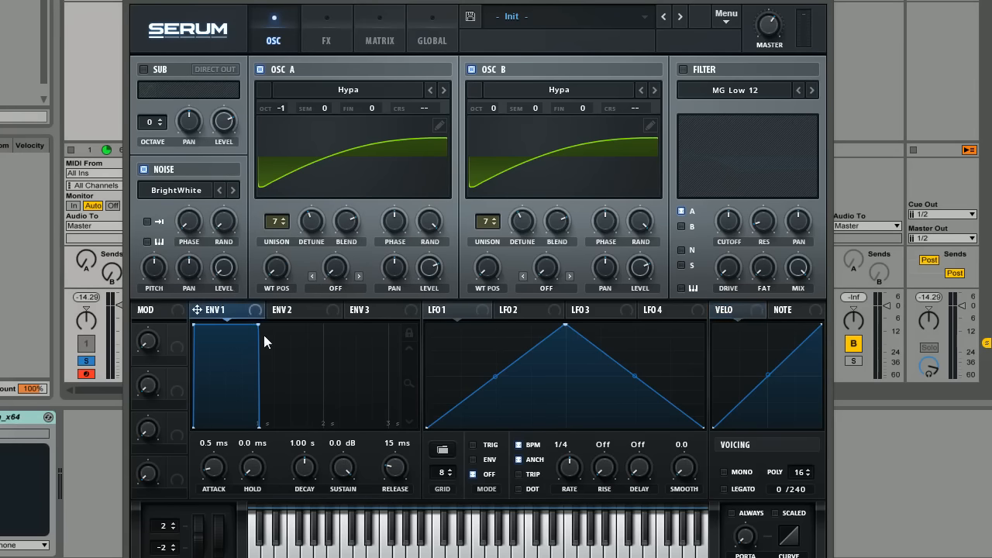
pyautogui.moveTo(257, 324)
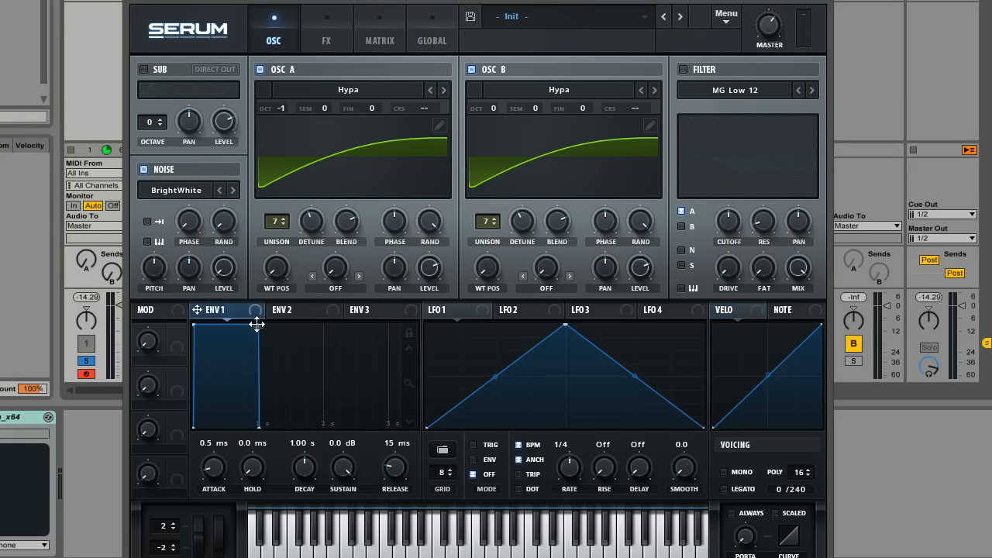
# - Set ENV 1 decay to about 712 ms, sustain -4.5 dB and release 274 ms
pyautogui.moveTo(257, 324); pyautogui.dragTo(237, 348)
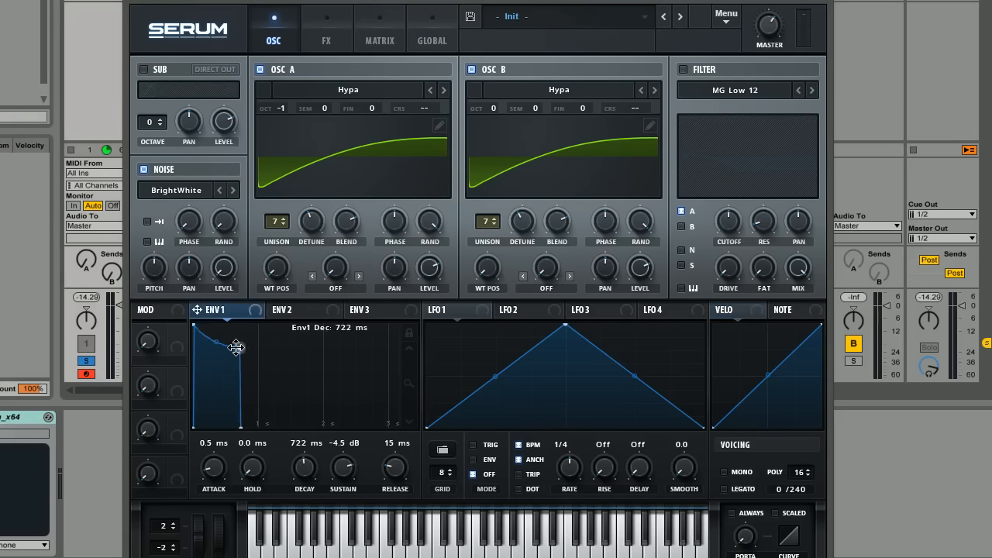
pyautogui.moveTo(237, 349); pyautogui.dragTo(223, 334)
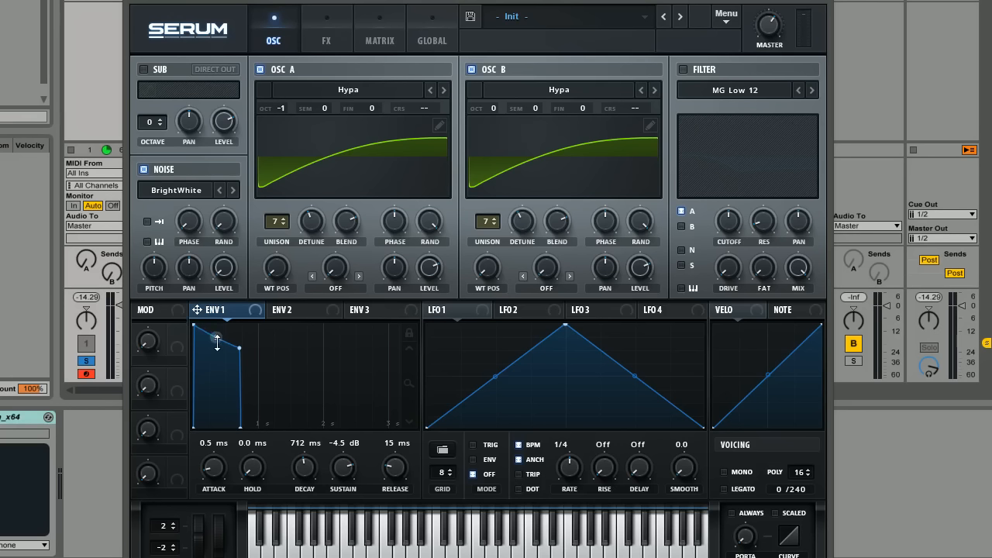
pyautogui.moveTo(395, 467); pyautogui.dragTo(395, 442)
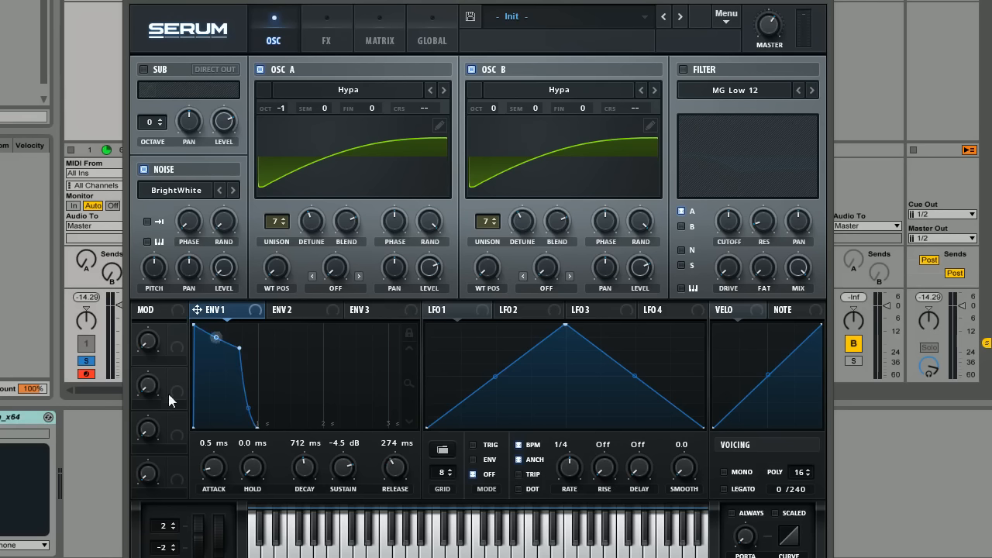
pyautogui.moveTo(210, 326)
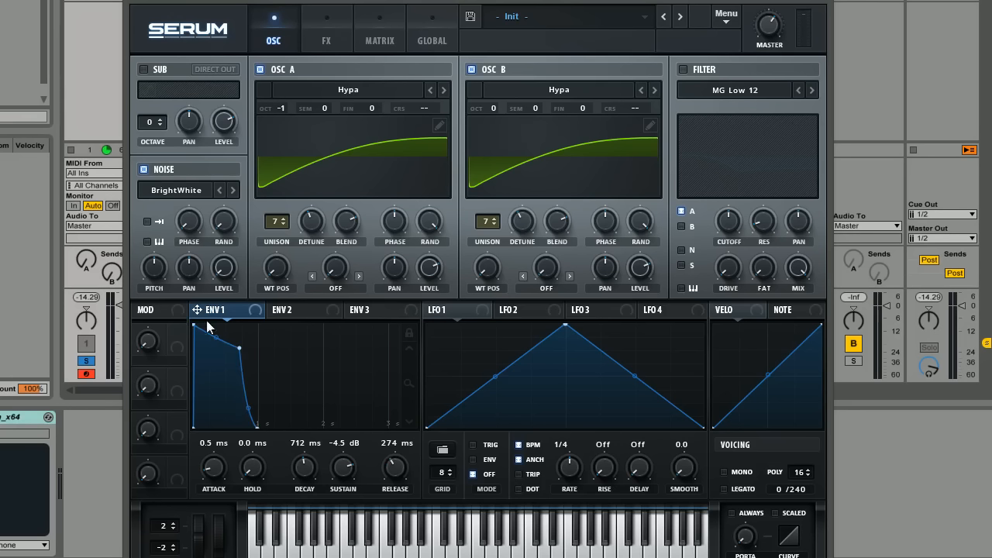
pyautogui.moveTo(310, 314)
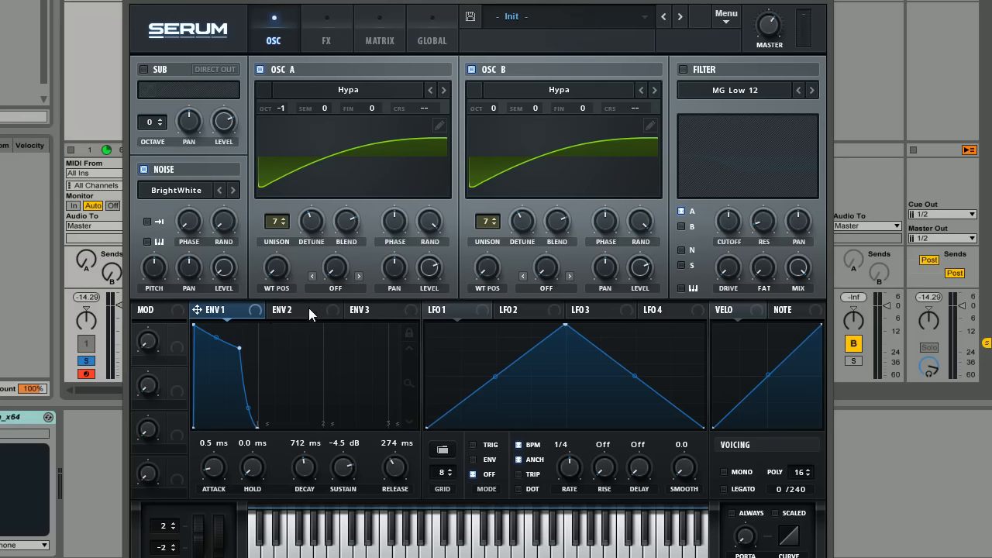
# - Give ENV 2 a 663 ms decay, 45% sustain, 290 ms release, and route it to noise level
pyautogui.click(281, 310)
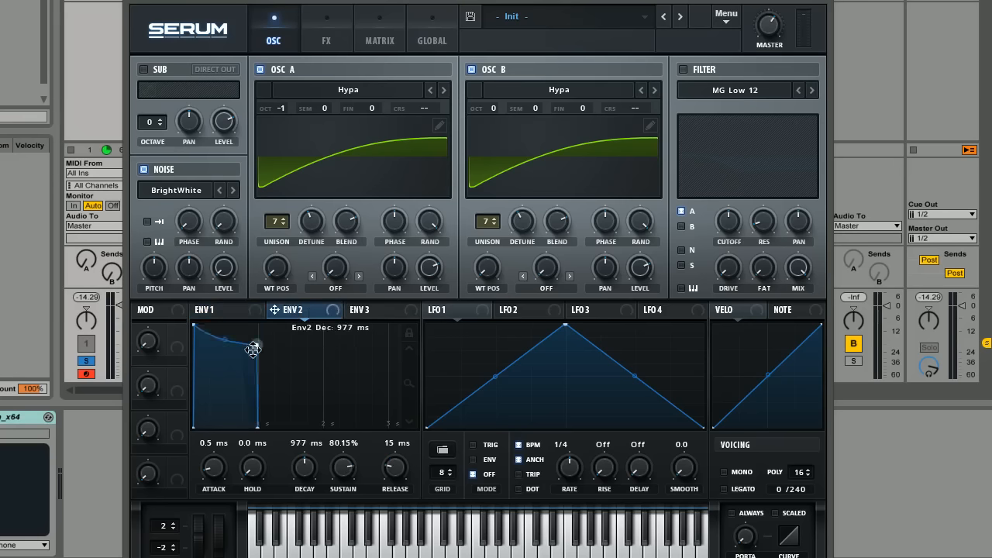
pyautogui.moveTo(253, 345); pyautogui.dragTo(224, 361)
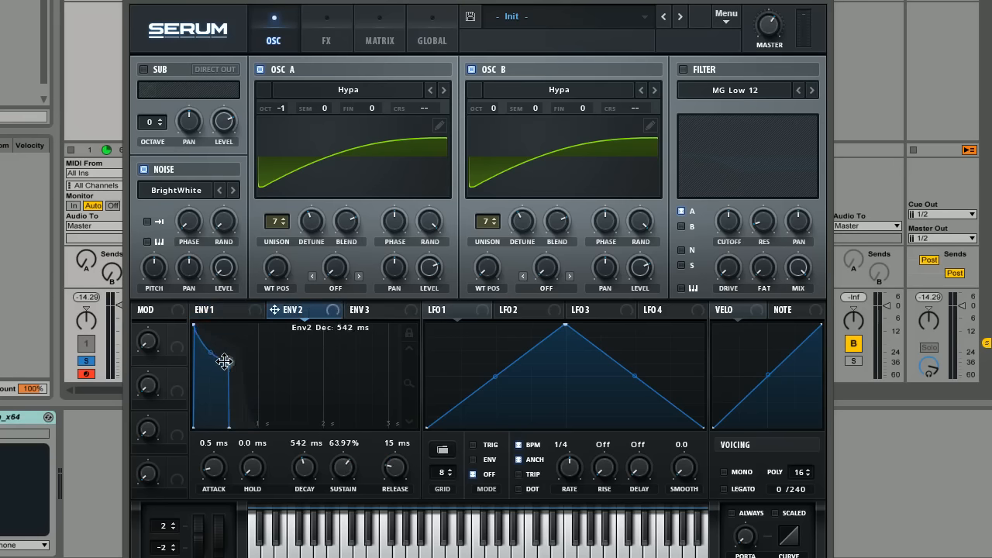
pyautogui.moveTo(225, 361); pyautogui.dragTo(237, 380)
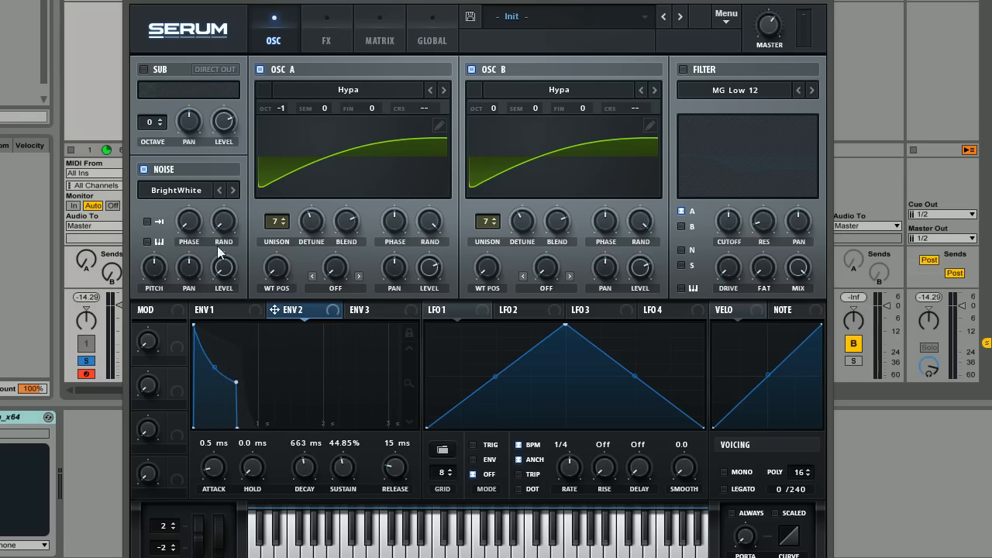
pyautogui.moveTo(167, 256)
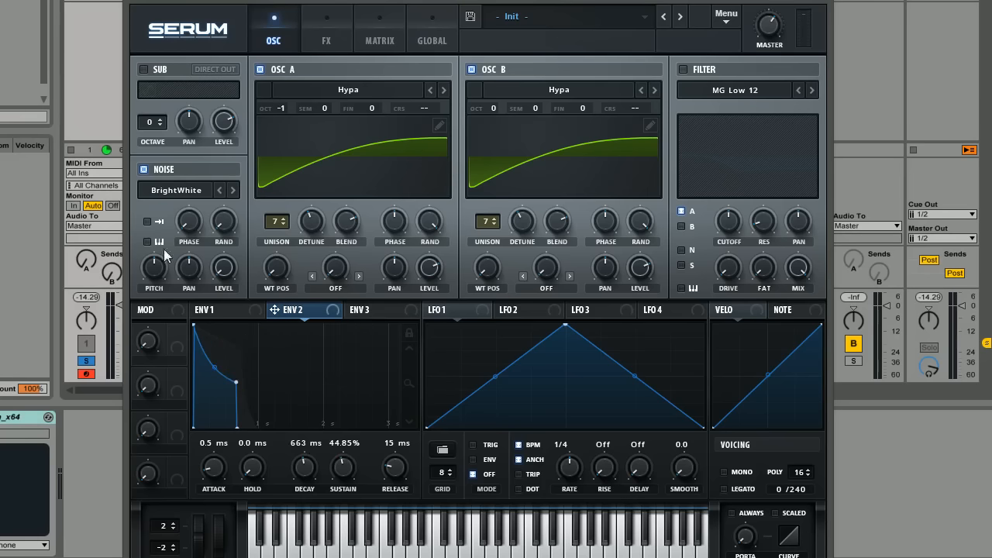
pyautogui.moveTo(395, 469); pyautogui.dragTo(395, 461)
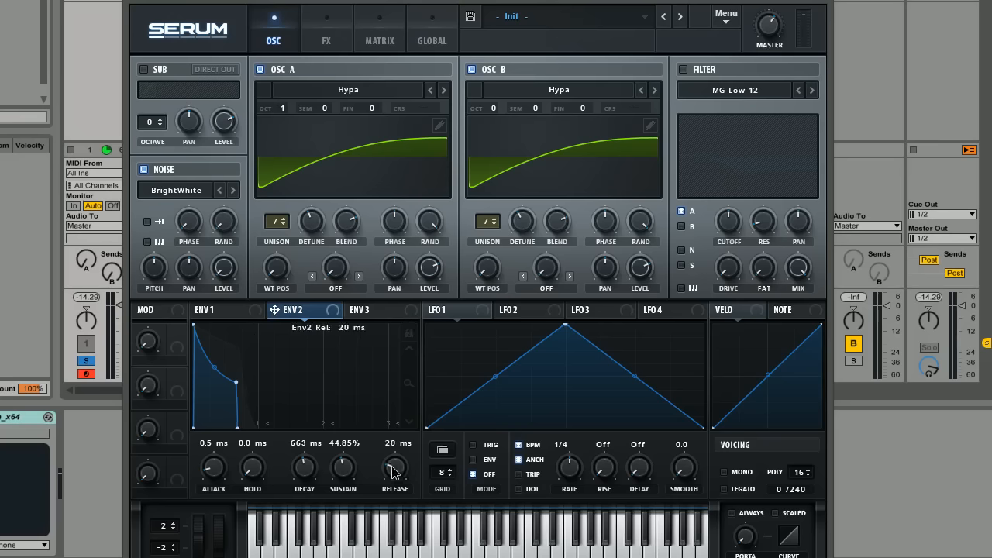
pyautogui.moveTo(395, 465); pyautogui.dragTo(395, 435)
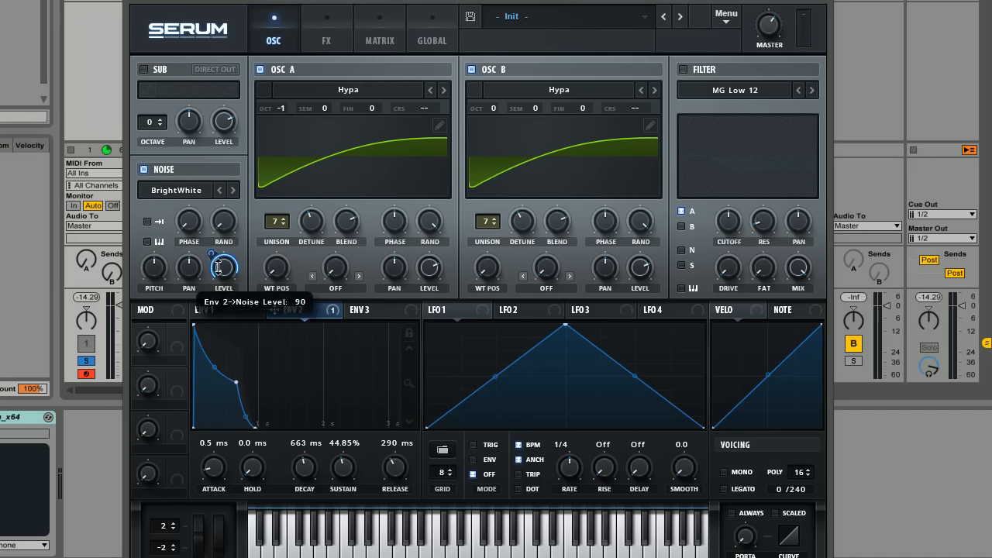
pyautogui.moveTo(223, 267); pyautogui.dragTo(212, 279)
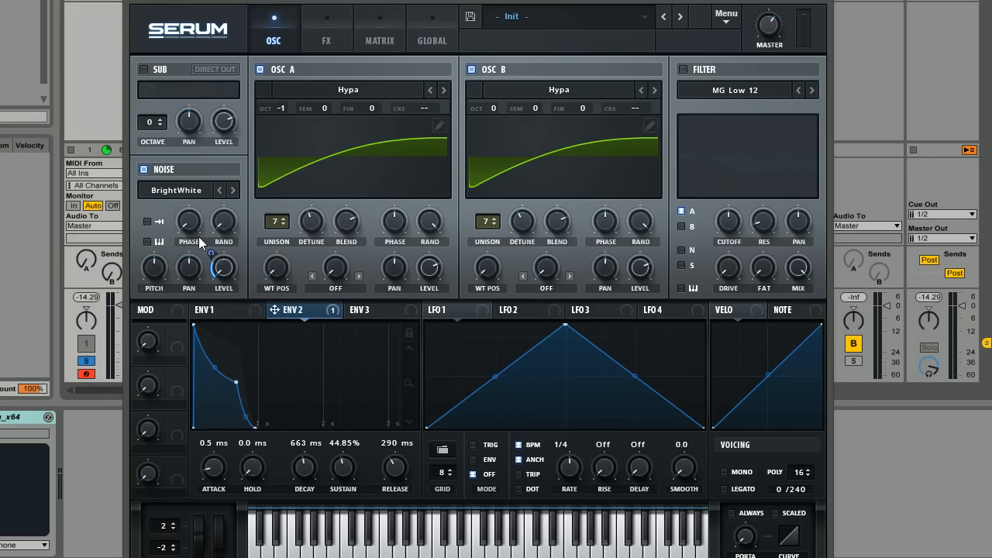
pyautogui.moveTo(767, 23)
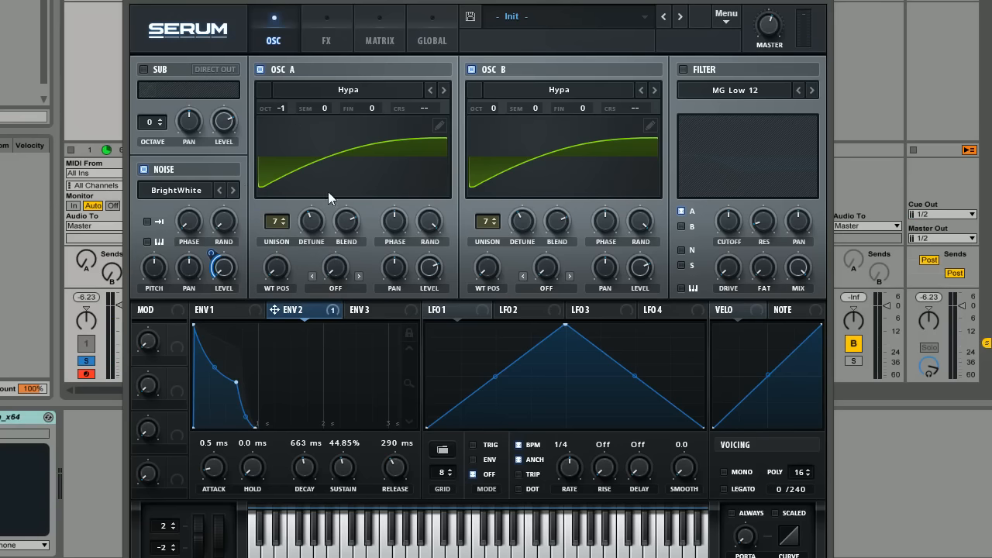
pyautogui.moveTo(282, 240)
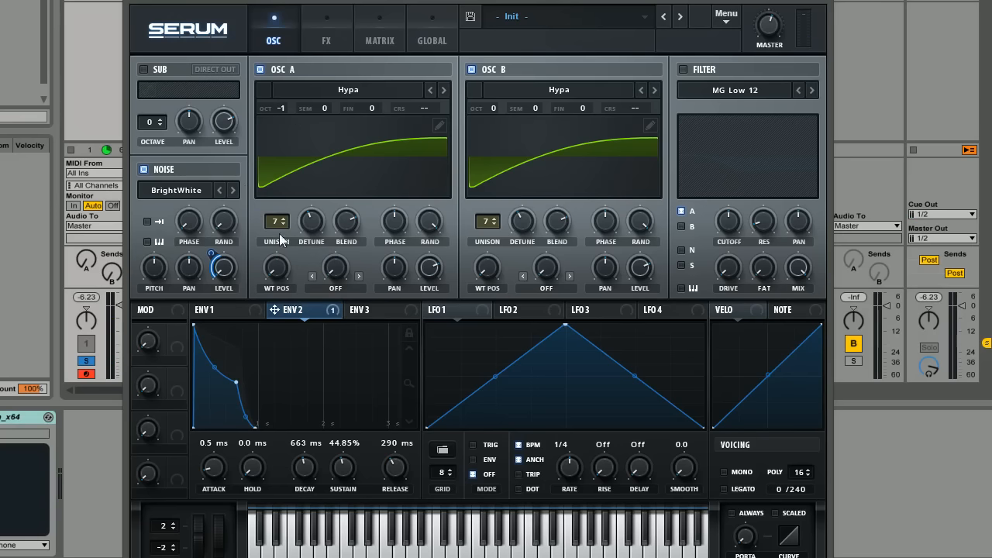
pyautogui.moveTo(642, 217)
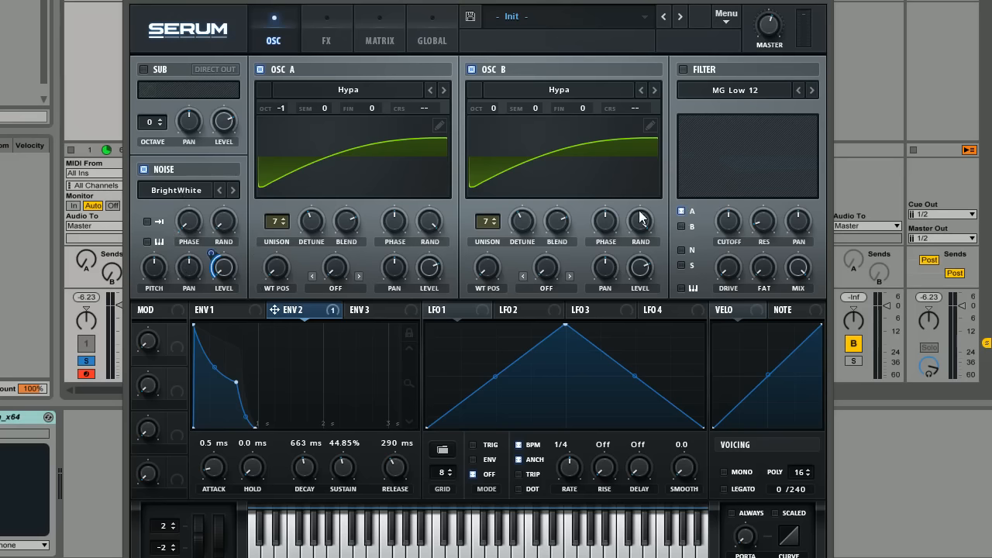
pyautogui.moveTo(225, 334)
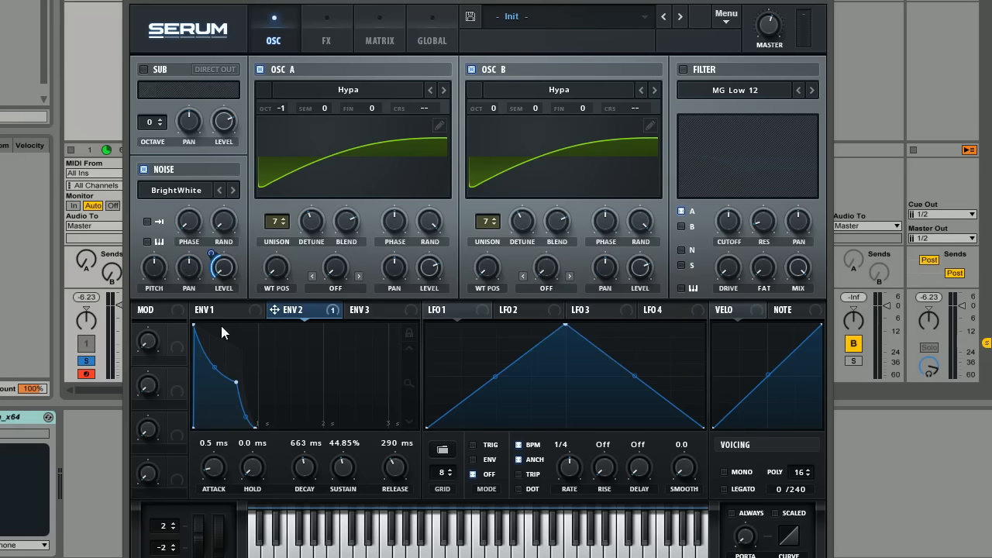
pyautogui.moveTo(388, 319)
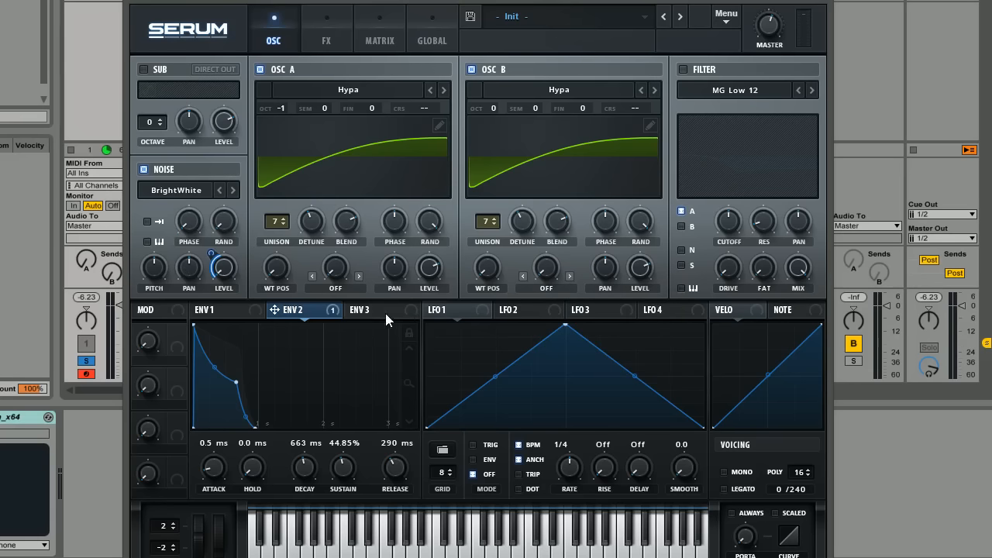
# - Make ENV 3 an 89 ms decay with 0% sustain, modulating OSC A's coarse pitch
pyautogui.click(369, 309)
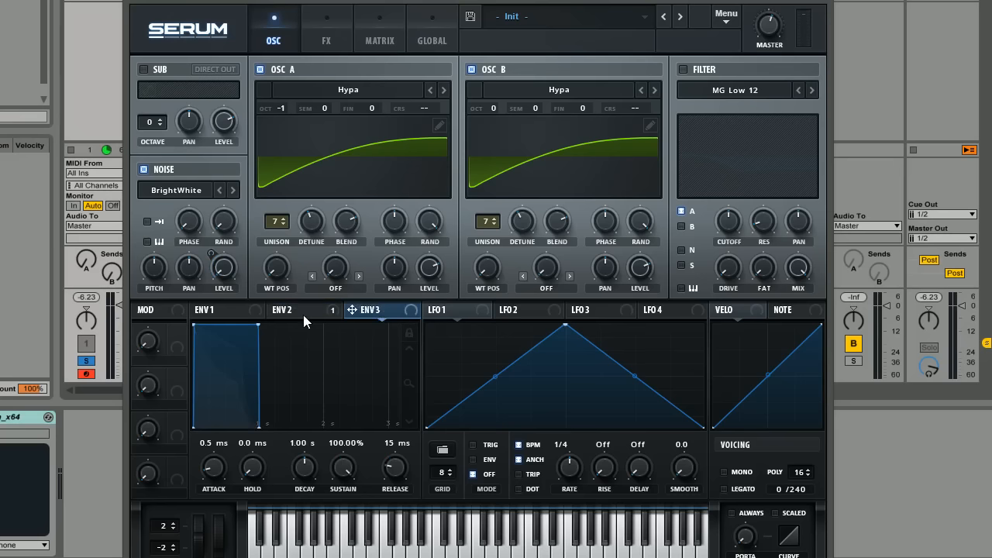
pyautogui.moveTo(359, 247)
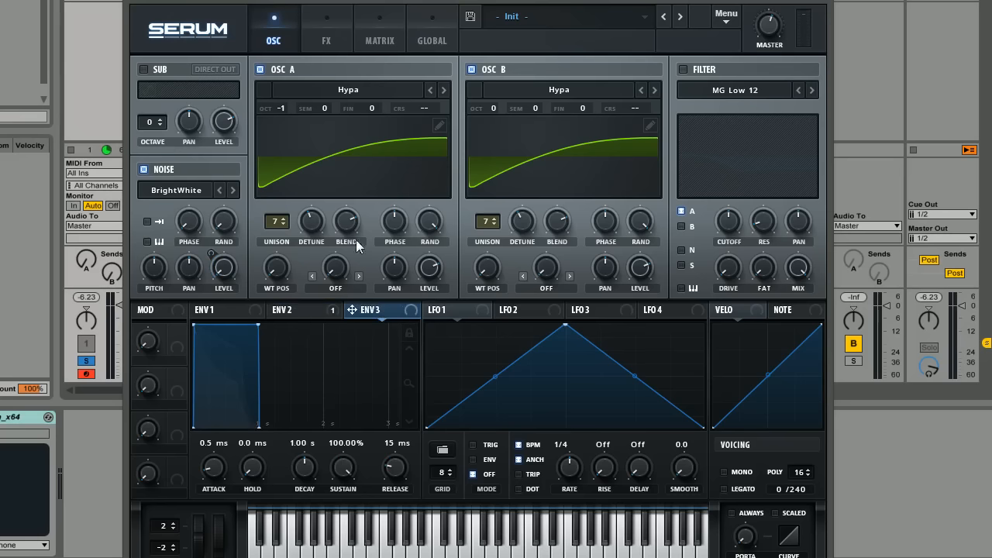
pyautogui.moveTo(266, 342)
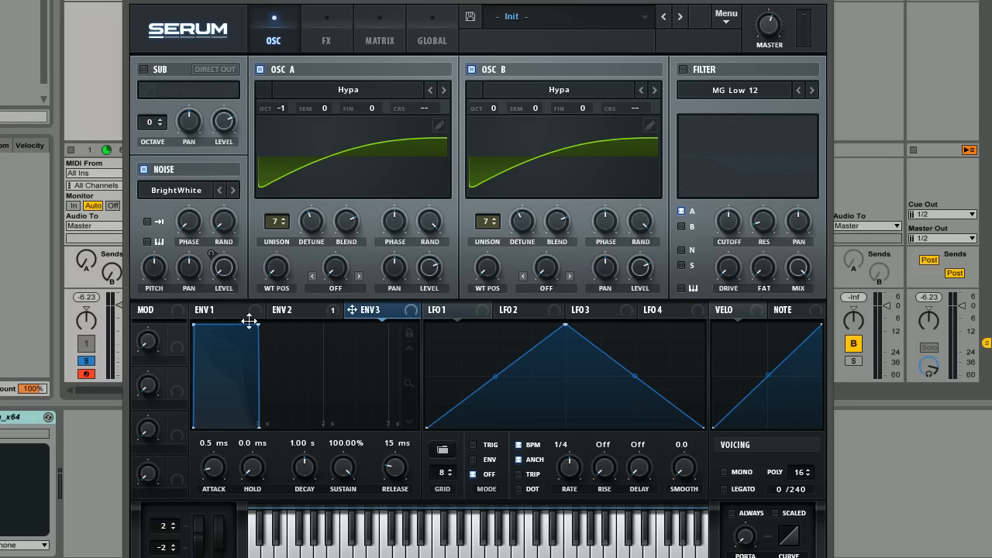
pyautogui.moveTo(248, 321); pyautogui.dragTo(228, 416)
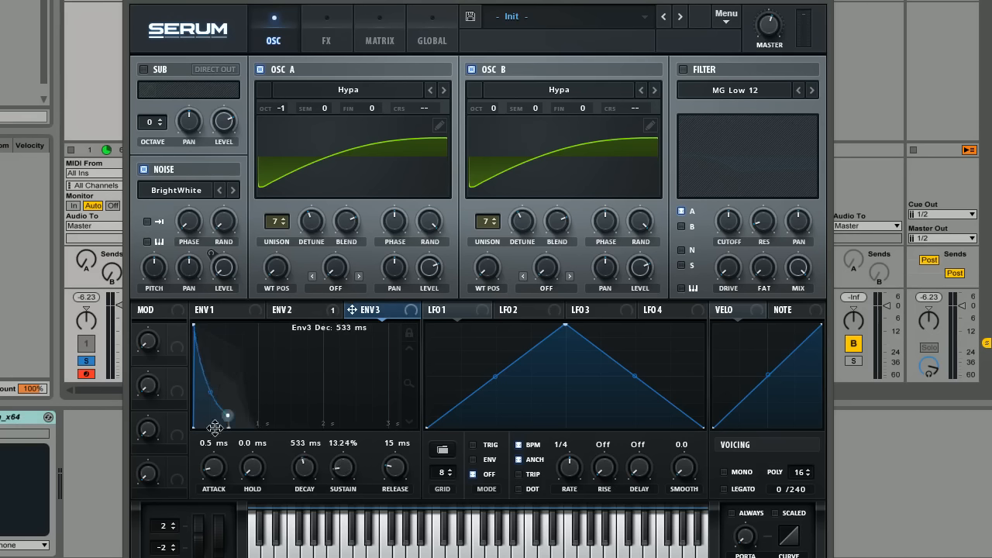
pyautogui.moveTo(228, 416); pyautogui.dragTo(197, 416)
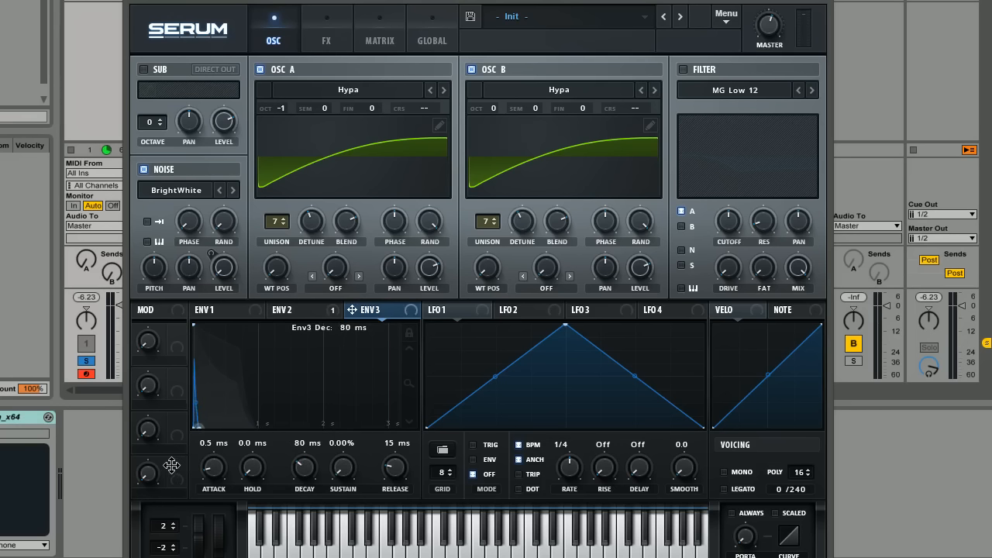
pyautogui.moveTo(304, 470); pyautogui.dragTo(306, 461)
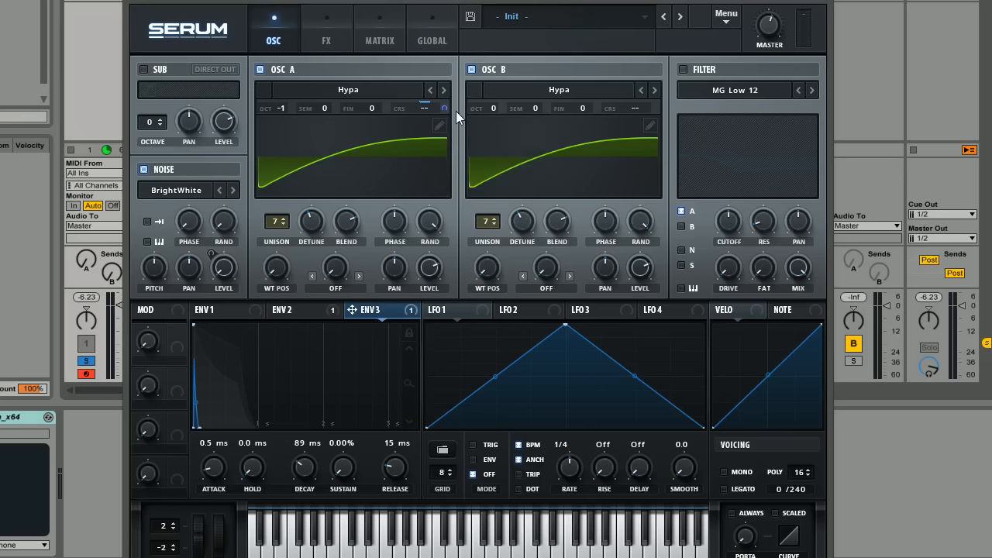
pyautogui.moveTo(411, 87)
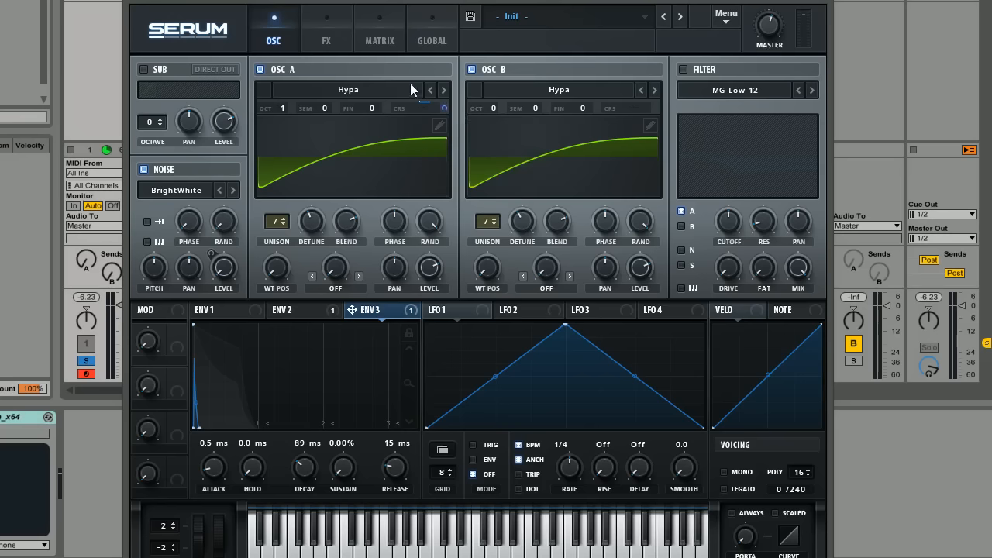
pyautogui.moveTo(444, 107)
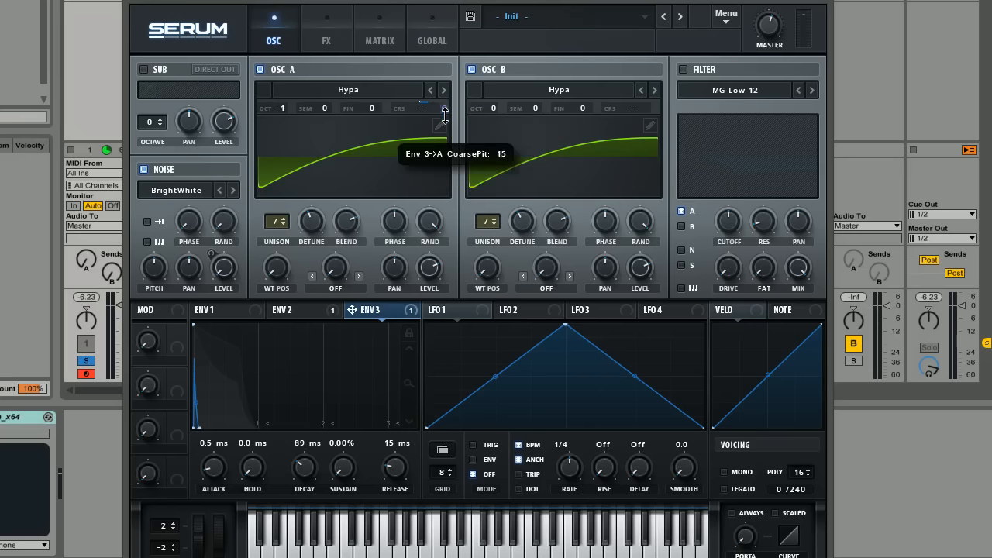
# - Route ENV 3 to OSC B coarse pitch at -10, set master to 50%, trim decay to 83 ms
pyautogui.moveTo(444, 116); pyautogui.dragTo(444, 182)
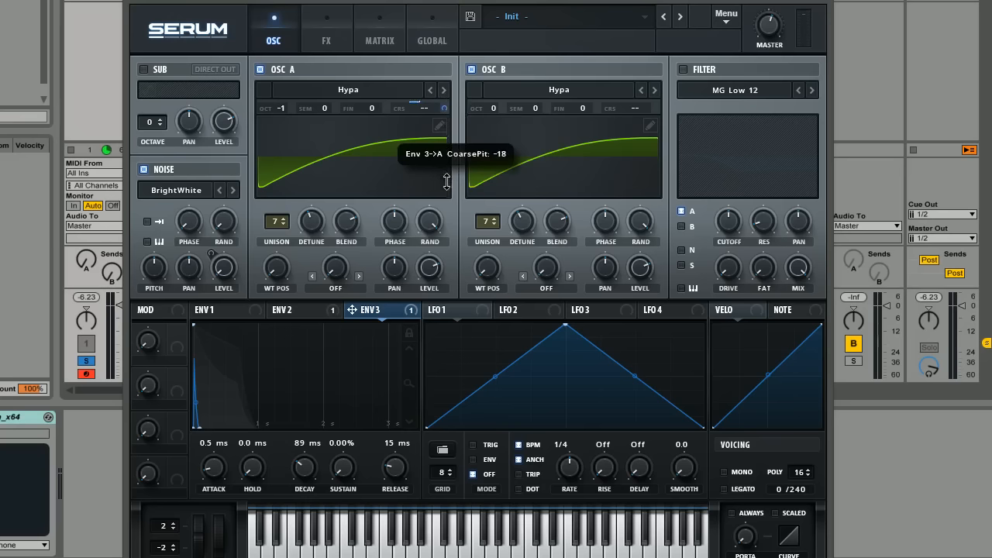
pyautogui.moveTo(409, 132)
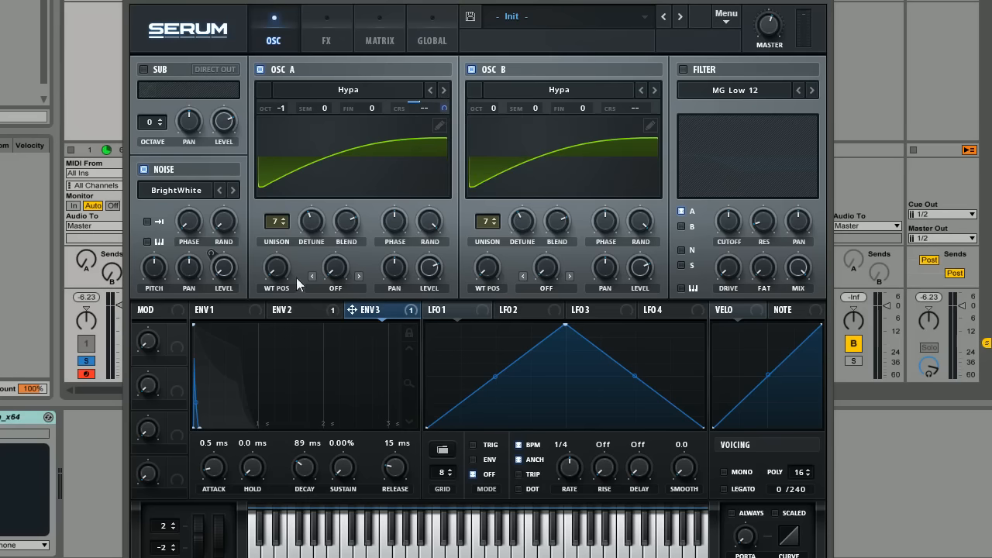
pyautogui.moveTo(409, 107)
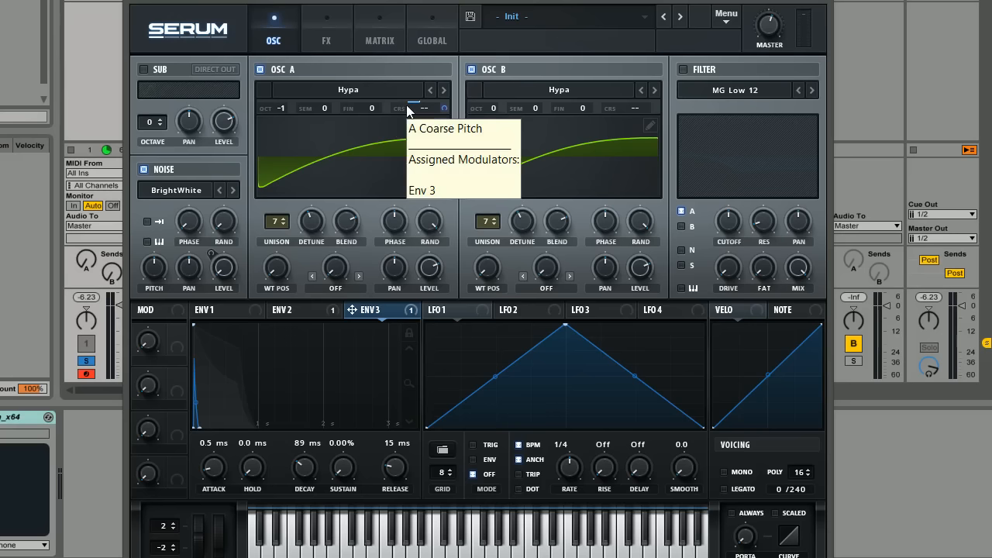
pyautogui.moveTo(585, 97)
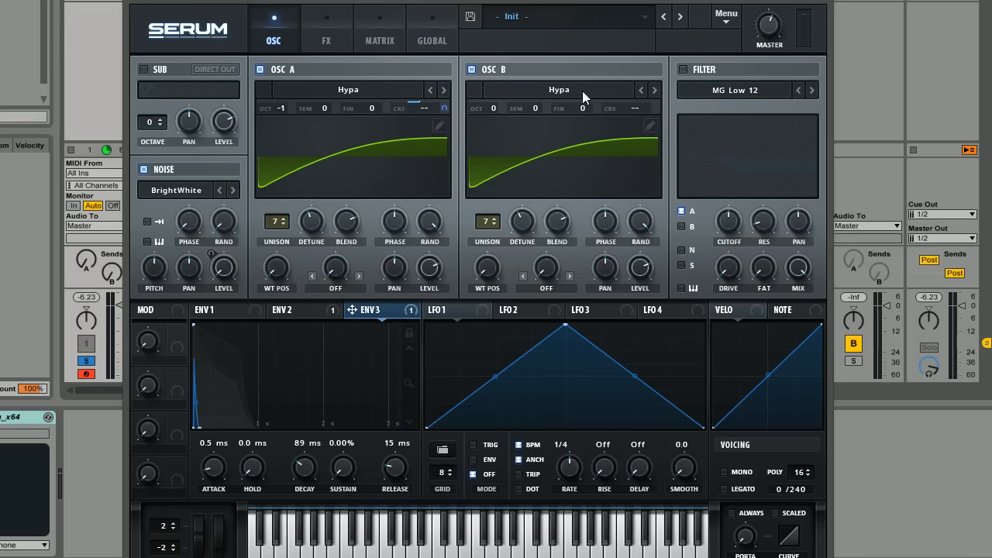
pyautogui.moveTo(354, 314)
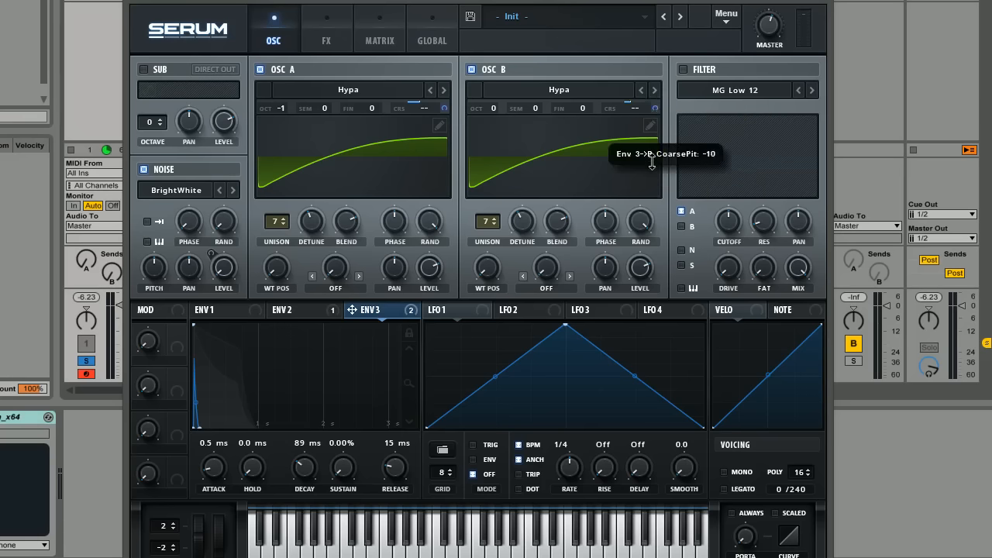
pyautogui.moveTo(461, 124)
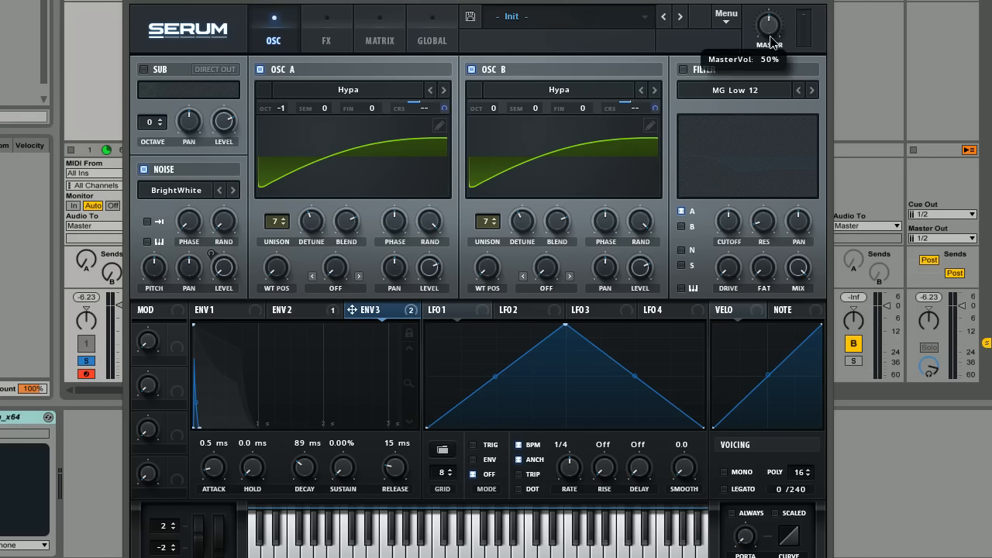
pyautogui.moveTo(769, 27); pyautogui.dragTo(769, 16)
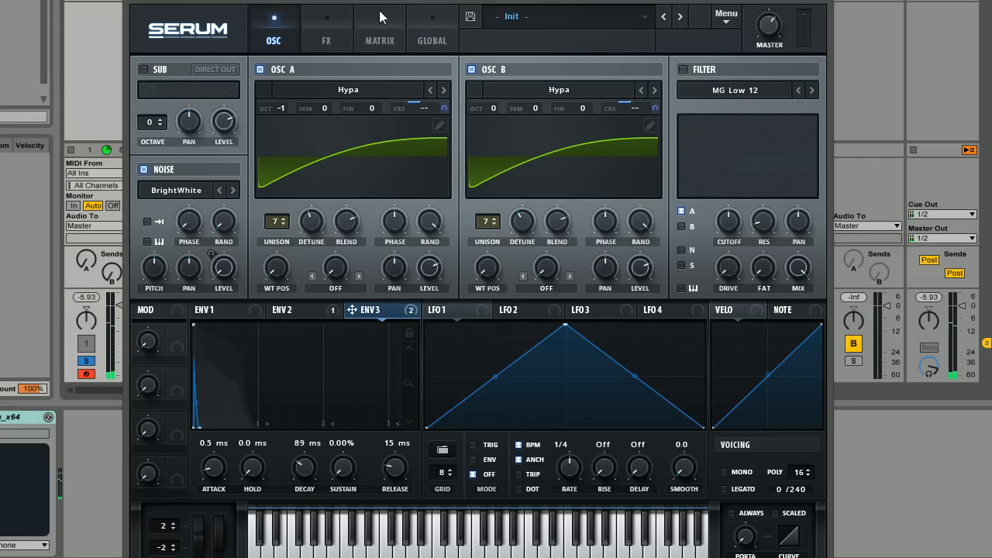
pyautogui.moveTo(388, 218)
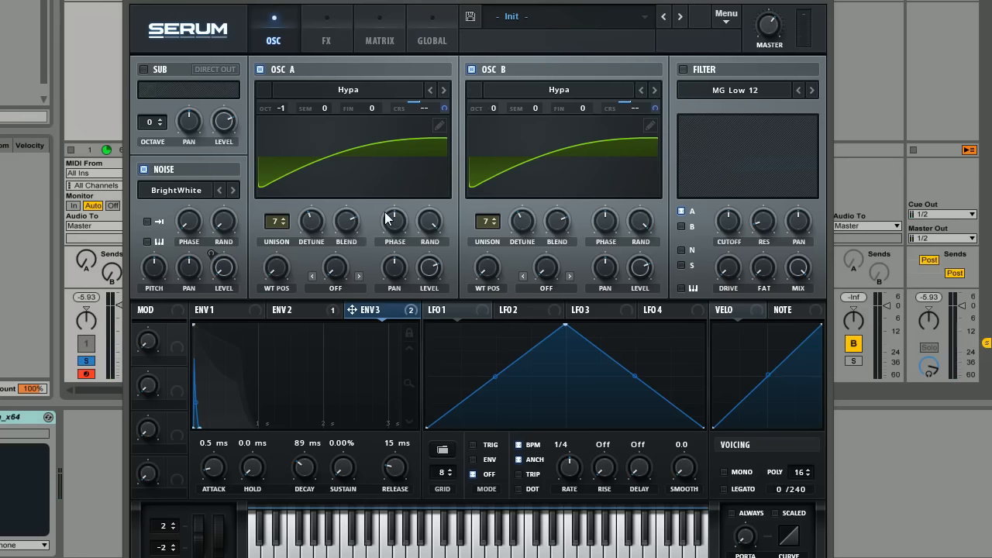
pyautogui.moveTo(341, 240)
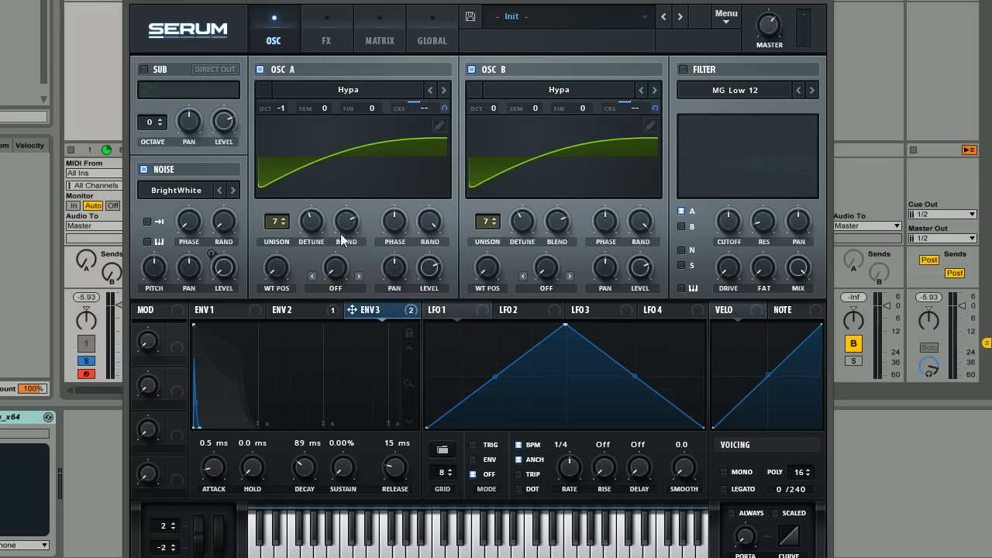
pyautogui.moveTo(394, 219)
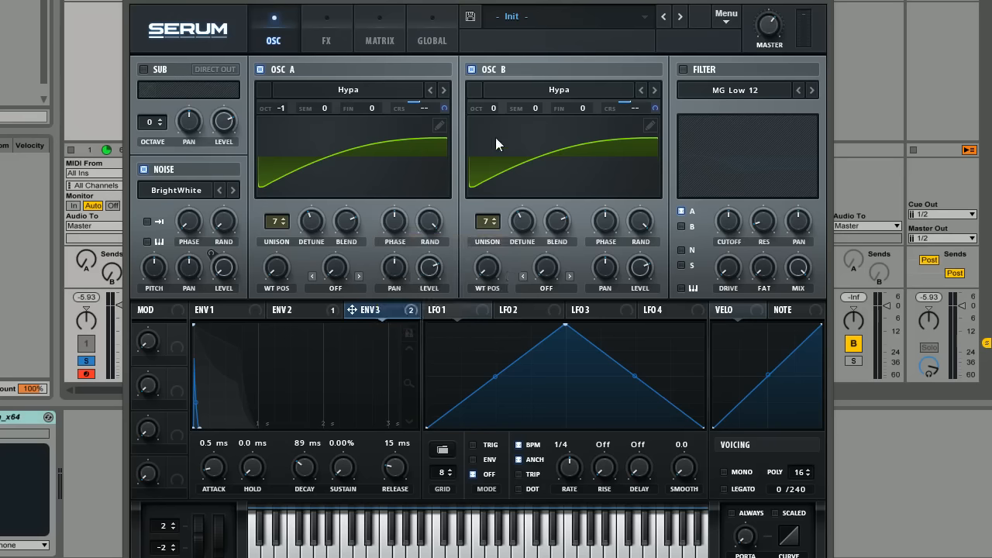
pyautogui.moveTo(356, 269)
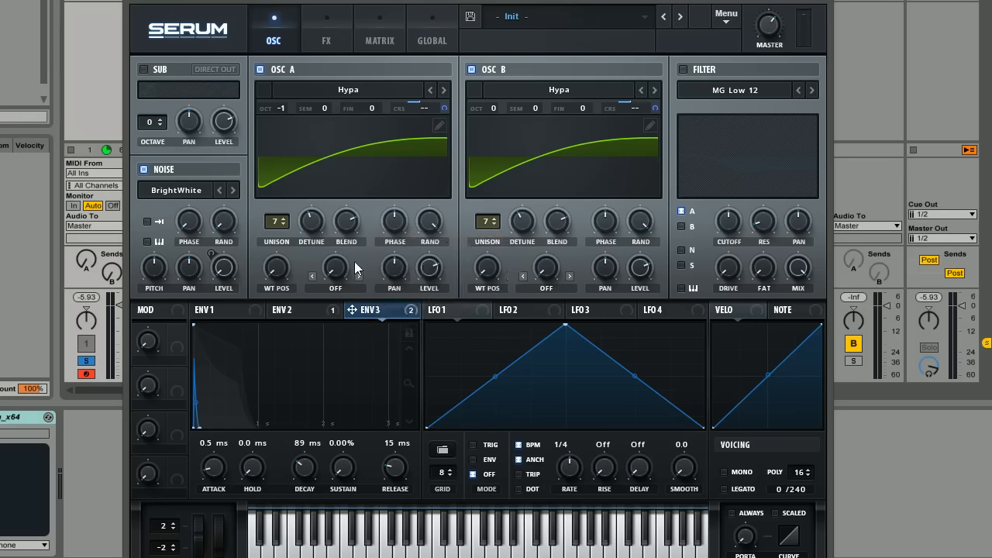
pyautogui.moveTo(304, 468); pyautogui.dragTo(303, 481)
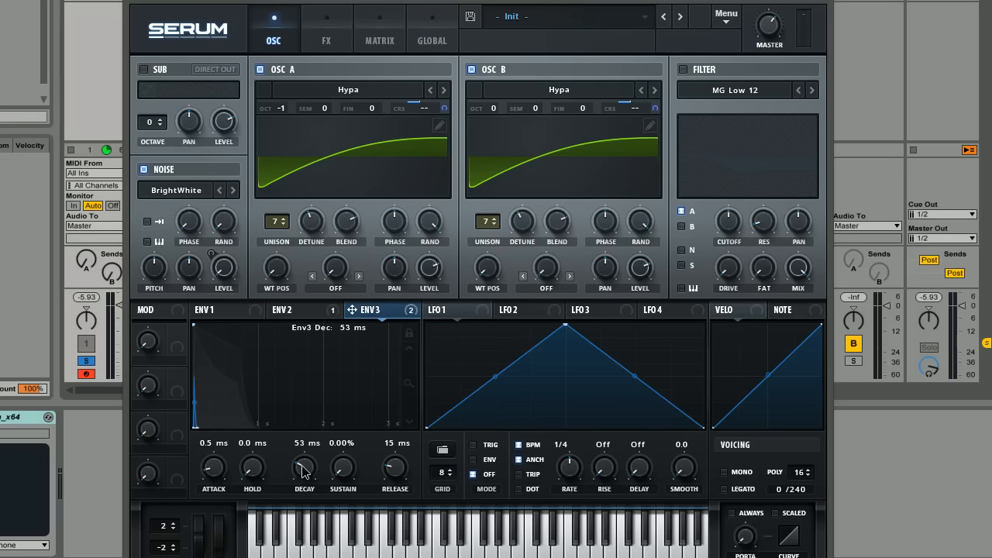
pyautogui.moveTo(304, 469); pyautogui.dragTo(304, 449)
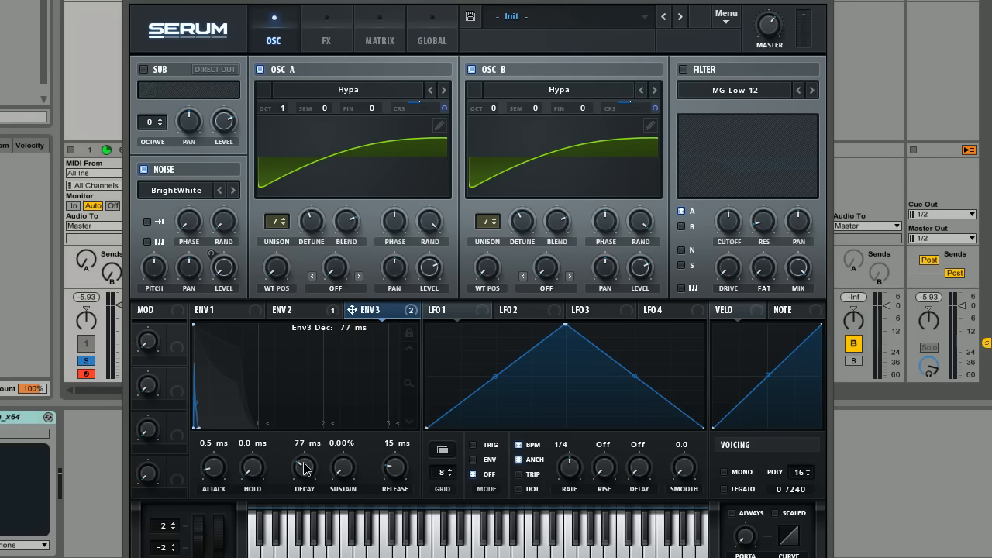
pyautogui.moveTo(304, 468); pyautogui.dragTo(304, 461)
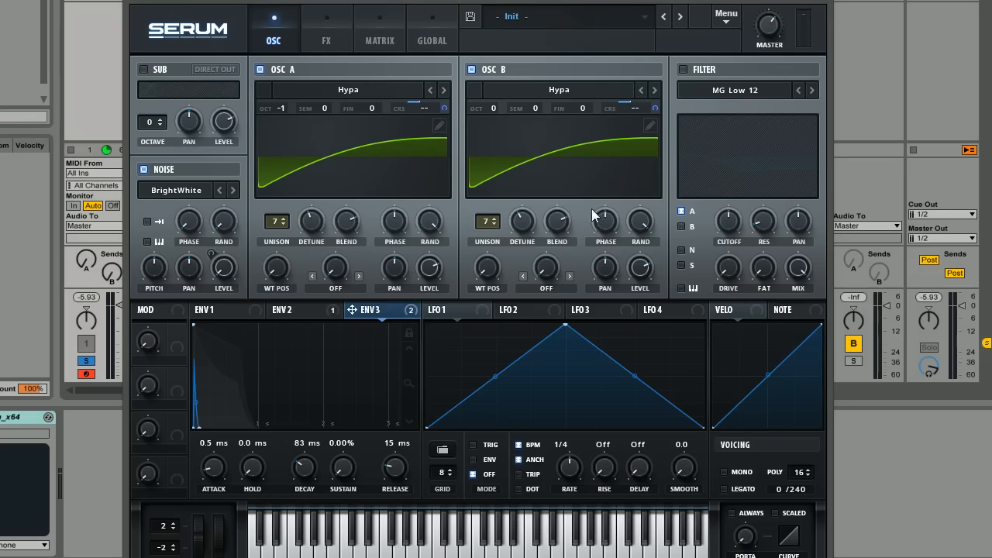
pyautogui.moveTo(677, 77)
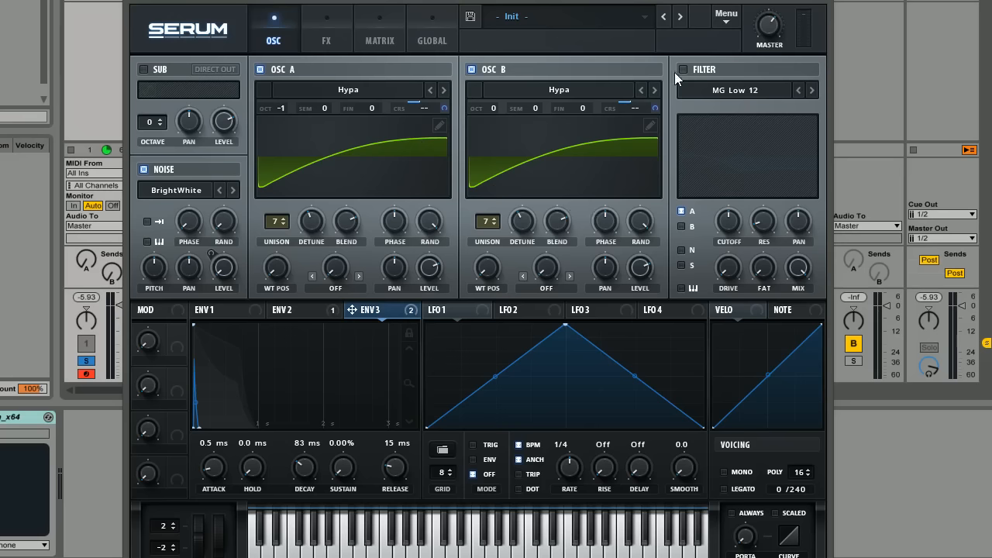
# - Enable the MG Low 12 filter with noise routed, ENV 1 on cutoff, and 90% mix
pyautogui.click(683, 69)
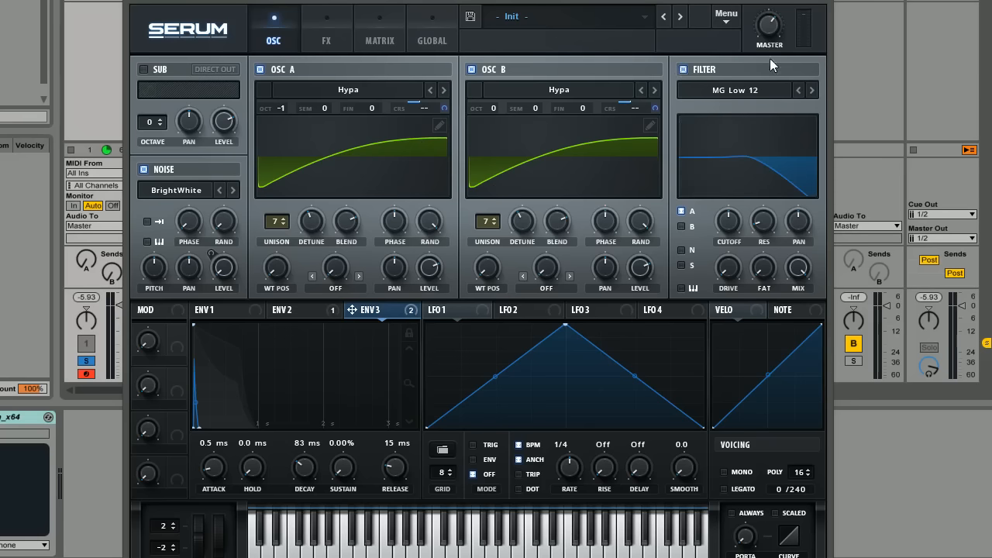
pyautogui.moveTo(756, 99)
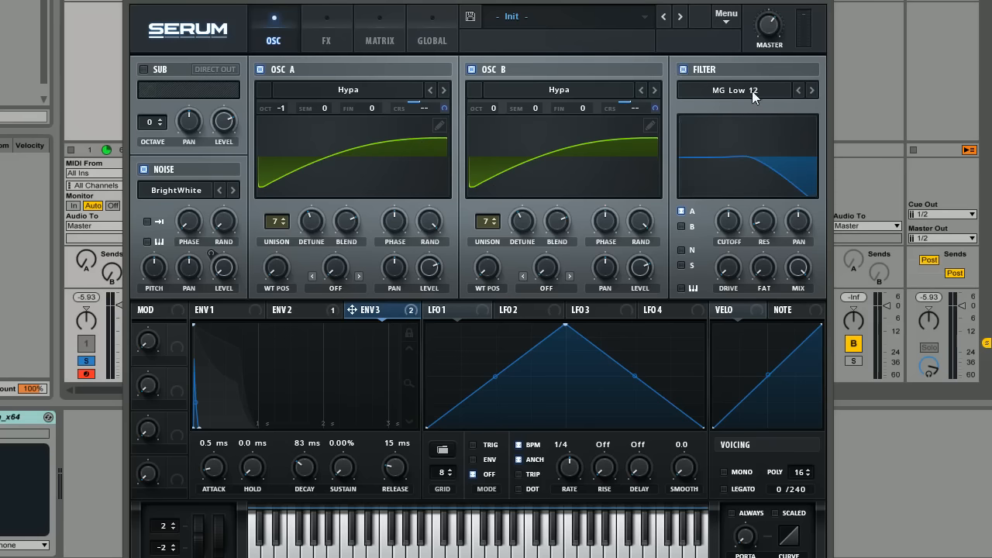
pyautogui.moveTo(705, 214)
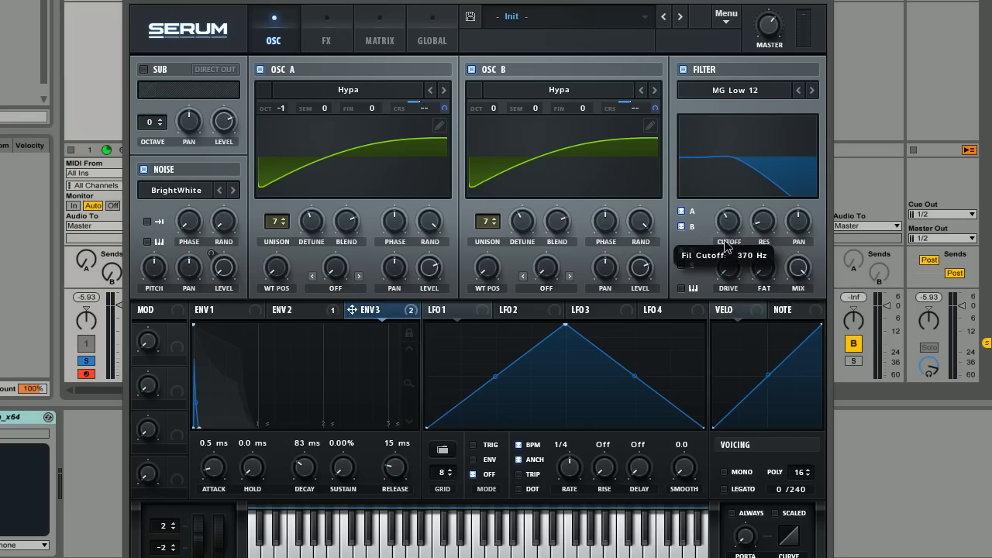
pyautogui.click(215, 309)
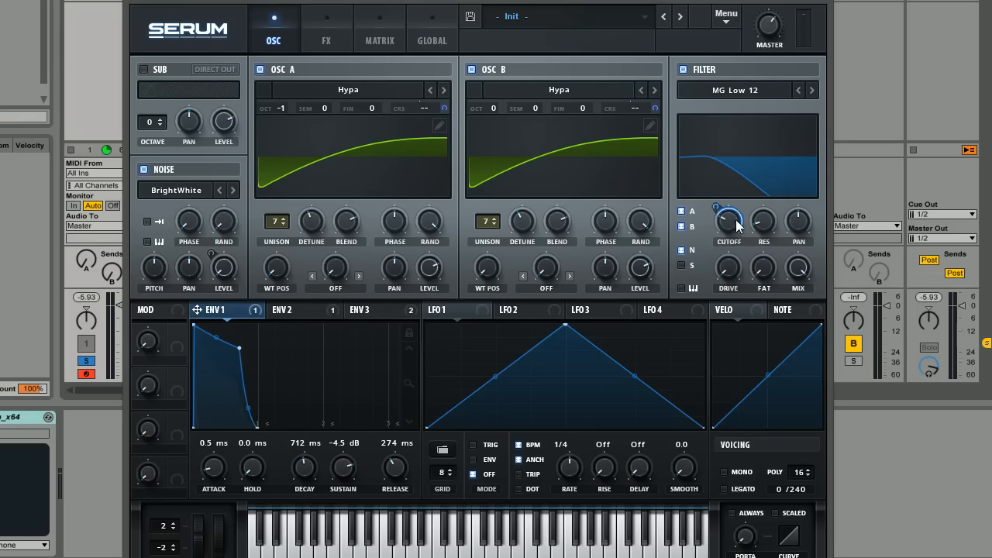
pyautogui.moveTo(729, 221); pyautogui.dragTo(725, 209)
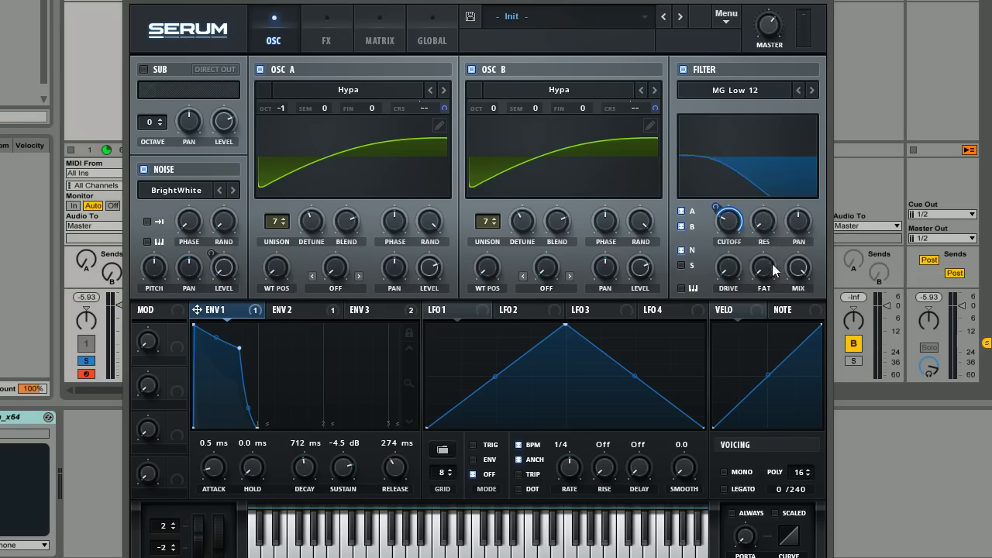
pyautogui.moveTo(798, 269); pyautogui.dragTo(798, 279)
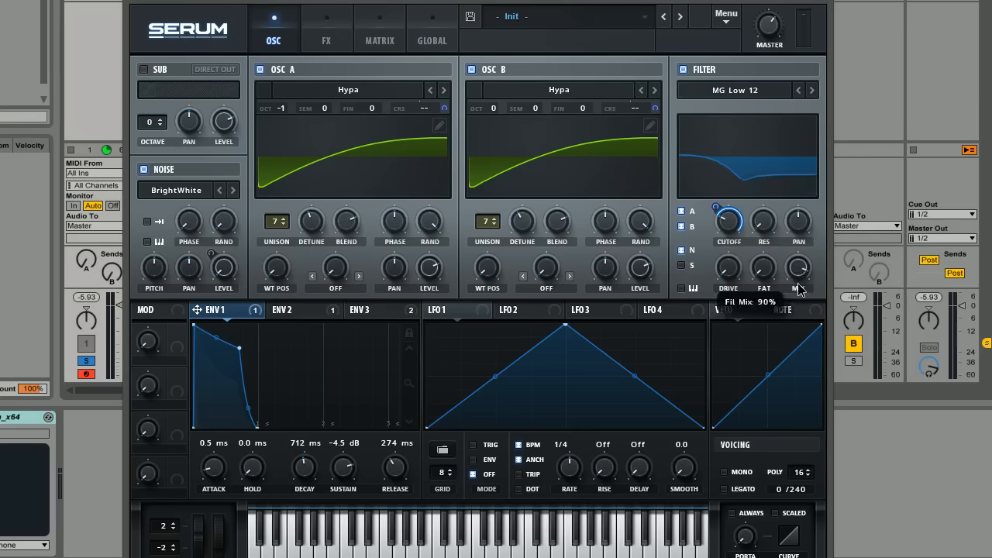
pyautogui.moveTo(810, 334)
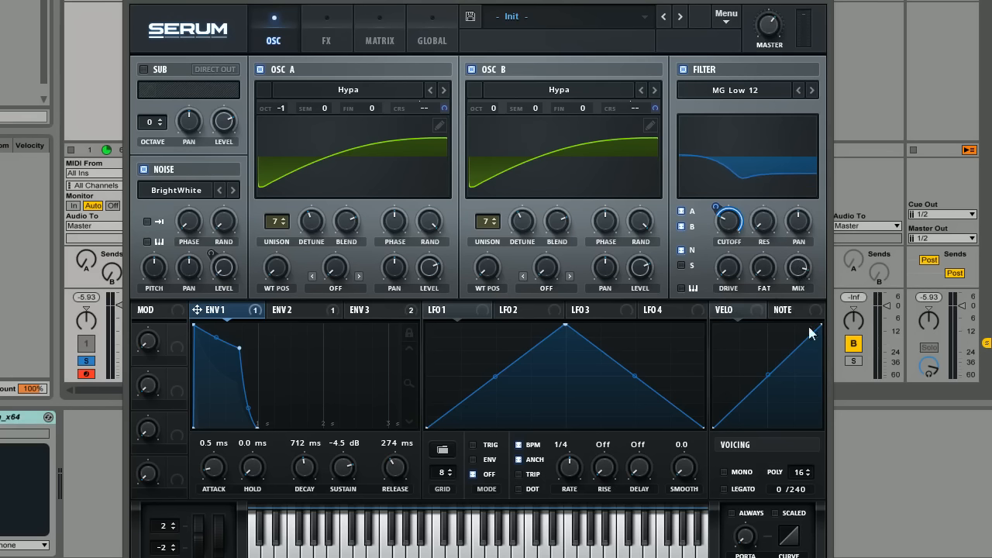
pyautogui.moveTo(734, 246)
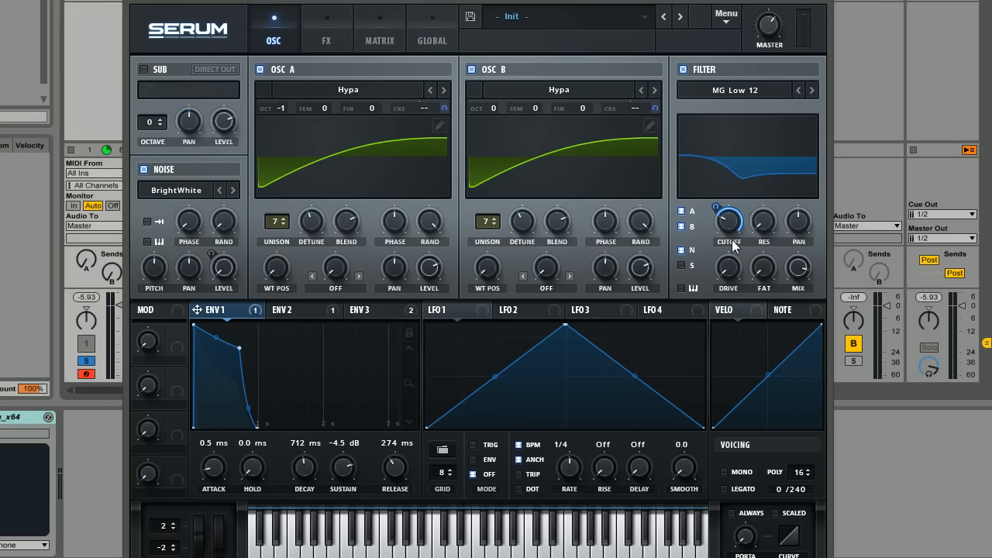
pyautogui.moveTo(794, 277)
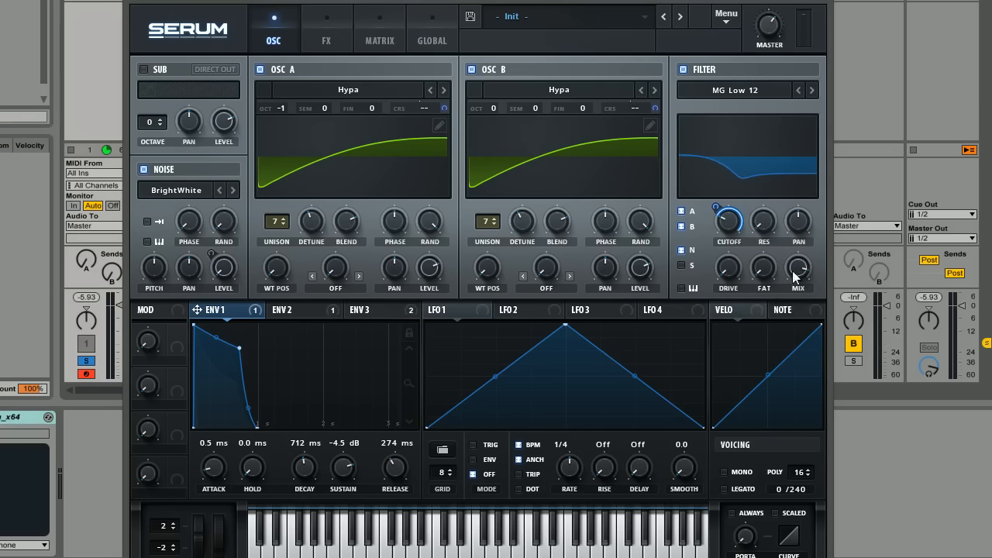
pyautogui.moveTo(809, 249)
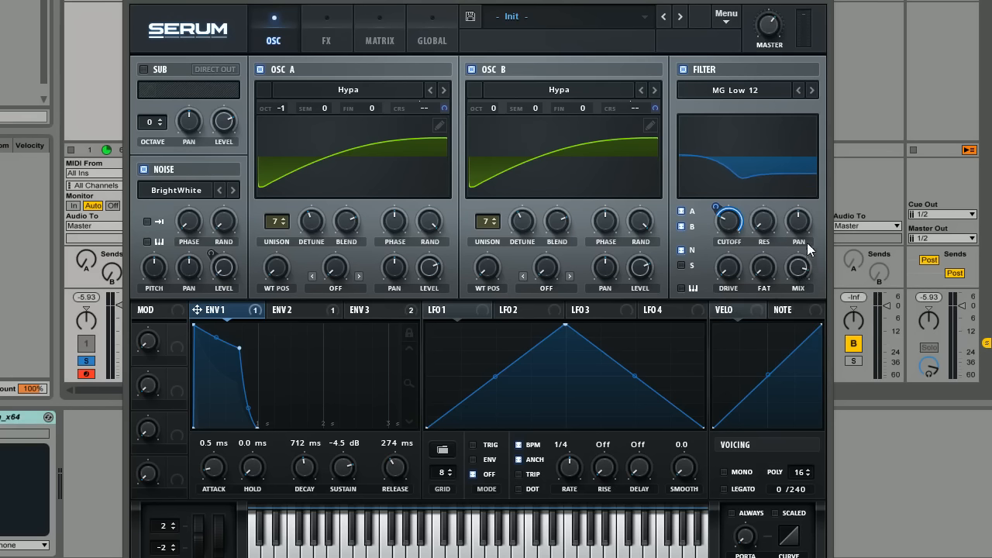
pyautogui.moveTo(556, 230)
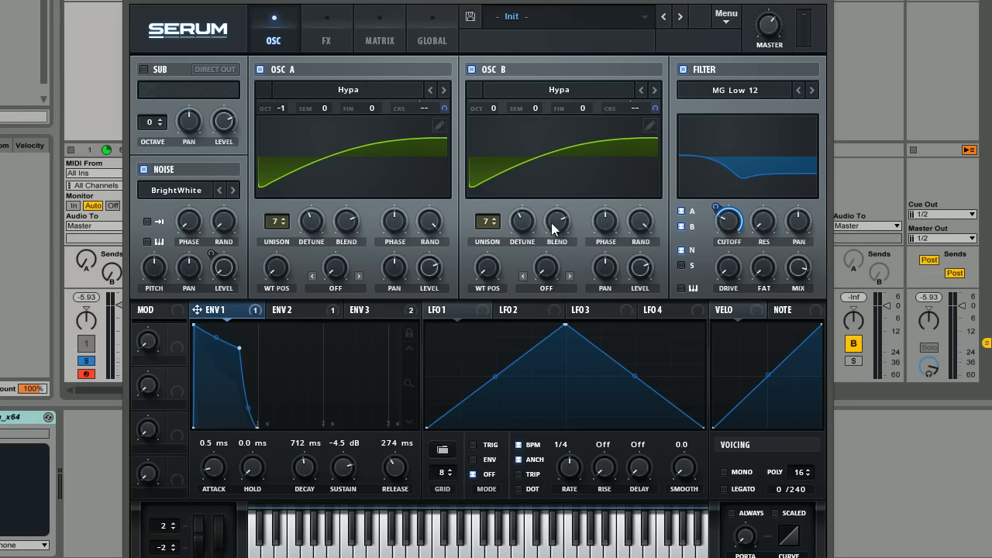
pyautogui.moveTo(709, 256)
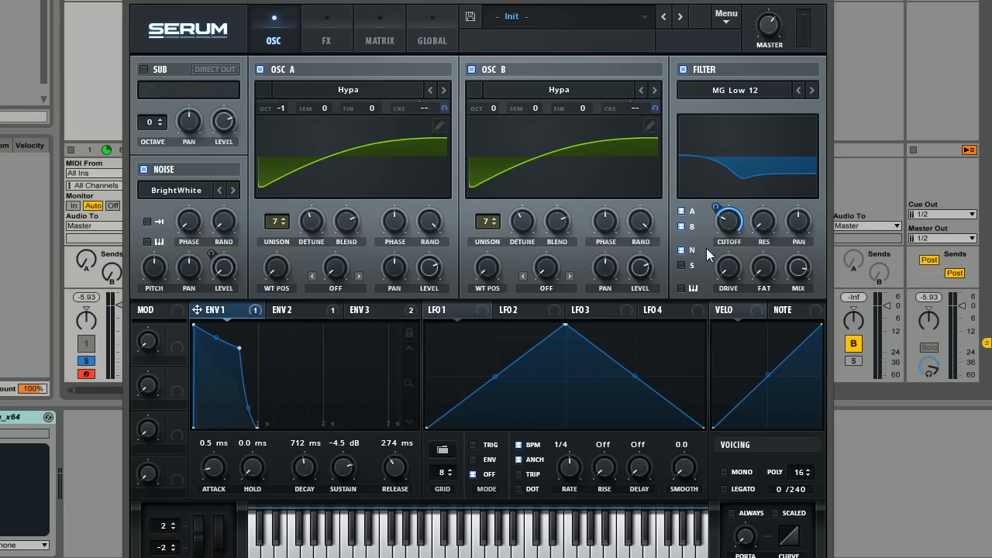
pyautogui.moveTo(440, 227)
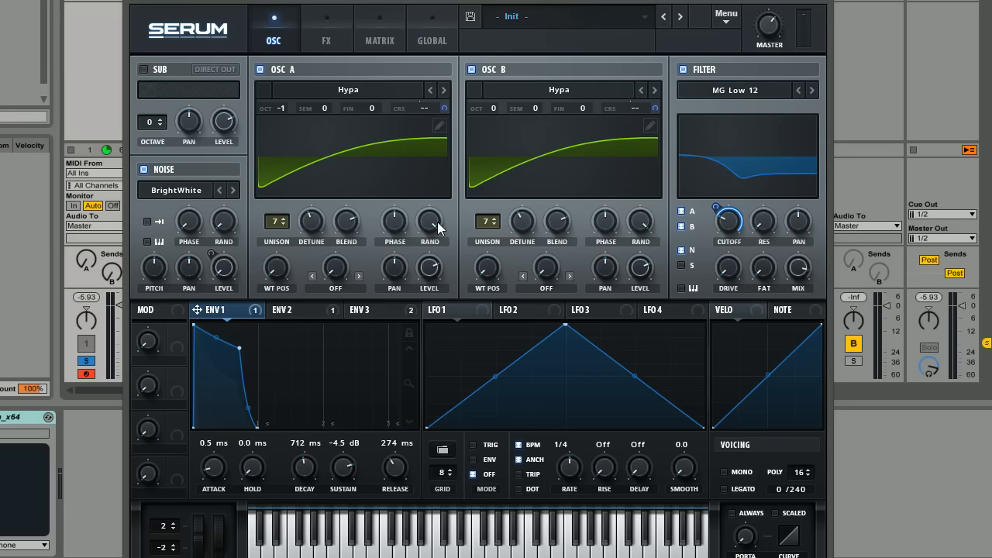
pyautogui.moveTo(430, 221)
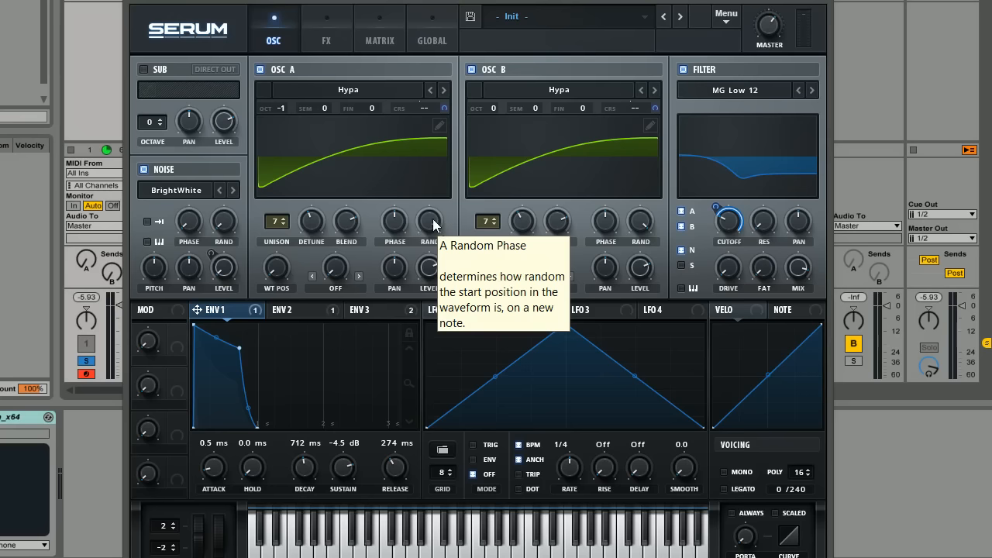
pyautogui.moveTo(742, 132)
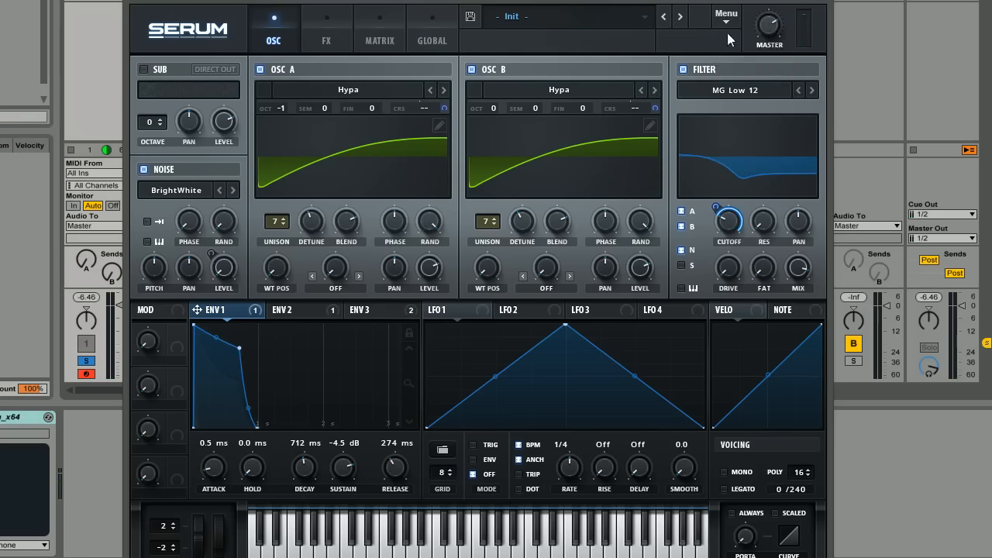
pyautogui.moveTo(677, 62)
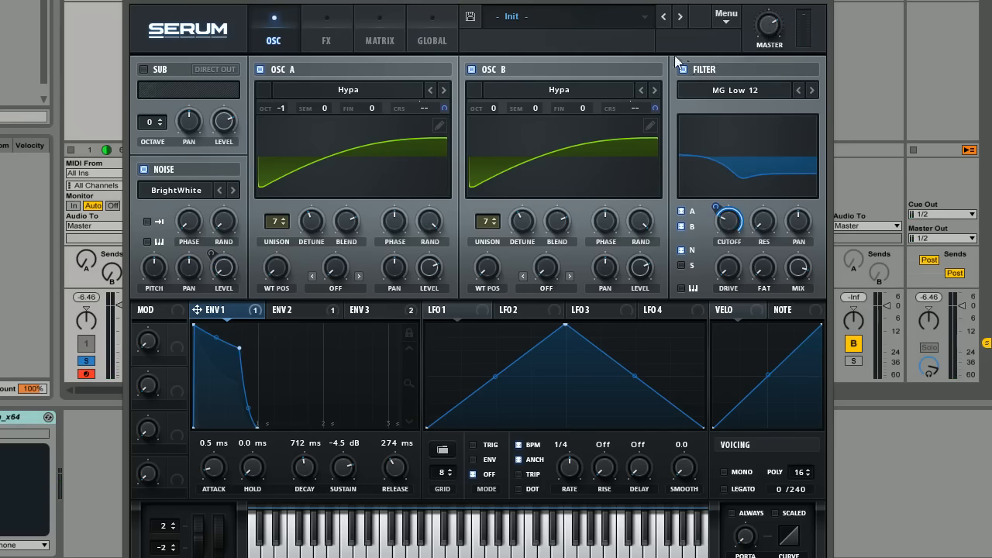
pyautogui.moveTo(280, 180)
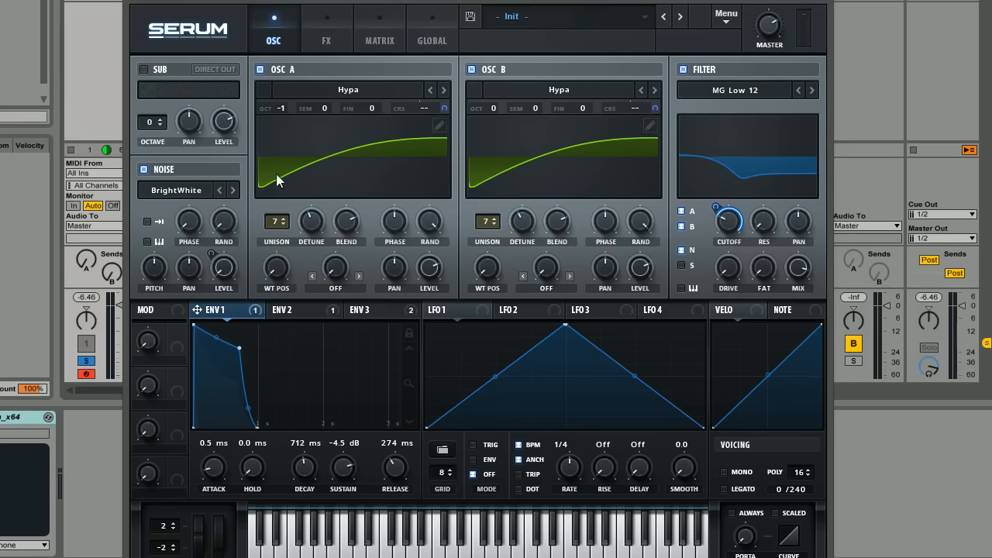
pyautogui.moveTo(467, 246)
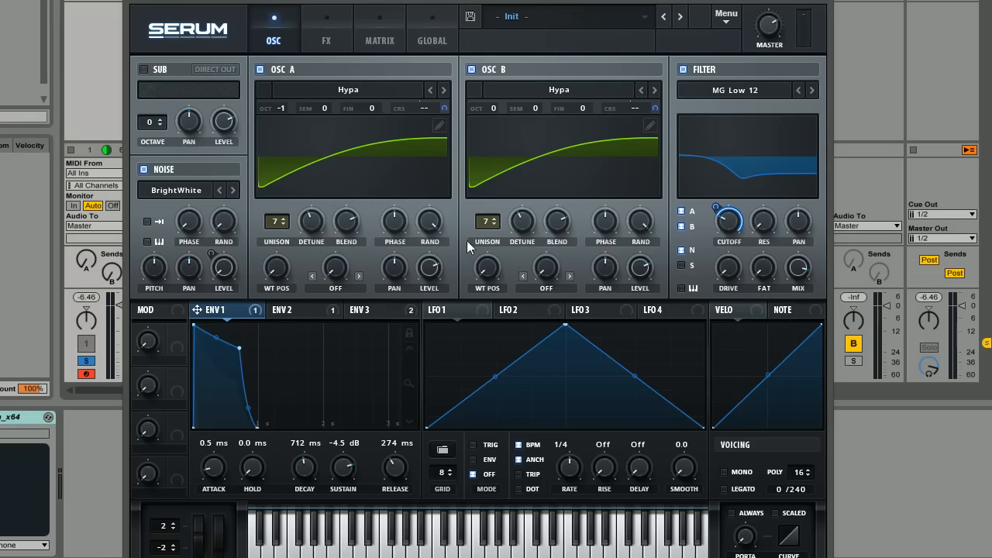
# - Switch to Serum's FX page, showing all effect slots switched off
pyautogui.click(326, 27)
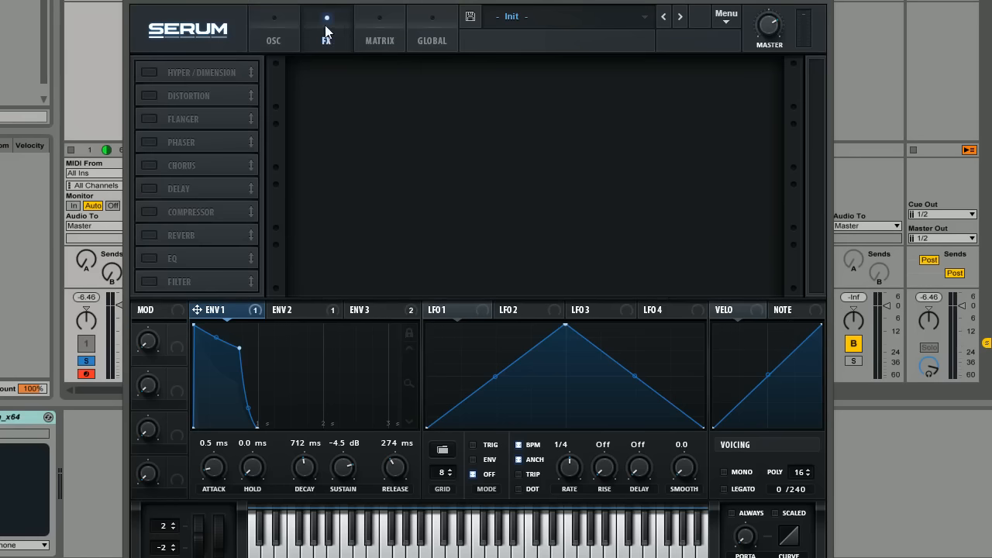
# - Enable the Hyper/Dimension slot in the FX rack
pyautogui.click(148, 72)
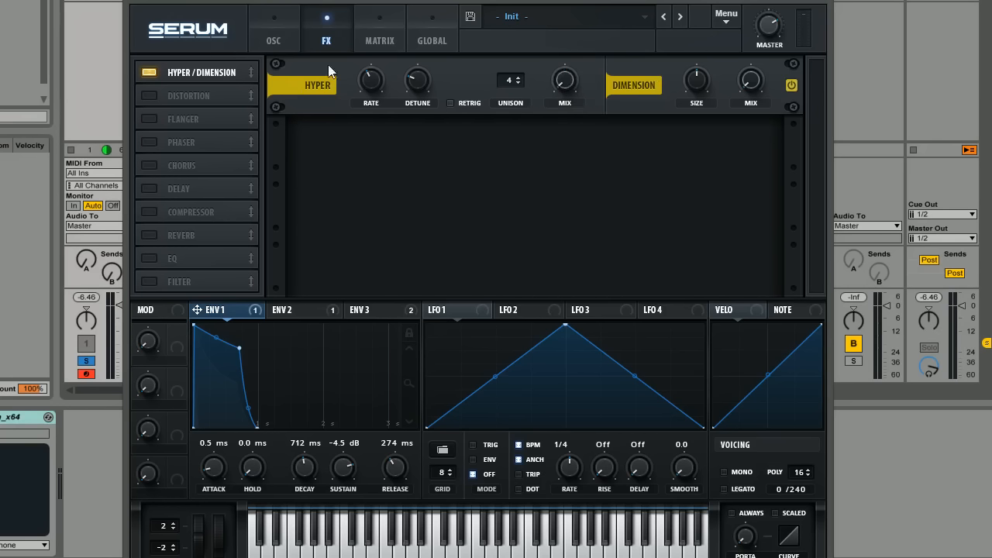
pyautogui.moveTo(569, 86)
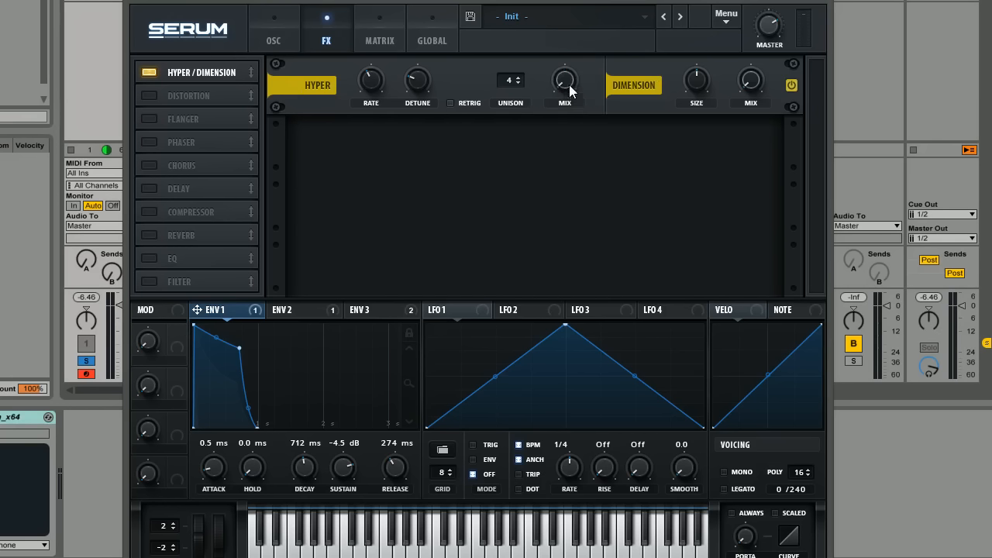
pyautogui.moveTo(760, 89)
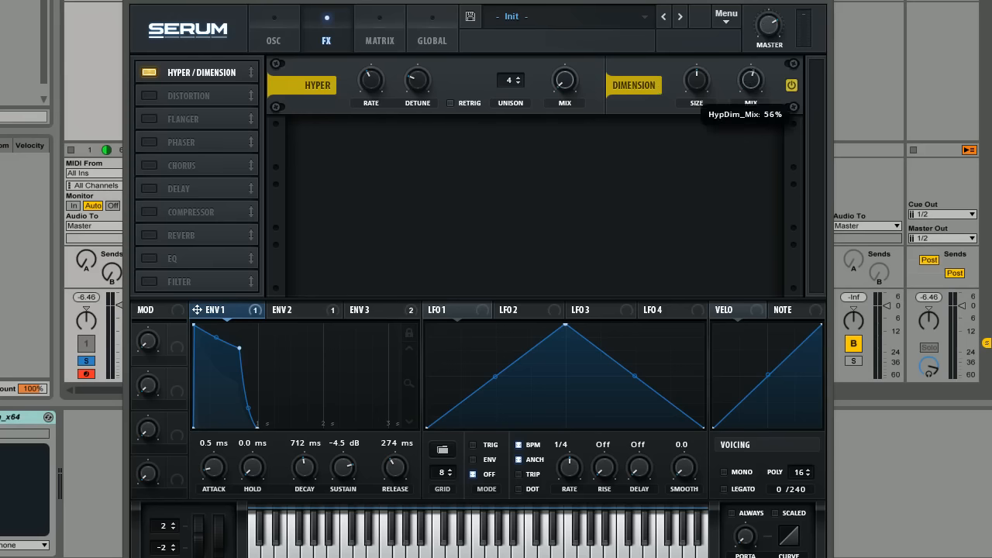
pyautogui.moveTo(721, 84)
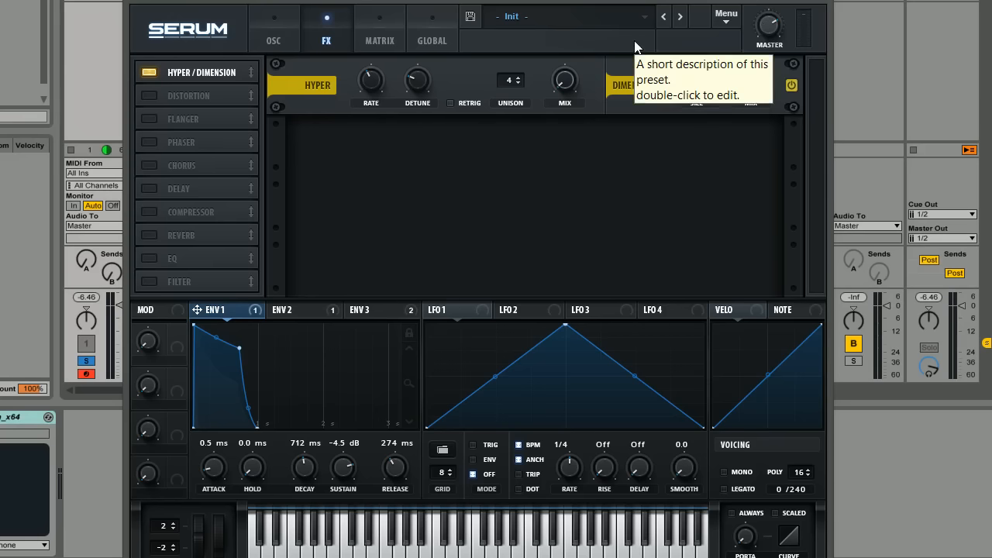
pyautogui.moveTo(607, 22)
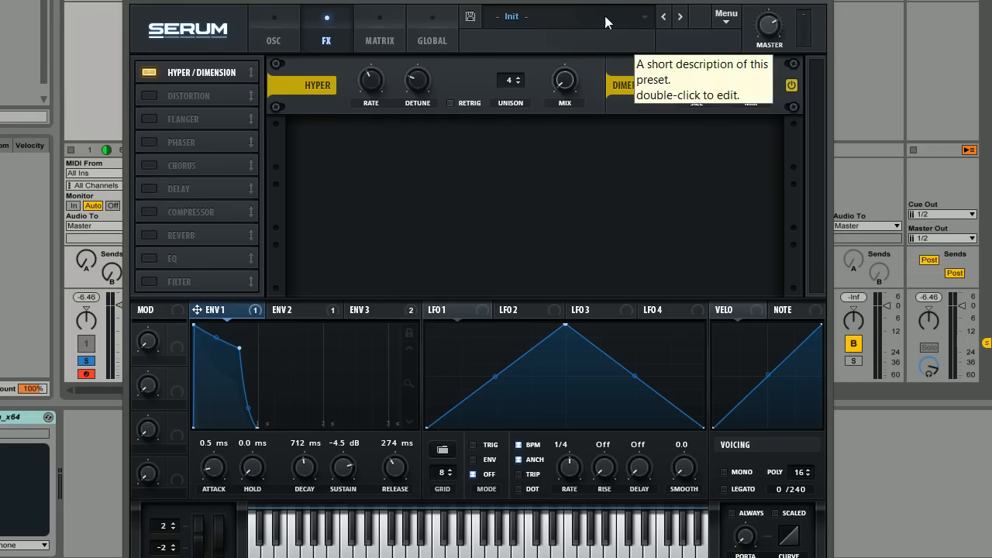
pyautogui.moveTo(628, 91)
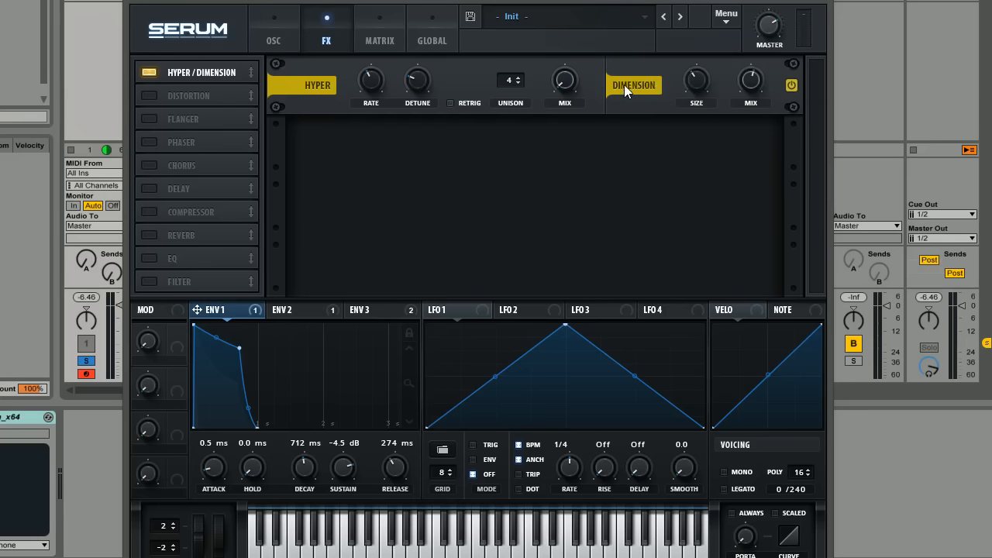
pyautogui.moveTo(774, 24)
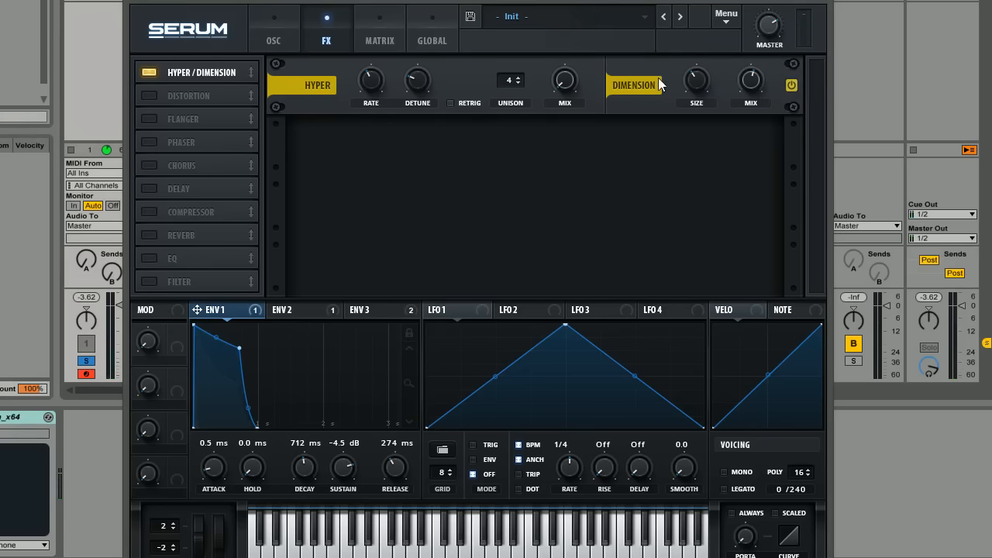
pyautogui.moveTo(432, 129)
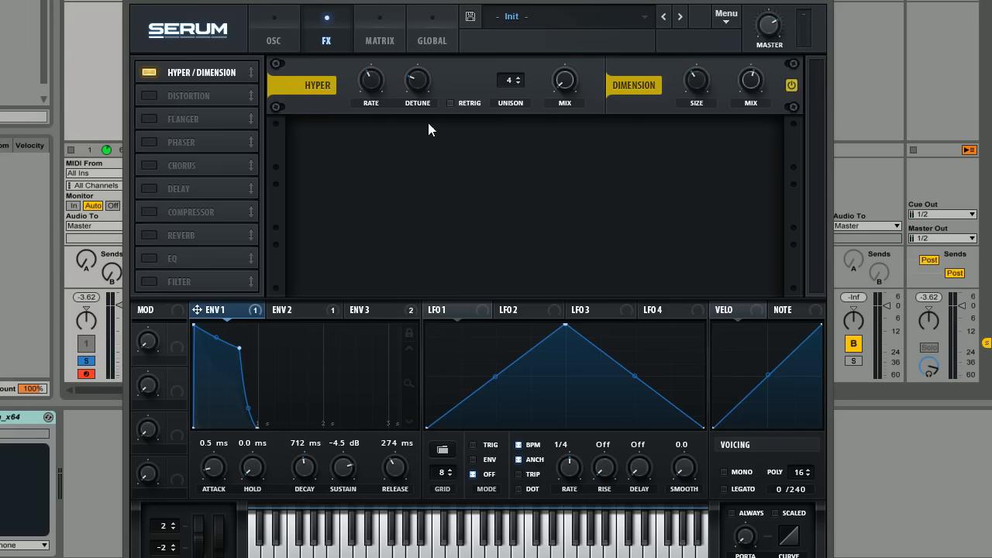
# - Enable Tube distortion with a PRE filter band near 831 Hz, Q 0.1, and 51% mix
pyautogui.click(148, 95)
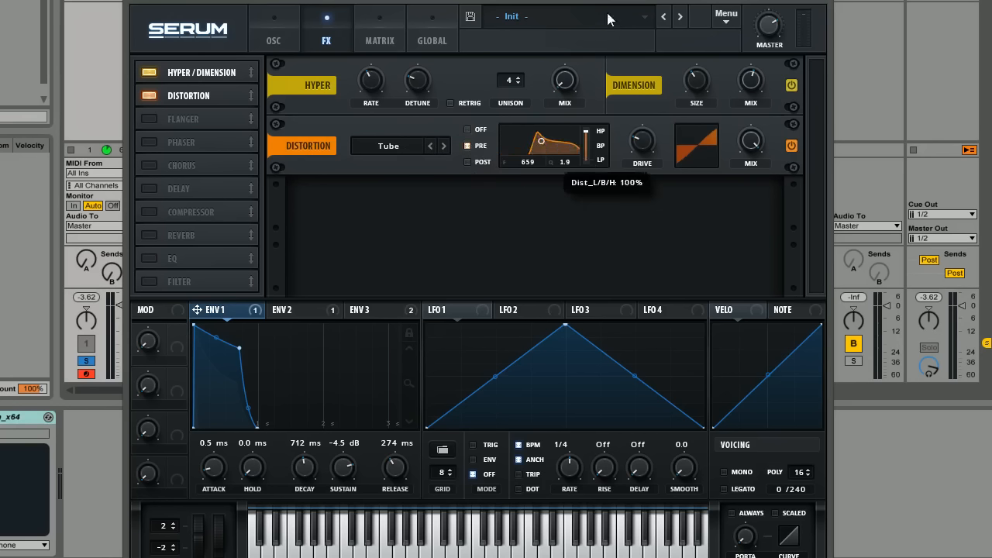
pyautogui.moveTo(543, 152); pyautogui.dragTo(543, 163)
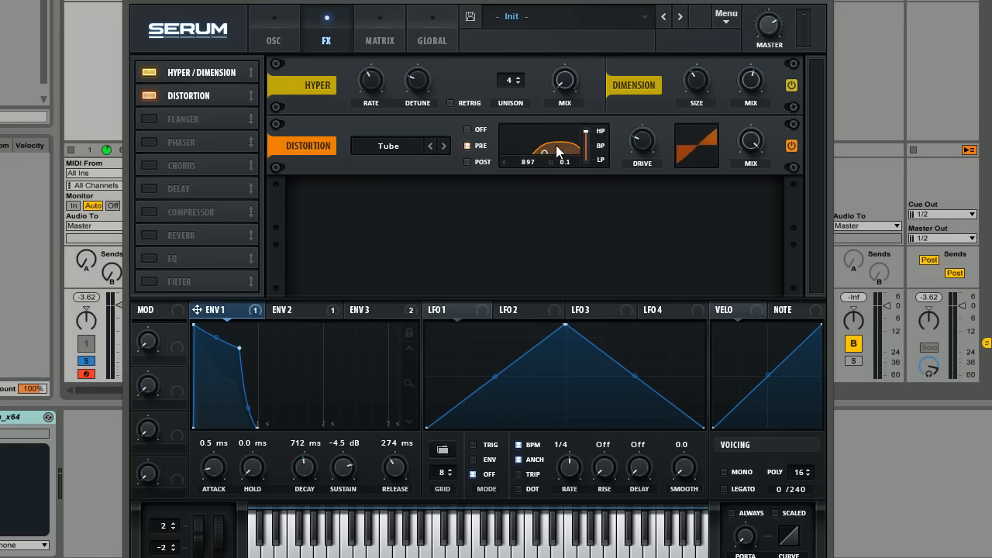
pyautogui.moveTo(543, 151); pyautogui.dragTo(554, 143)
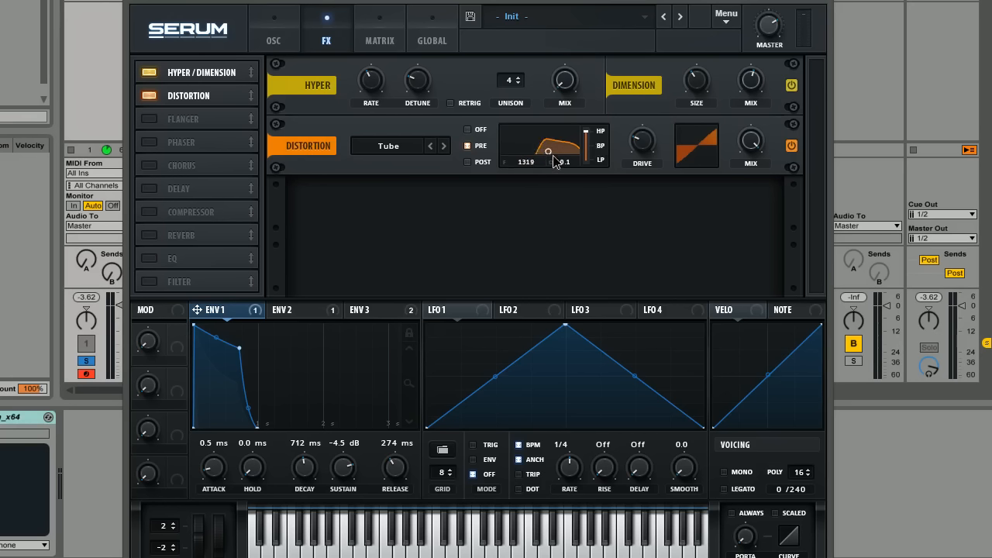
pyautogui.moveTo(546, 151); pyautogui.dragTo(562, 159)
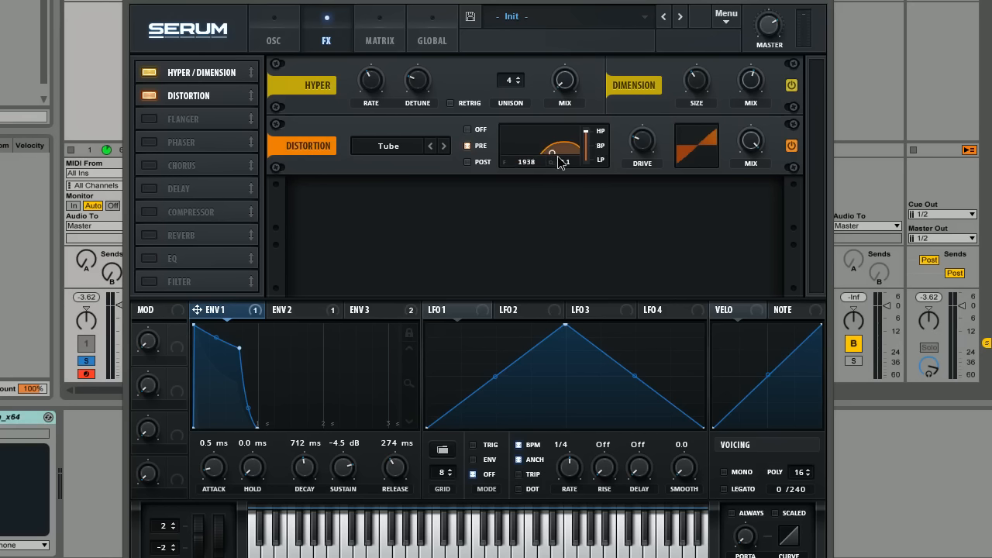
pyautogui.moveTo(554, 152); pyautogui.dragTo(549, 166)
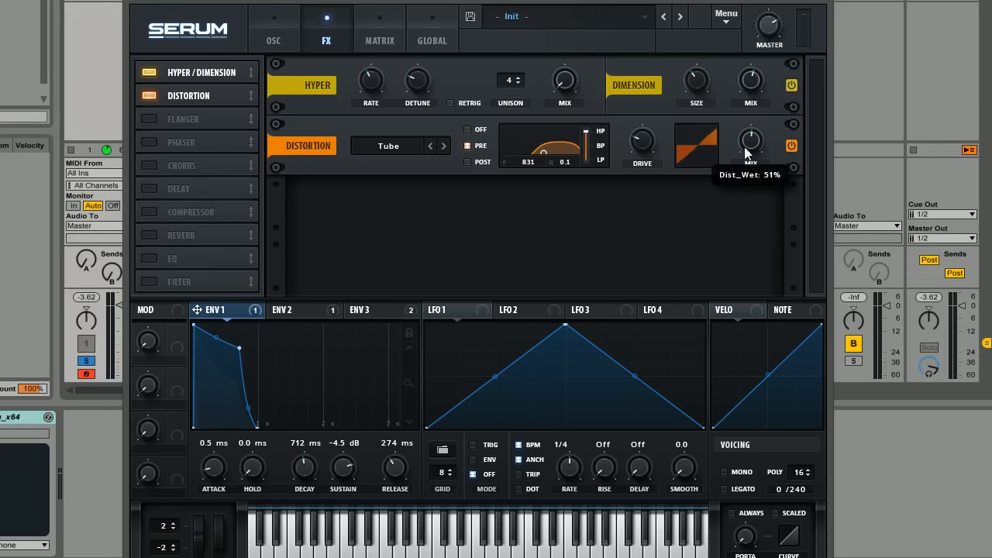
pyautogui.moveTo(659, 146)
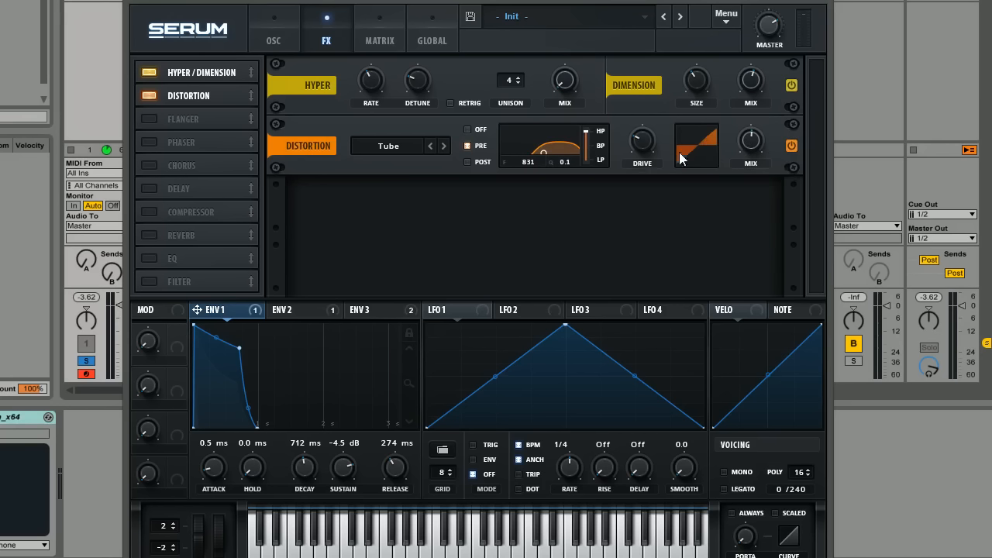
pyautogui.moveTo(613, 105)
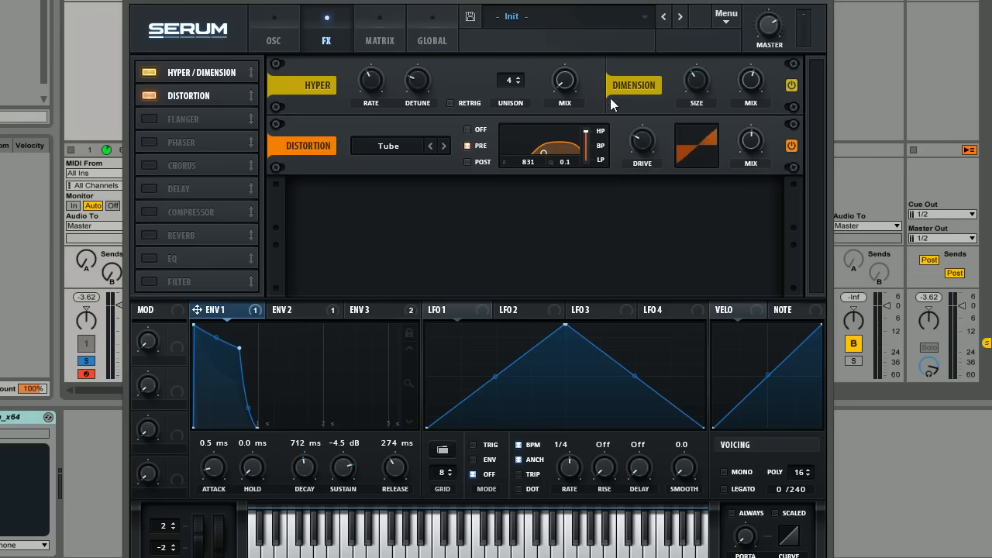
pyautogui.moveTo(476, 47)
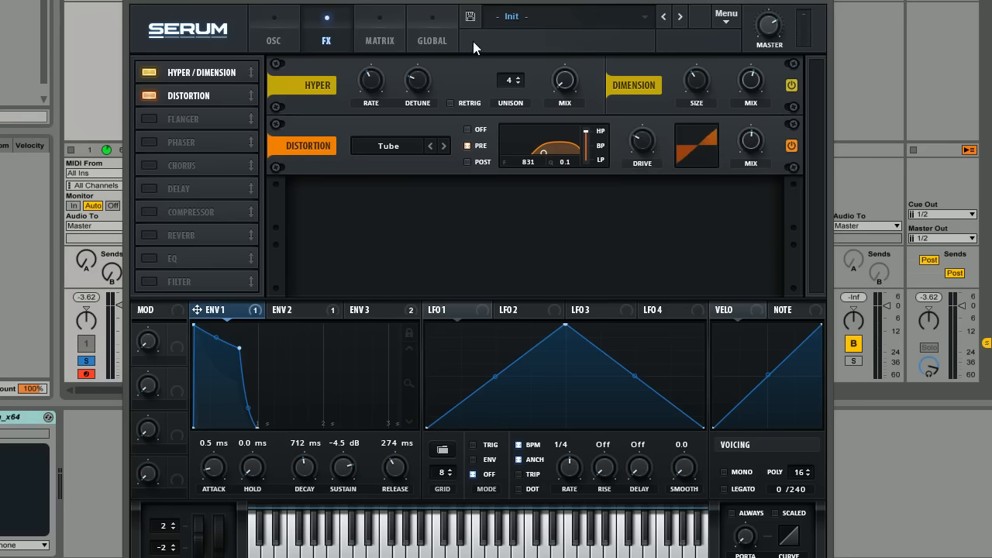
pyautogui.moveTo(471, 69)
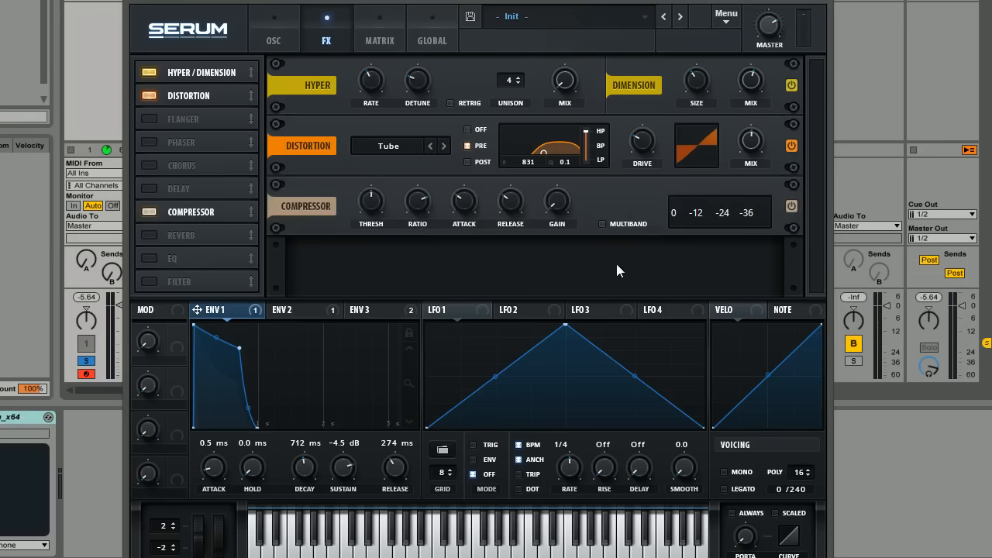
pyautogui.moveTo(646, 335)
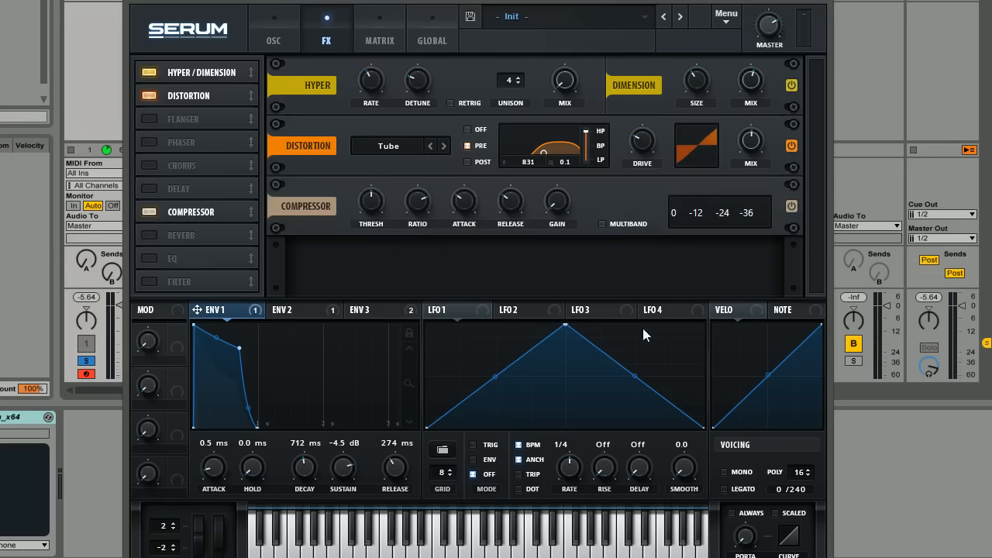
pyautogui.moveTo(590, 140)
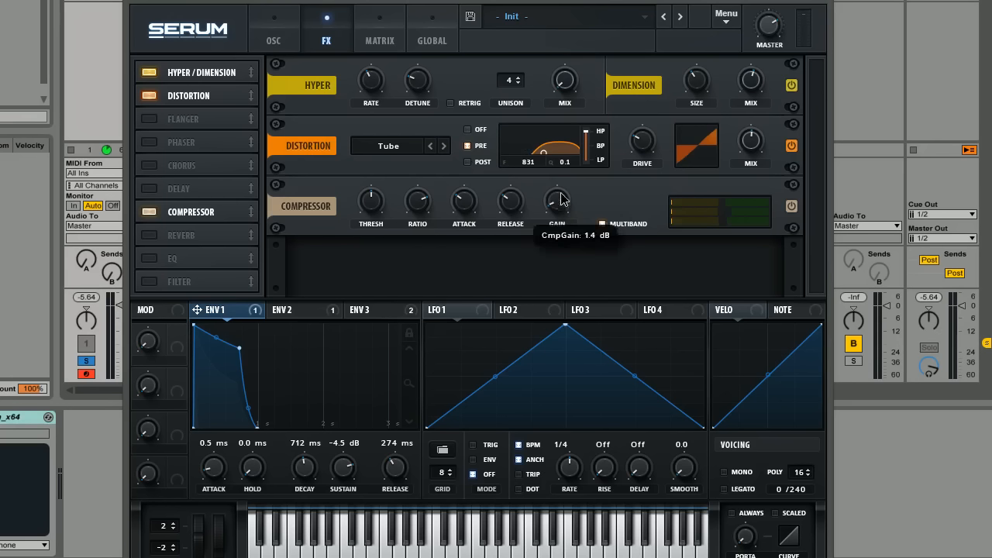
# - Boost the compressor output gain, then bring the FX rack into view
pyautogui.moveTo(557, 201); pyautogui.dragTo(561, 161)
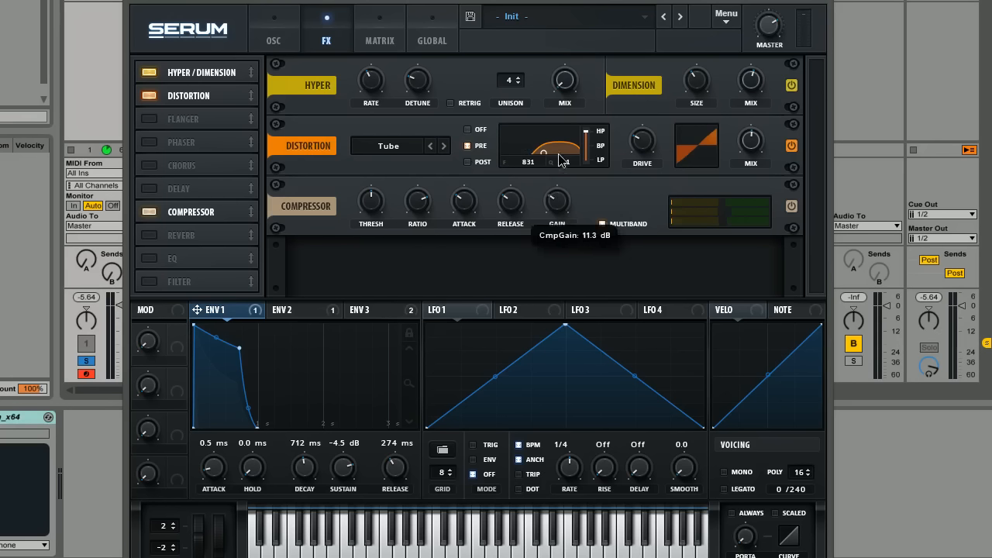
pyautogui.moveTo(410, 195)
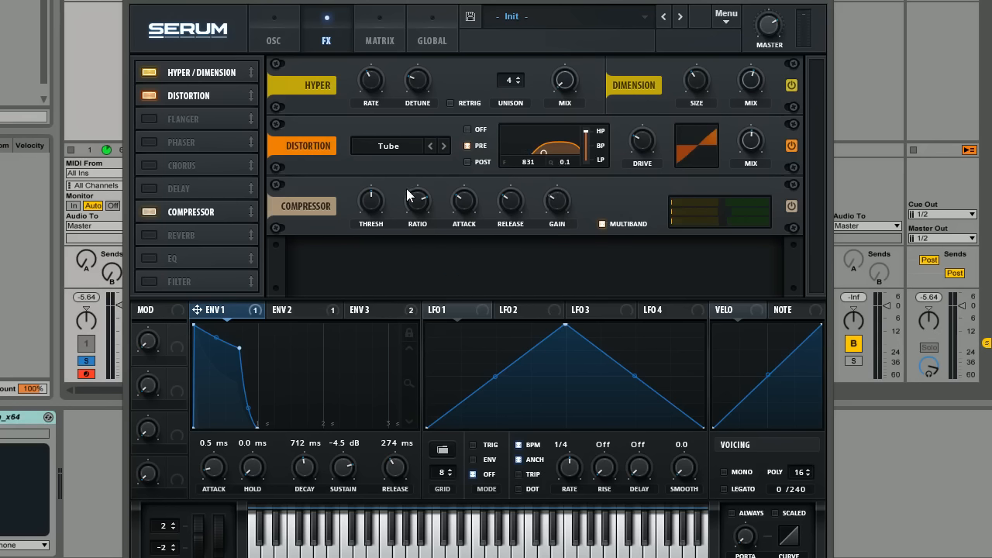
pyautogui.moveTo(510, 208)
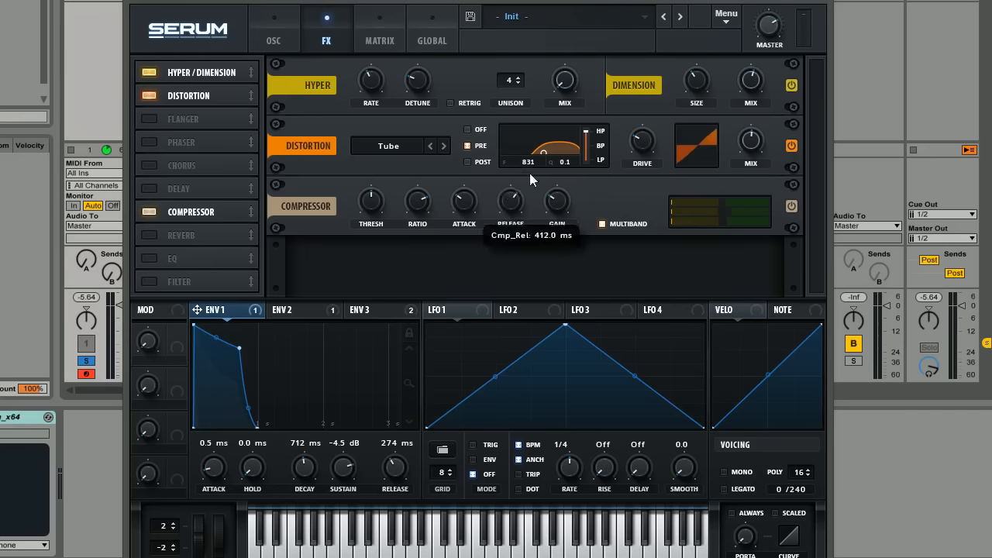
pyautogui.moveTo(655, 219)
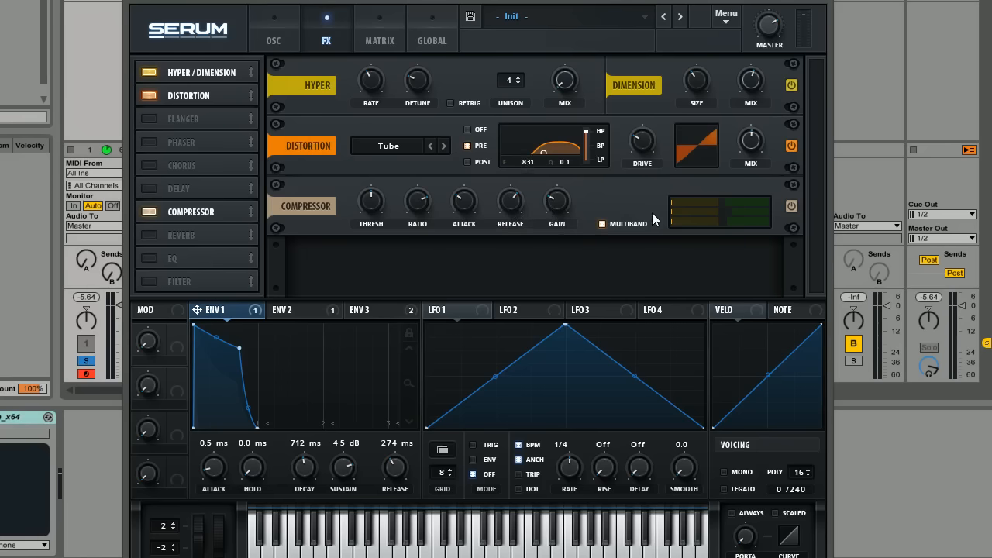
pyautogui.click(273, 27)
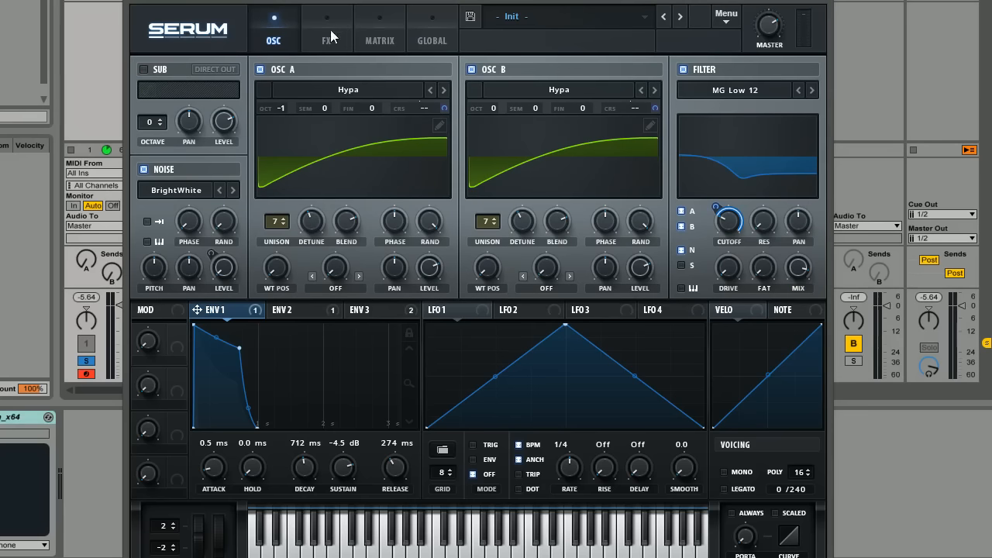
pyautogui.moveTo(358, 43)
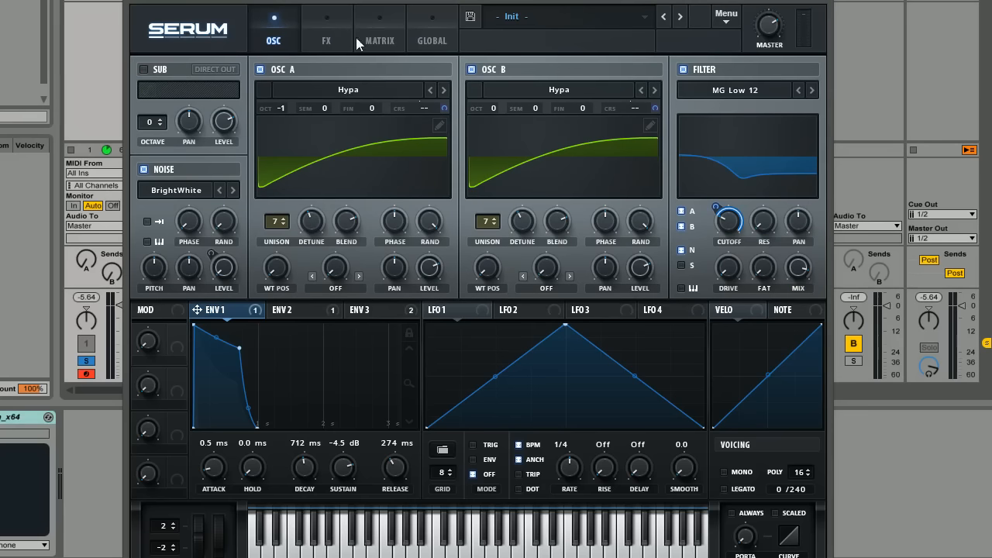
pyautogui.click(326, 40)
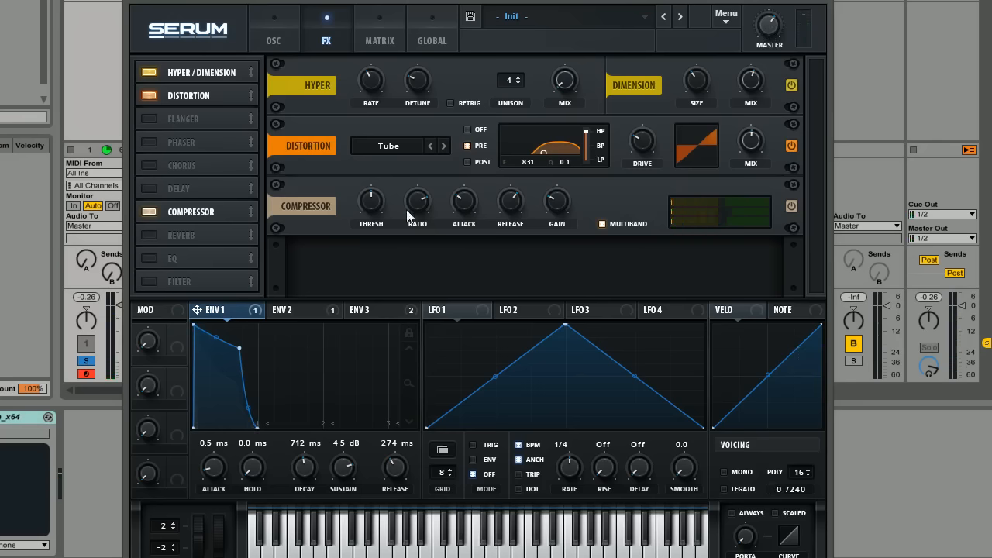
pyautogui.moveTo(510, 203)
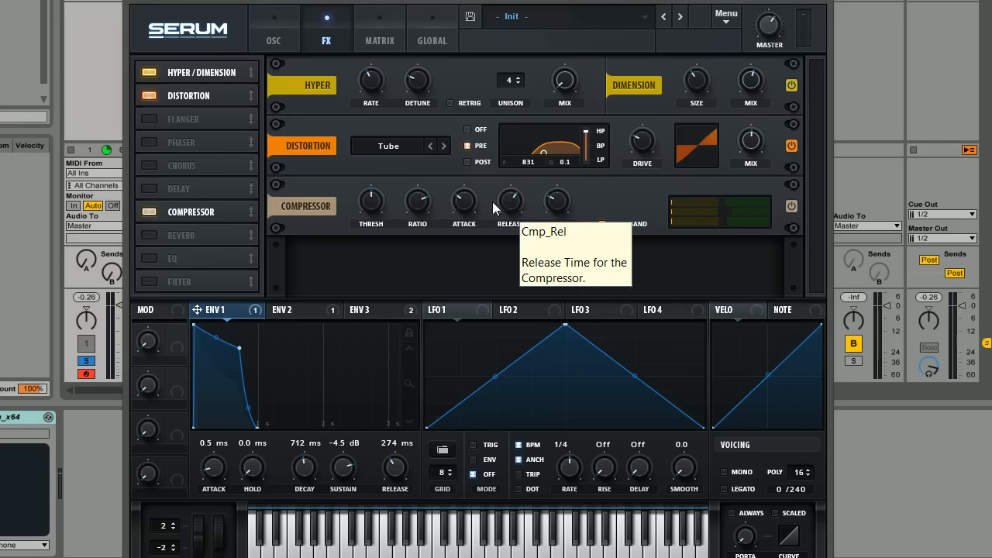
pyautogui.moveTo(454, 205)
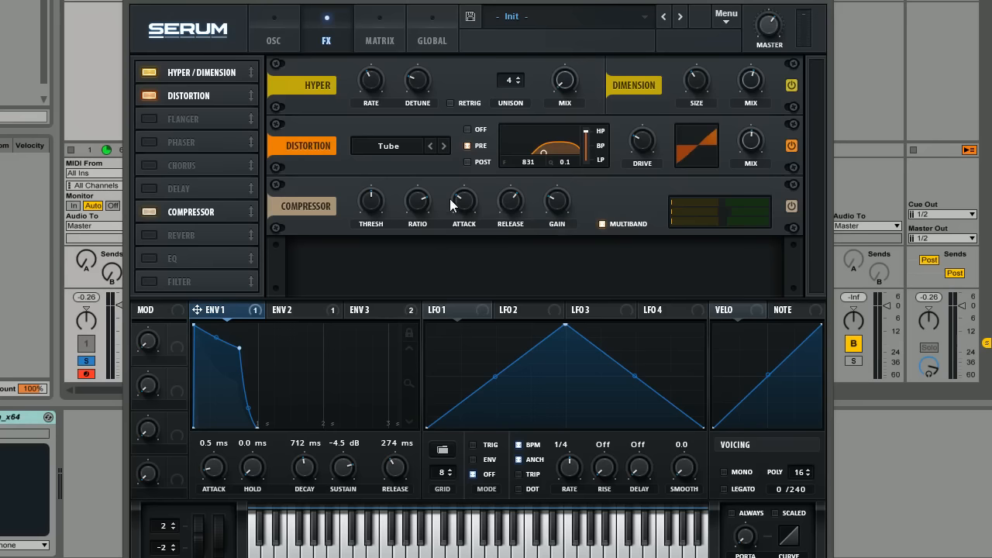
pyautogui.moveTo(464, 200)
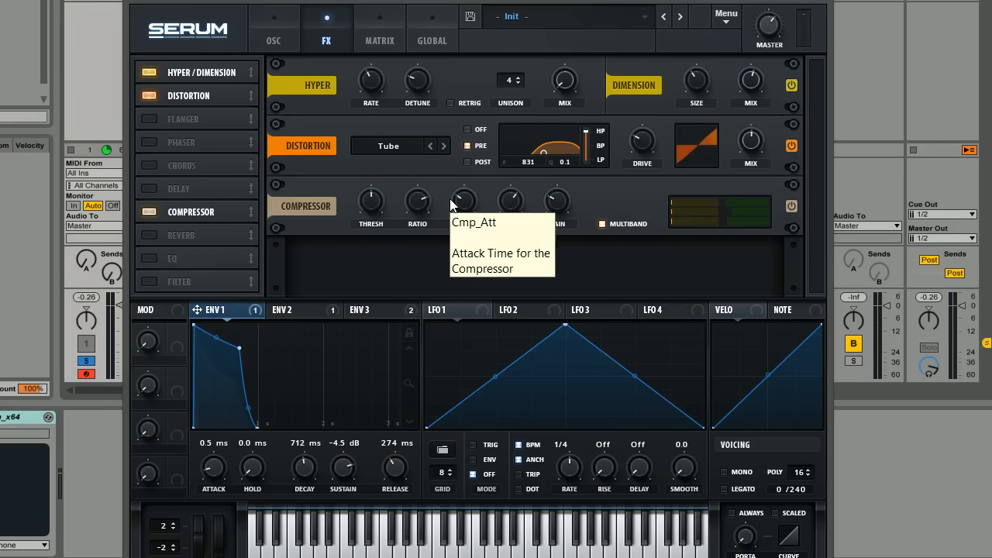
pyautogui.moveTo(533, 146)
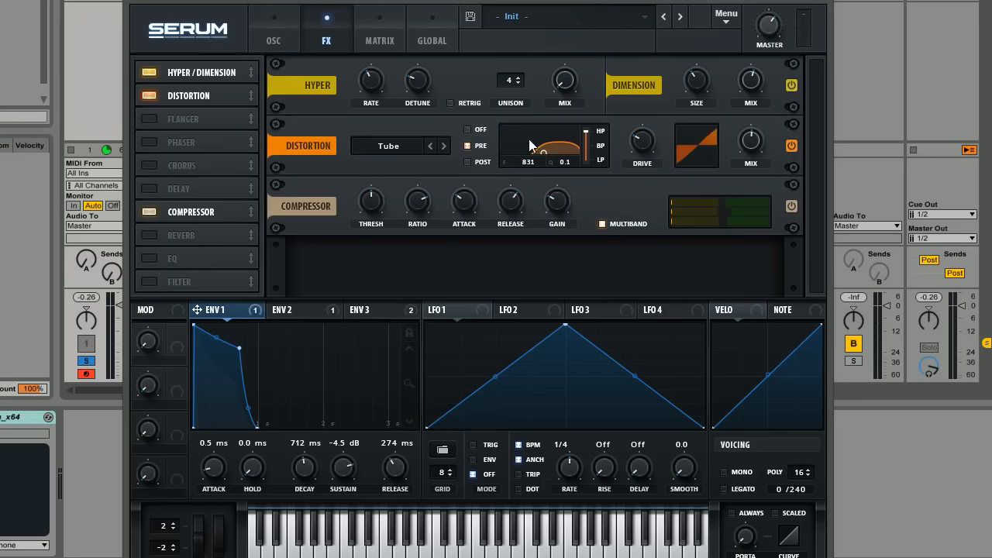
pyautogui.moveTo(576, 247)
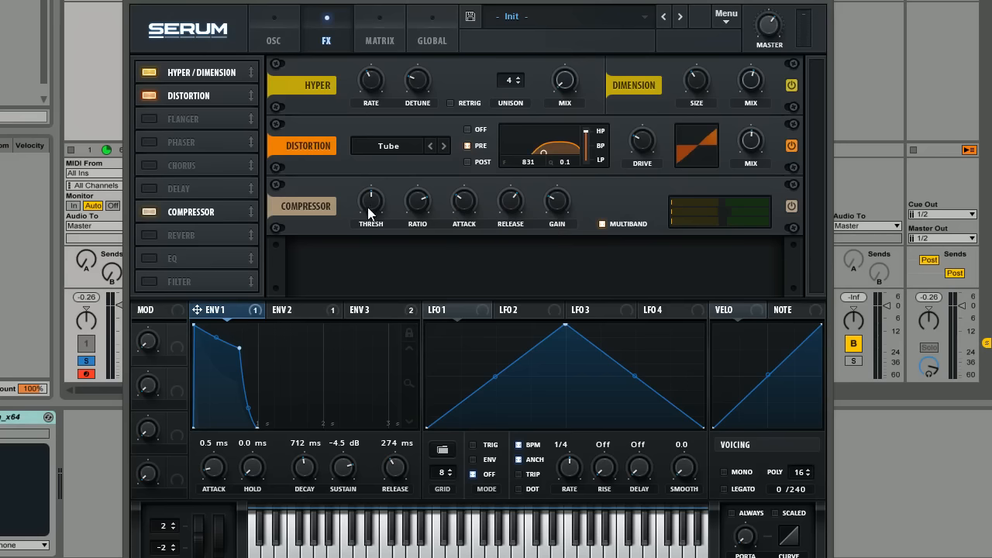
pyautogui.moveTo(165, 248)
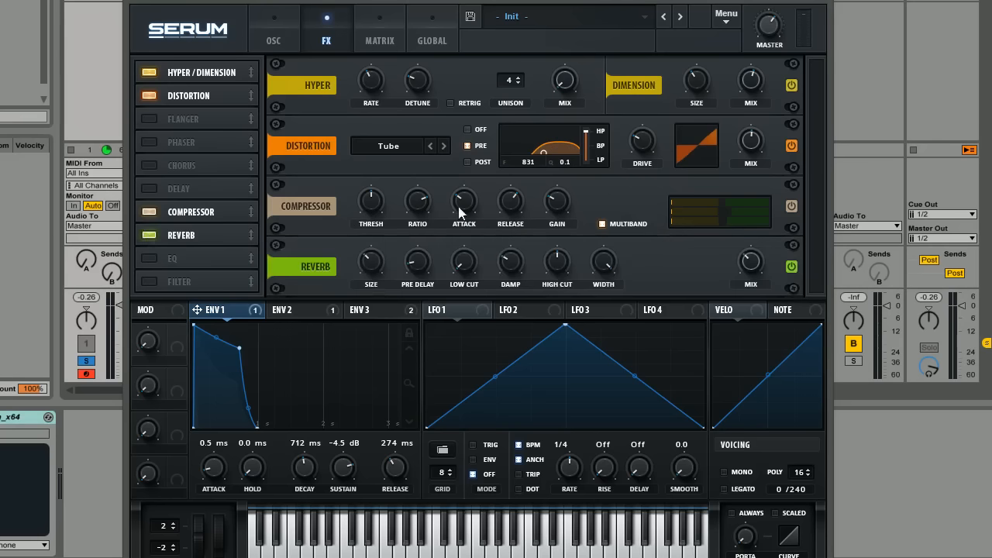
pyautogui.moveTo(751, 261)
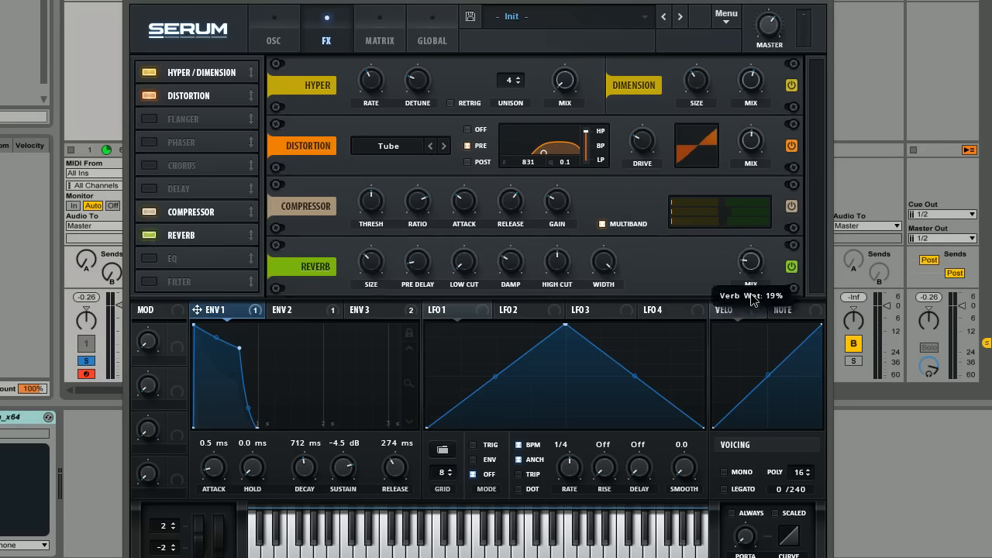
pyautogui.moveTo(603, 261)
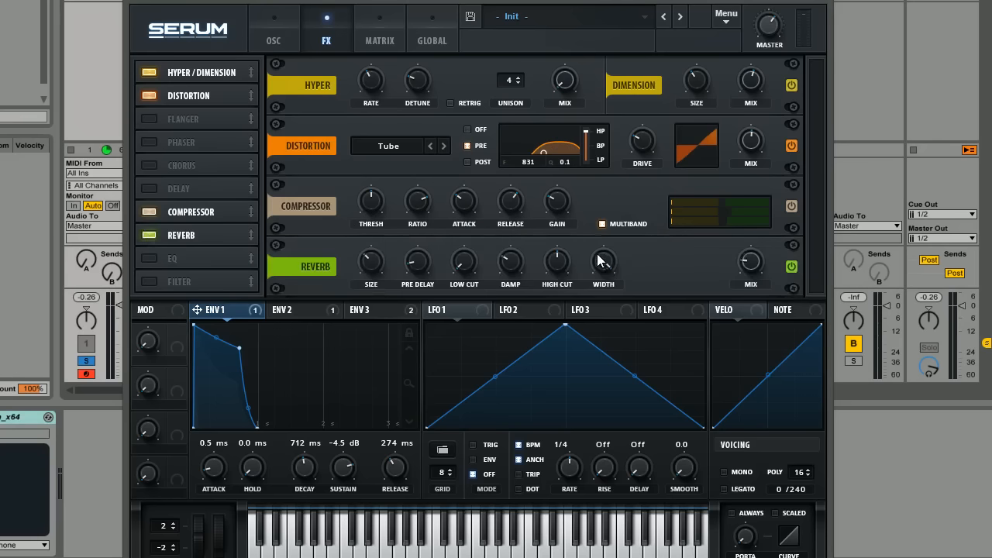
pyautogui.moveTo(495, 250)
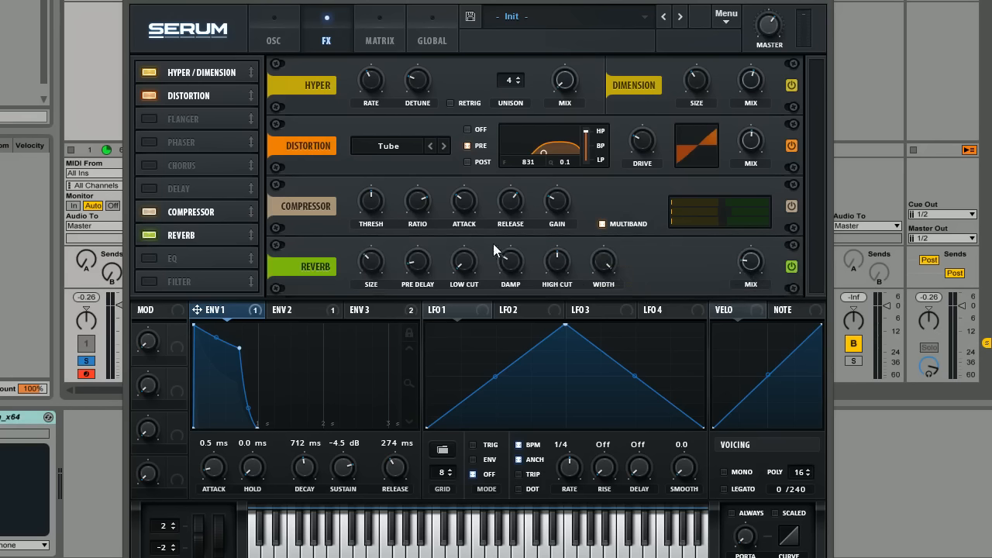
pyautogui.moveTo(464, 261)
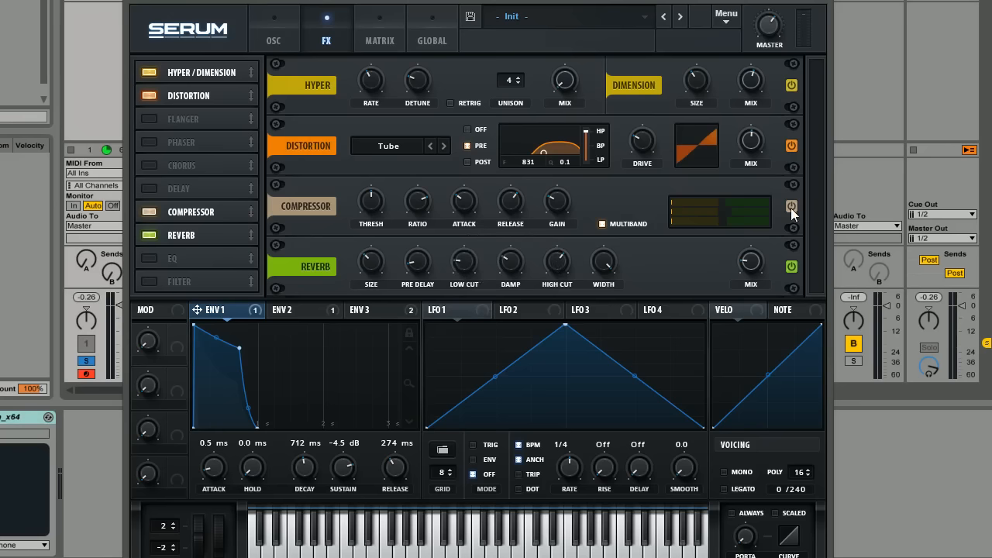
pyautogui.moveTo(333, 195)
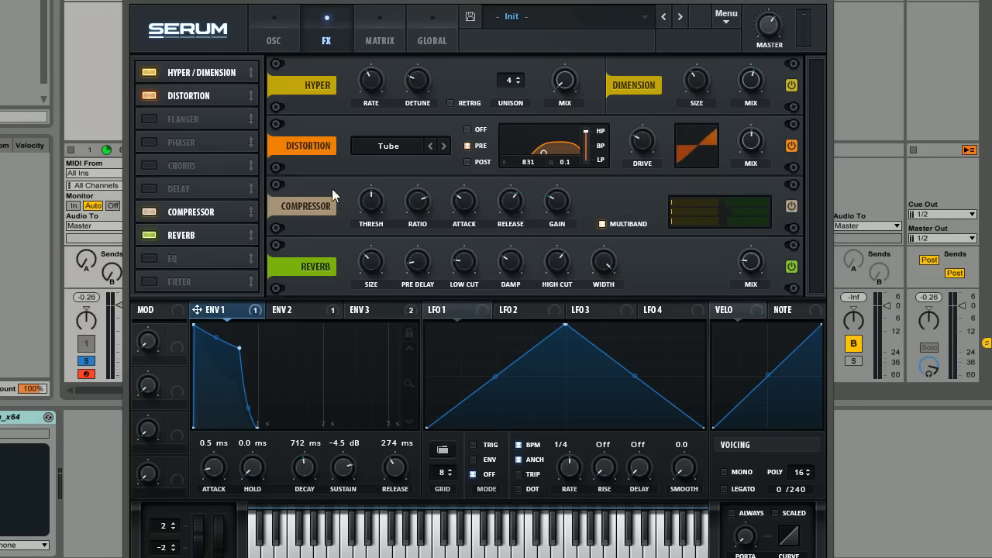
# - Switch on the Reverb module in the FX rack below the compressor
pyautogui.click(147, 258)
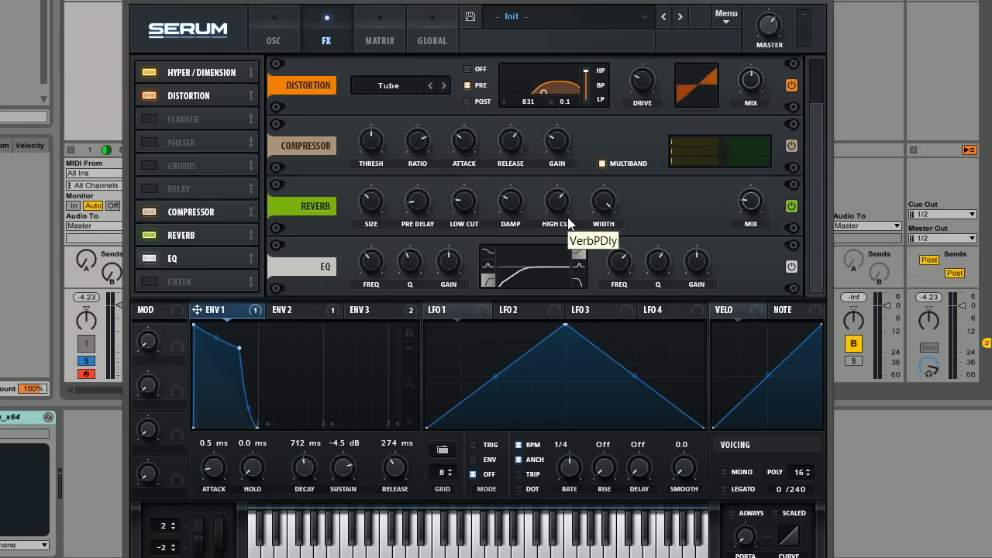
pyautogui.moveTo(634, 147)
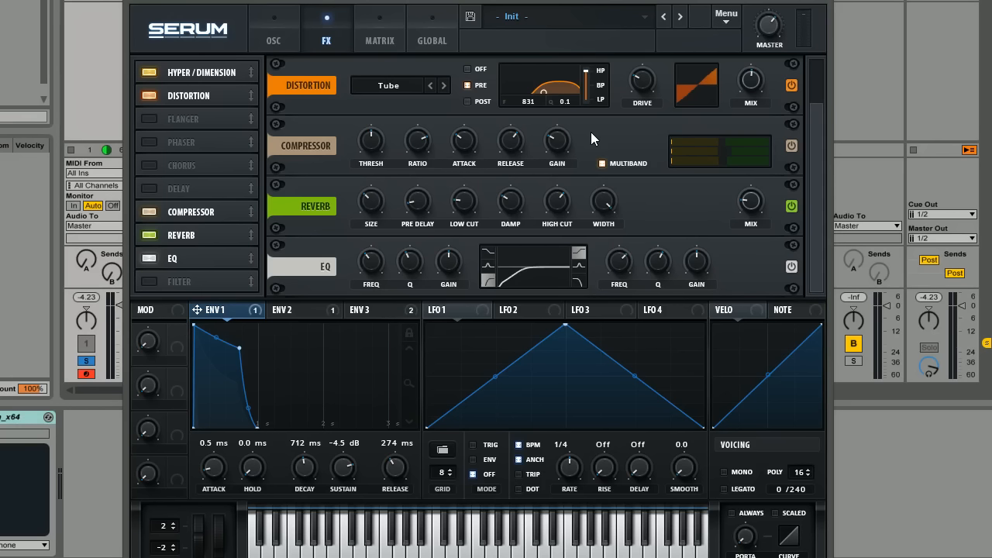
pyautogui.moveTo(521, 178)
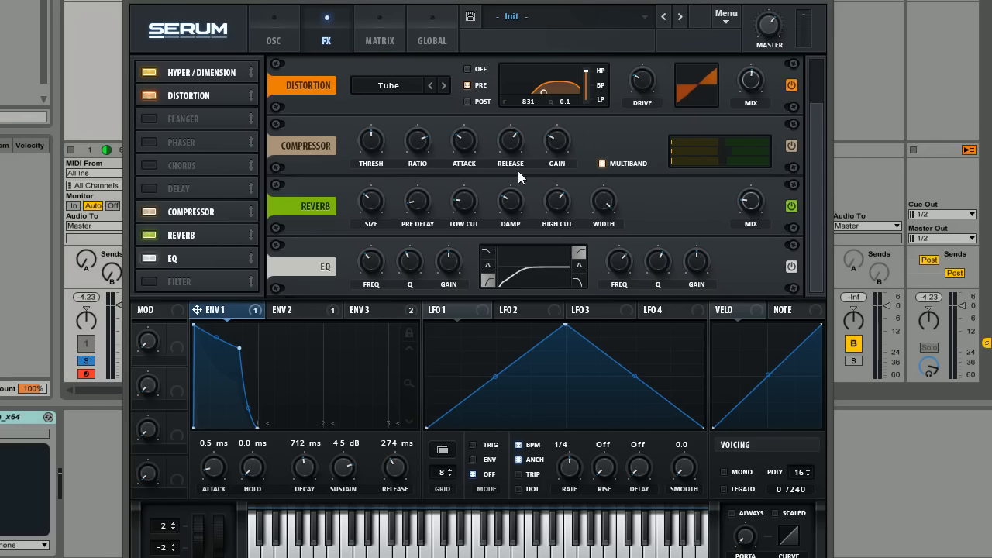
pyautogui.moveTo(550, 186)
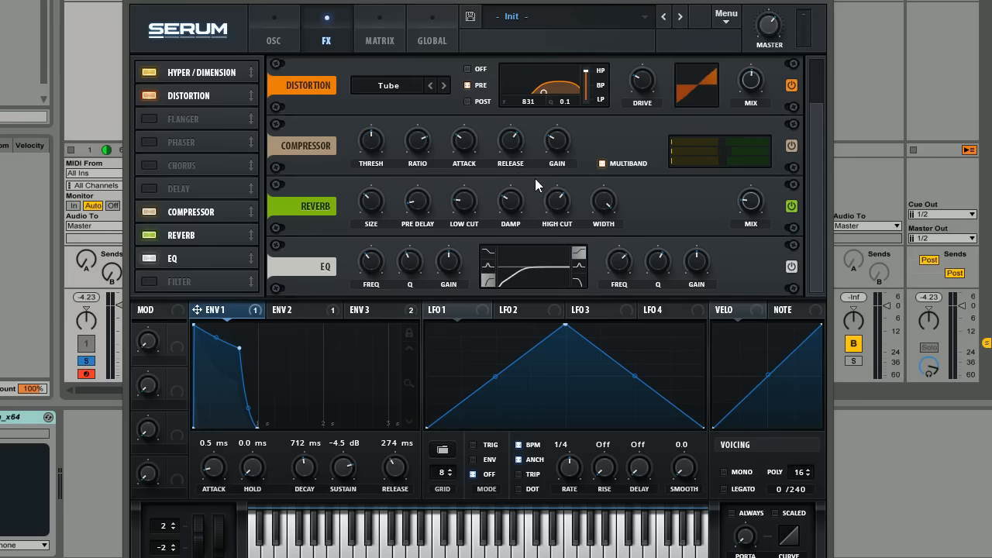
pyautogui.moveTo(557, 141)
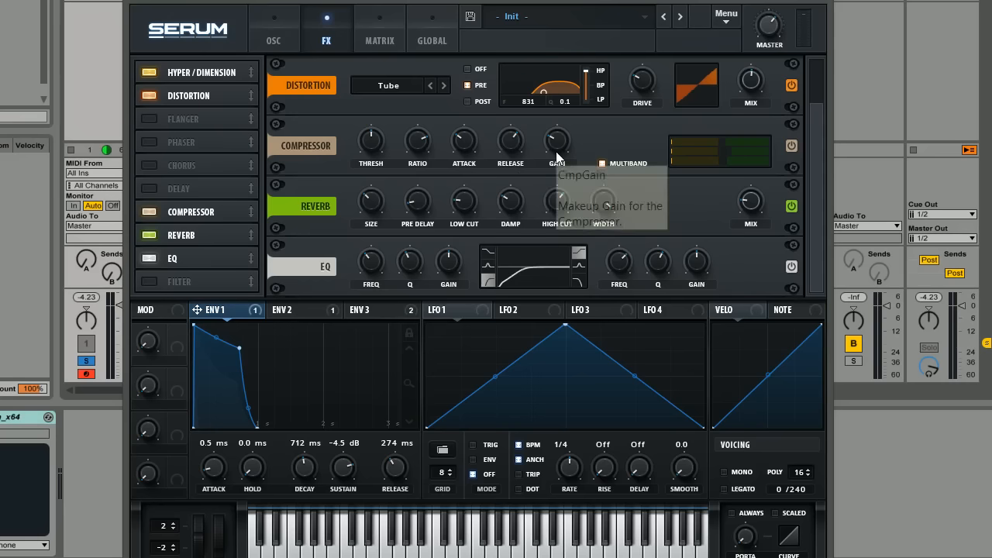
pyautogui.moveTo(531, 189)
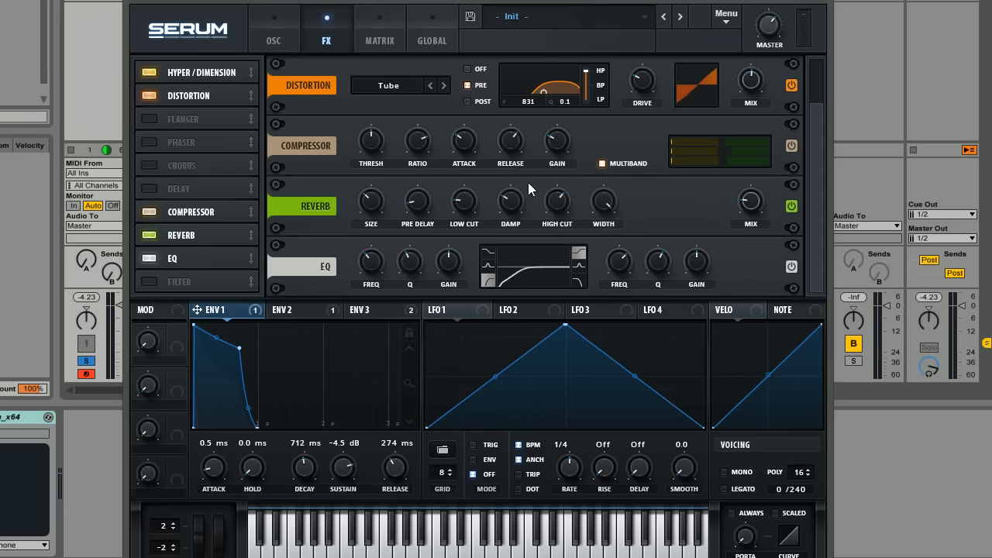
pyautogui.moveTo(532, 184)
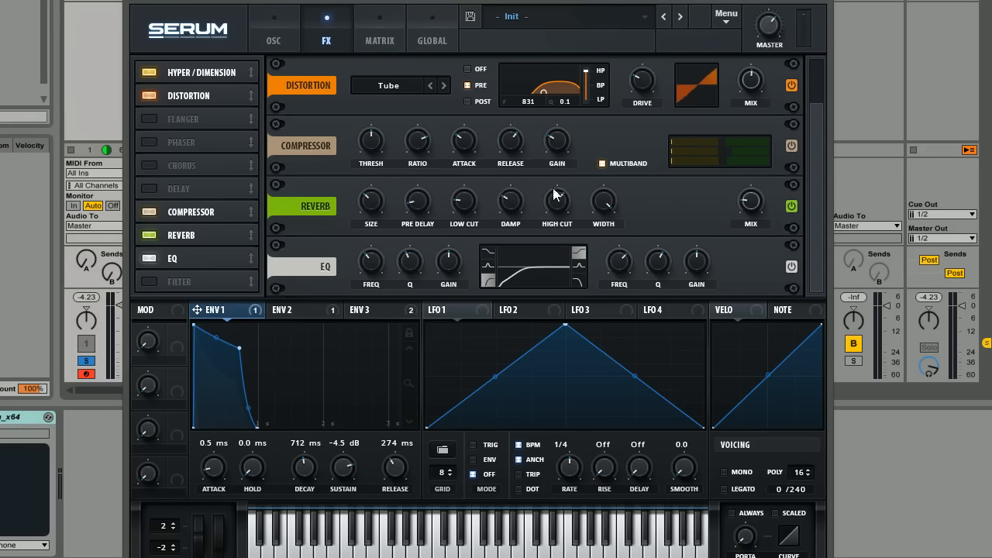
pyautogui.moveTo(534, 196)
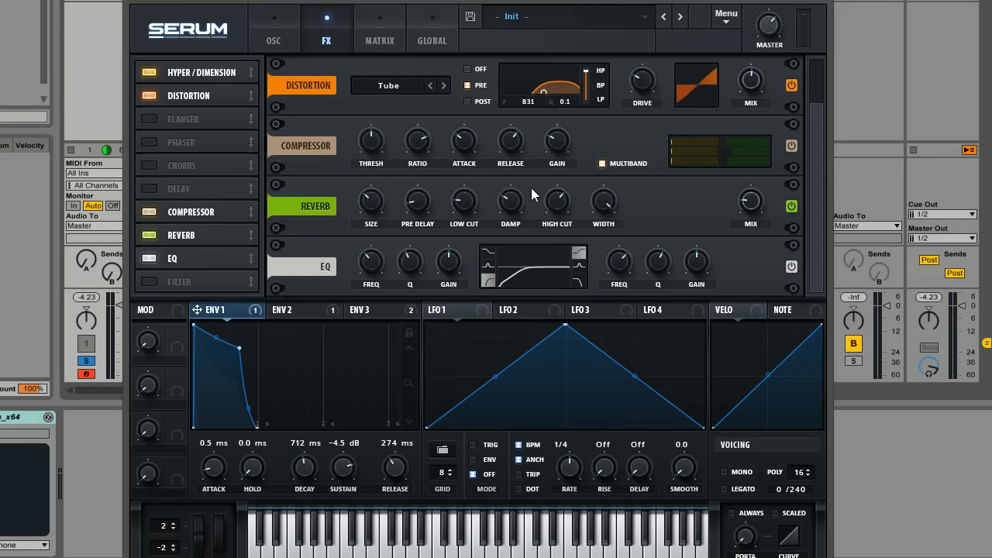
pyautogui.moveTo(504, 178)
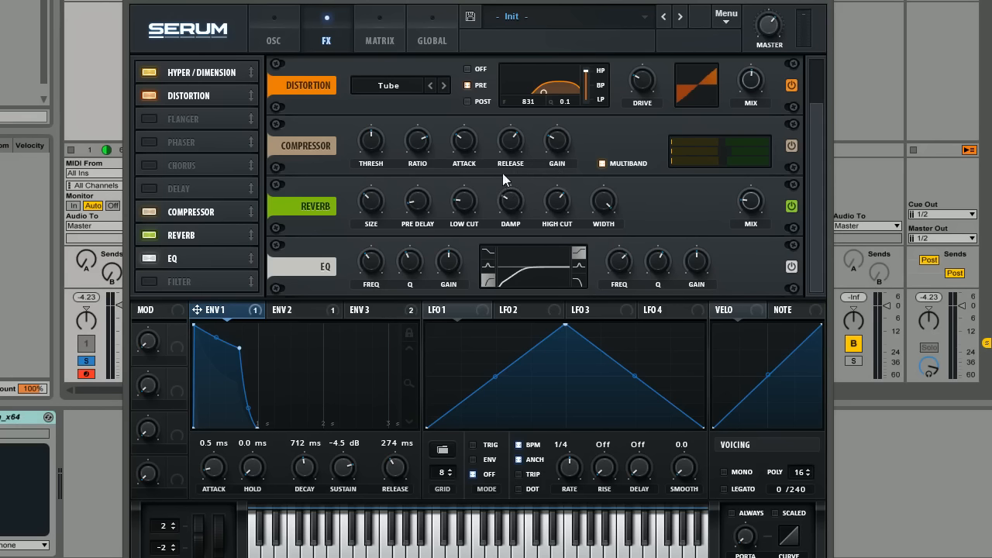
pyautogui.moveTo(494, 194)
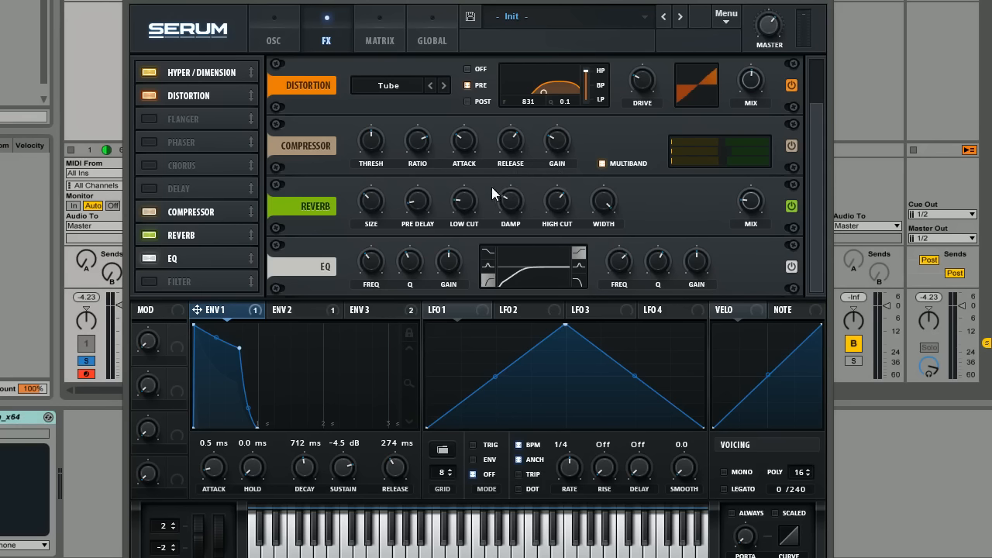
pyautogui.moveTo(499, 111)
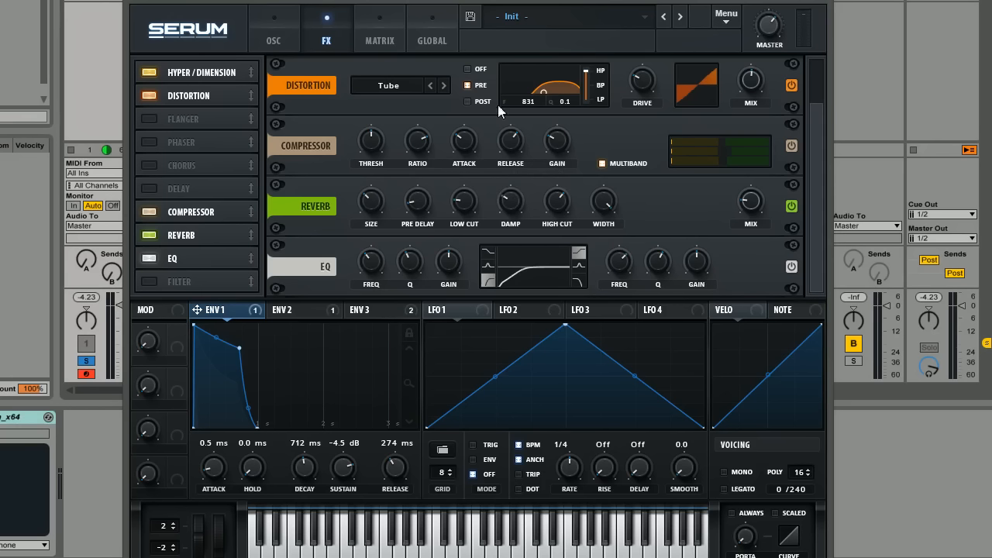
pyautogui.moveTo(487, 184)
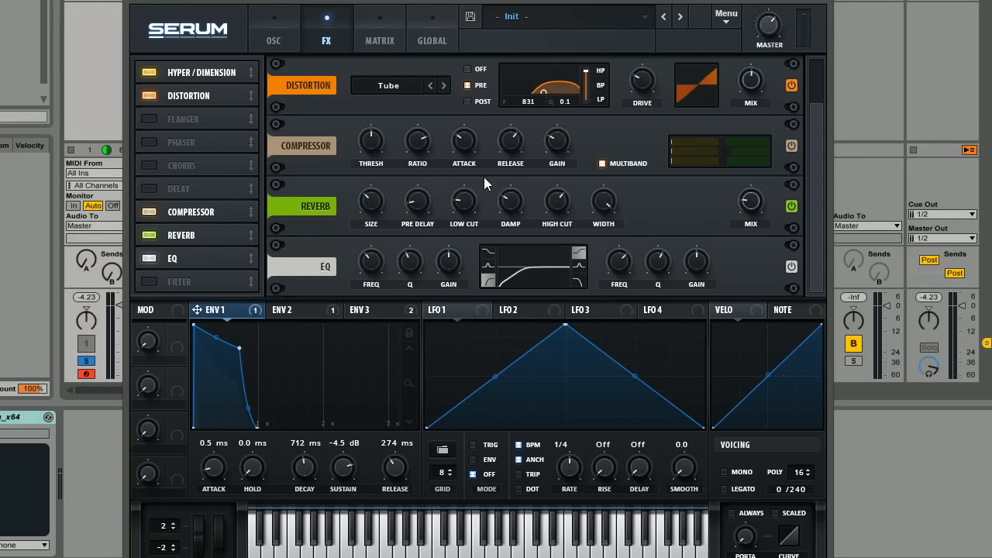